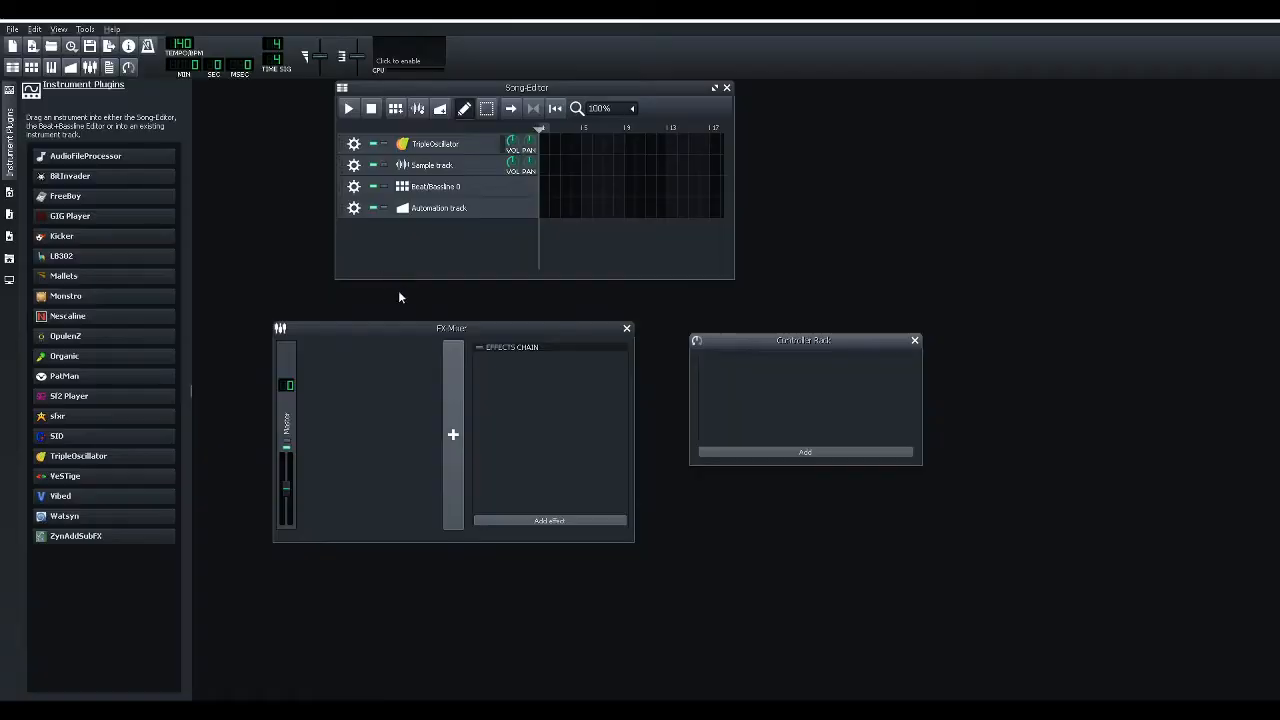
mouse_move(888, 207)
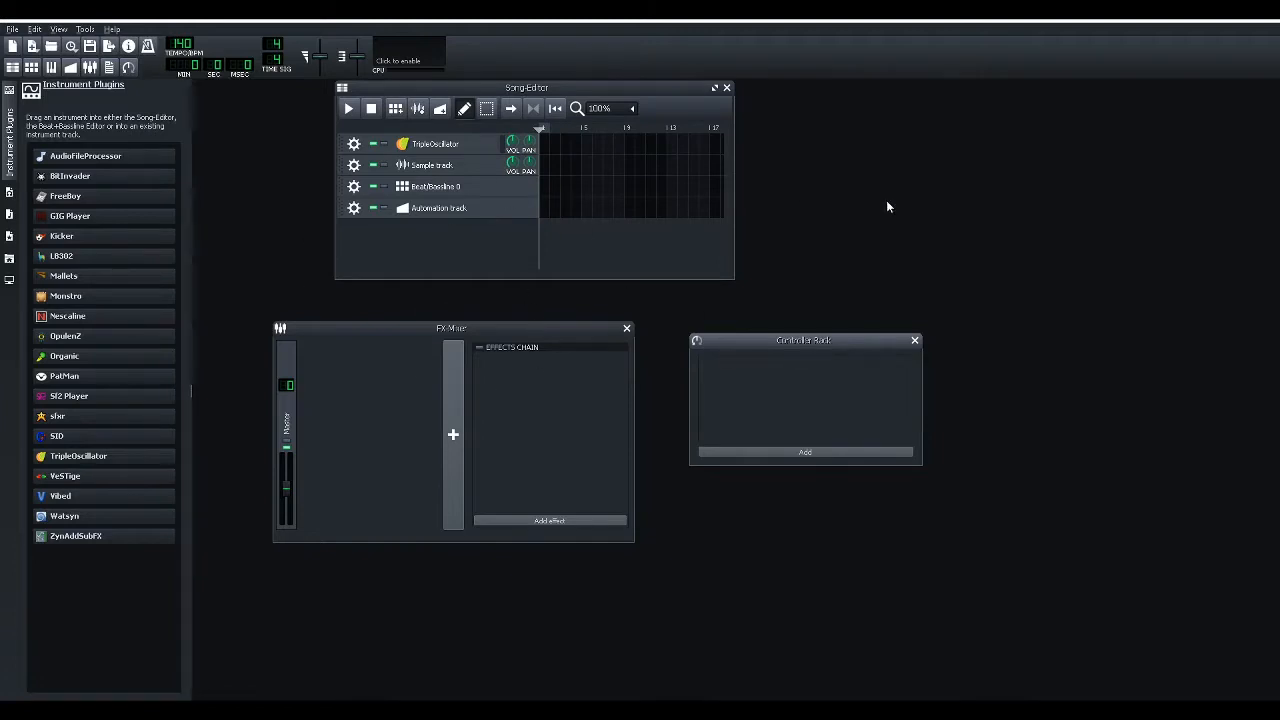
mouse_move(750, 184)
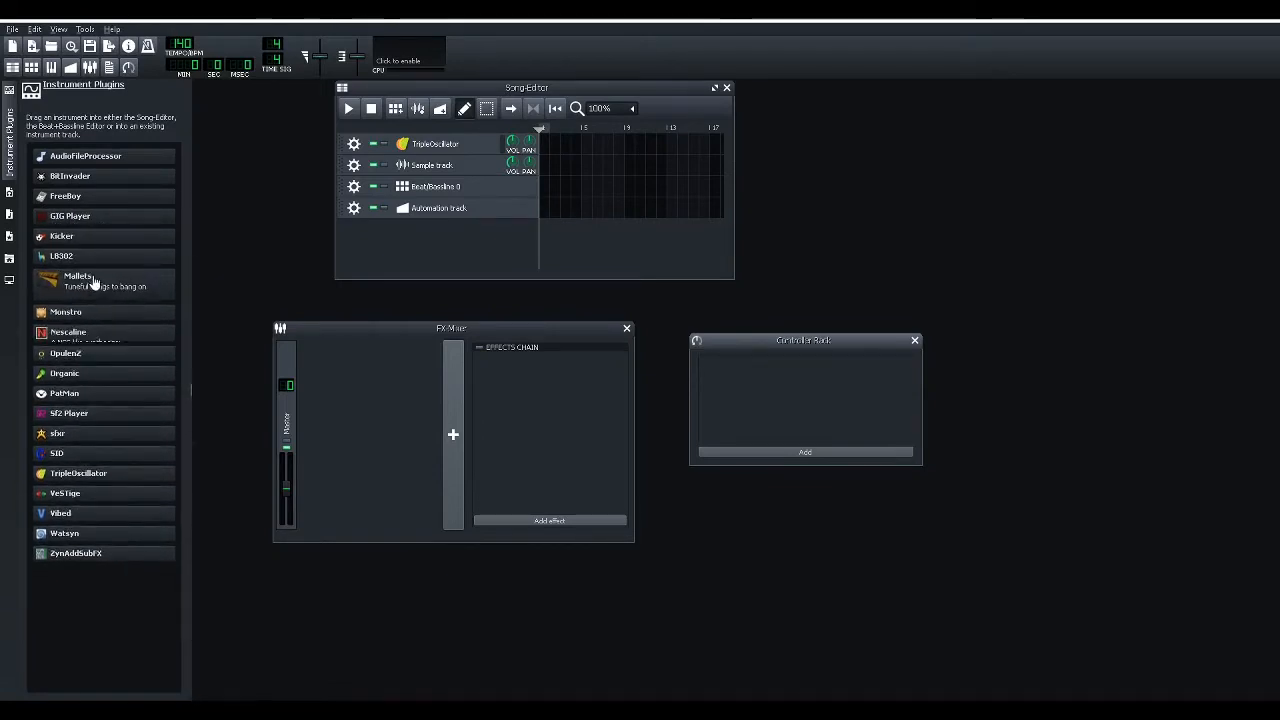
mouse_move(90, 311)
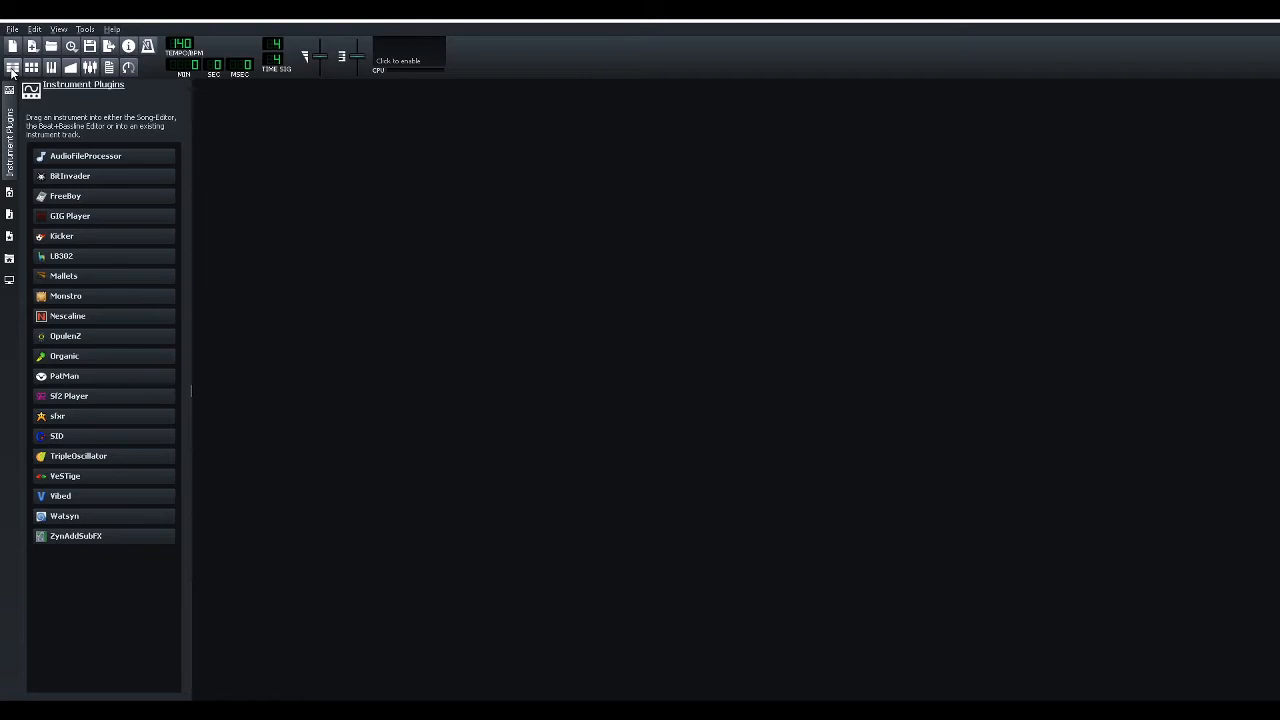
Reopen the Song Editor window from the toolbar.
left_click(33, 68)
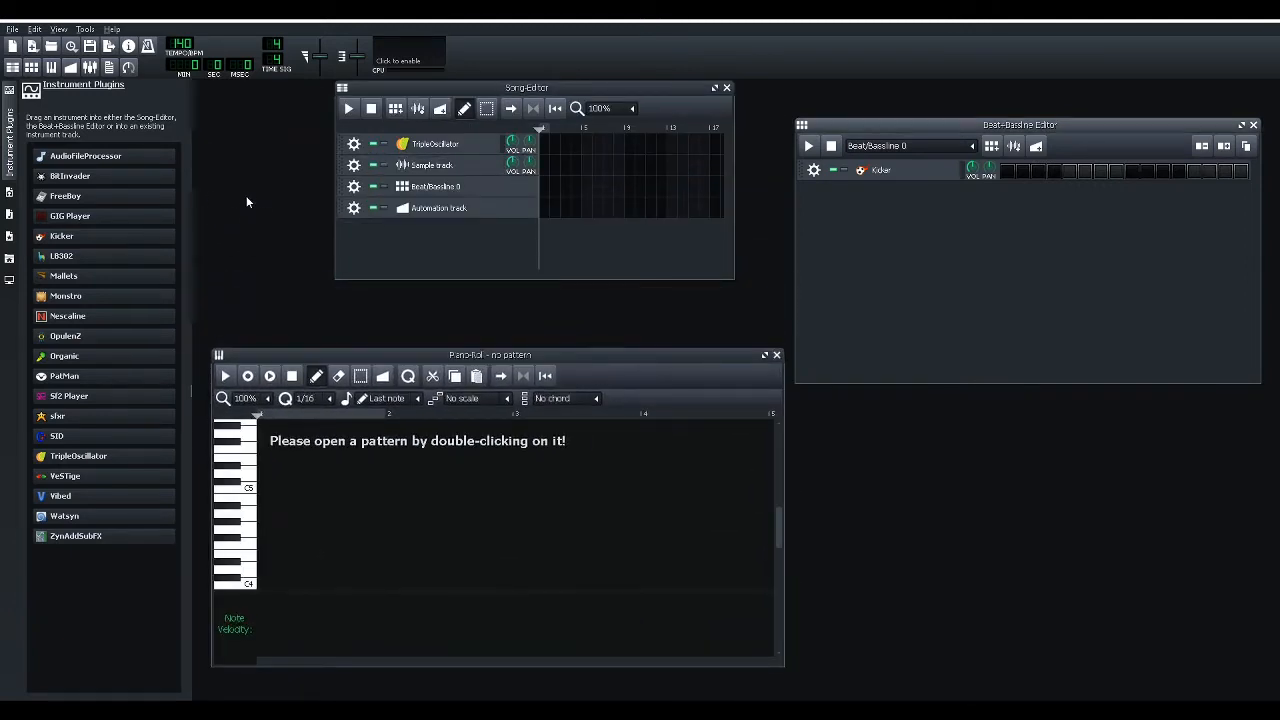
mouse_move(150, 194)
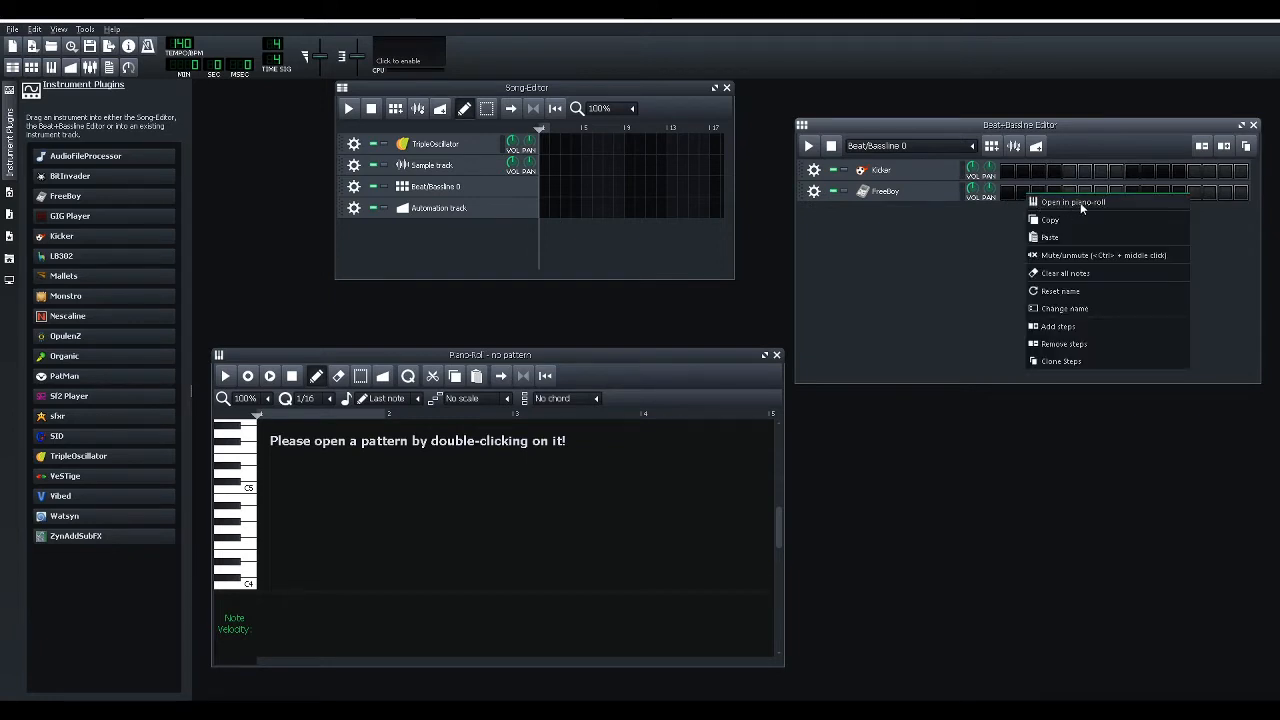
Open the FreeBoy pattern in the Piano Roll and draw the rising melody notes.
left_click(1072, 202)
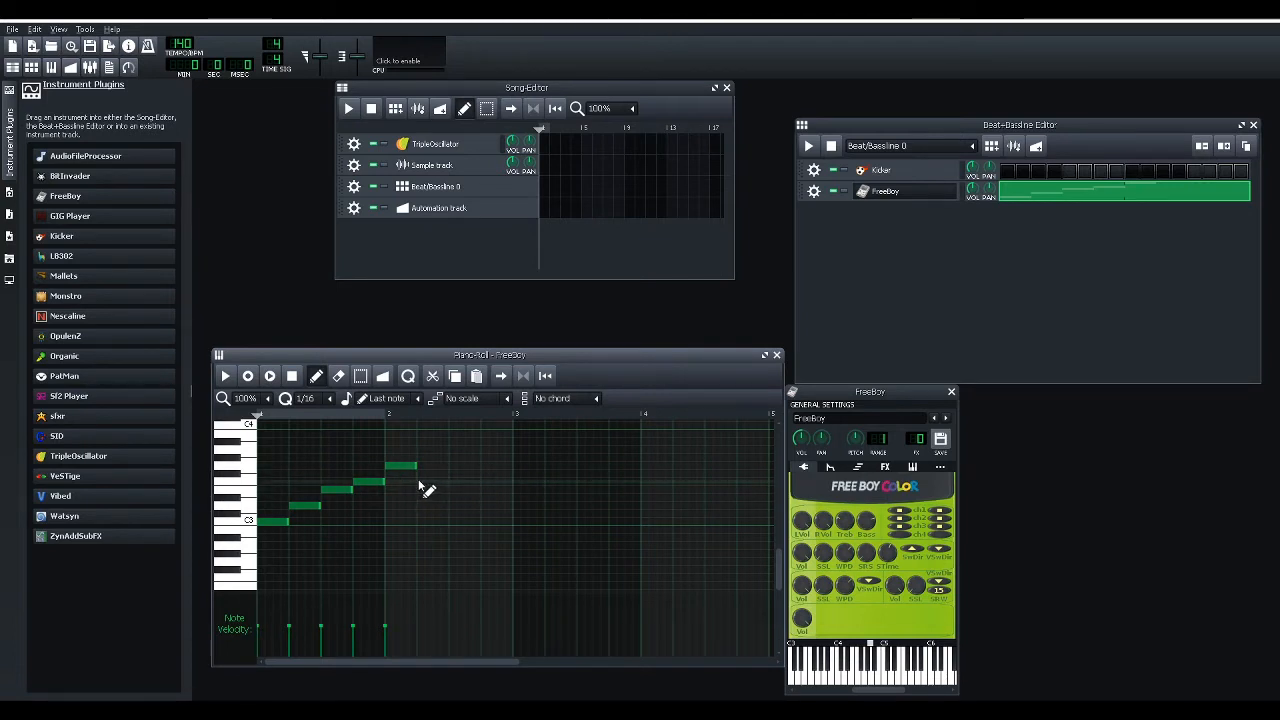
left_click(422, 482)
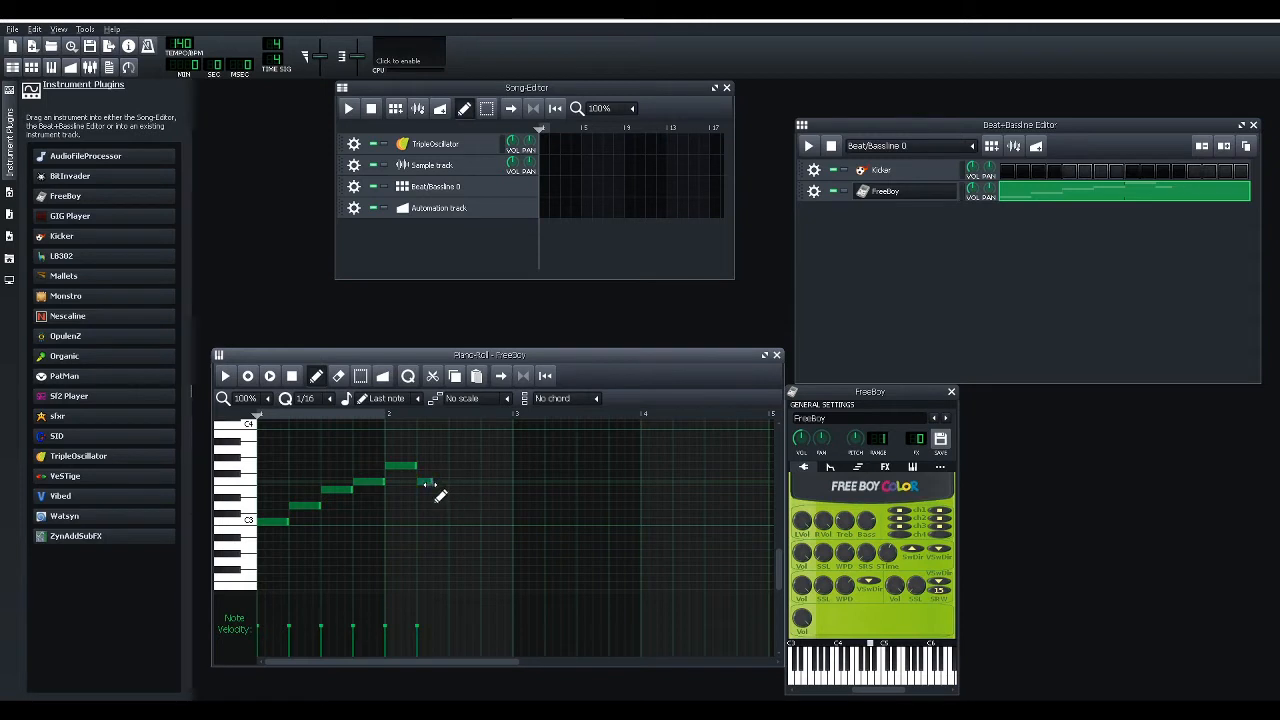
left_click(440, 520)
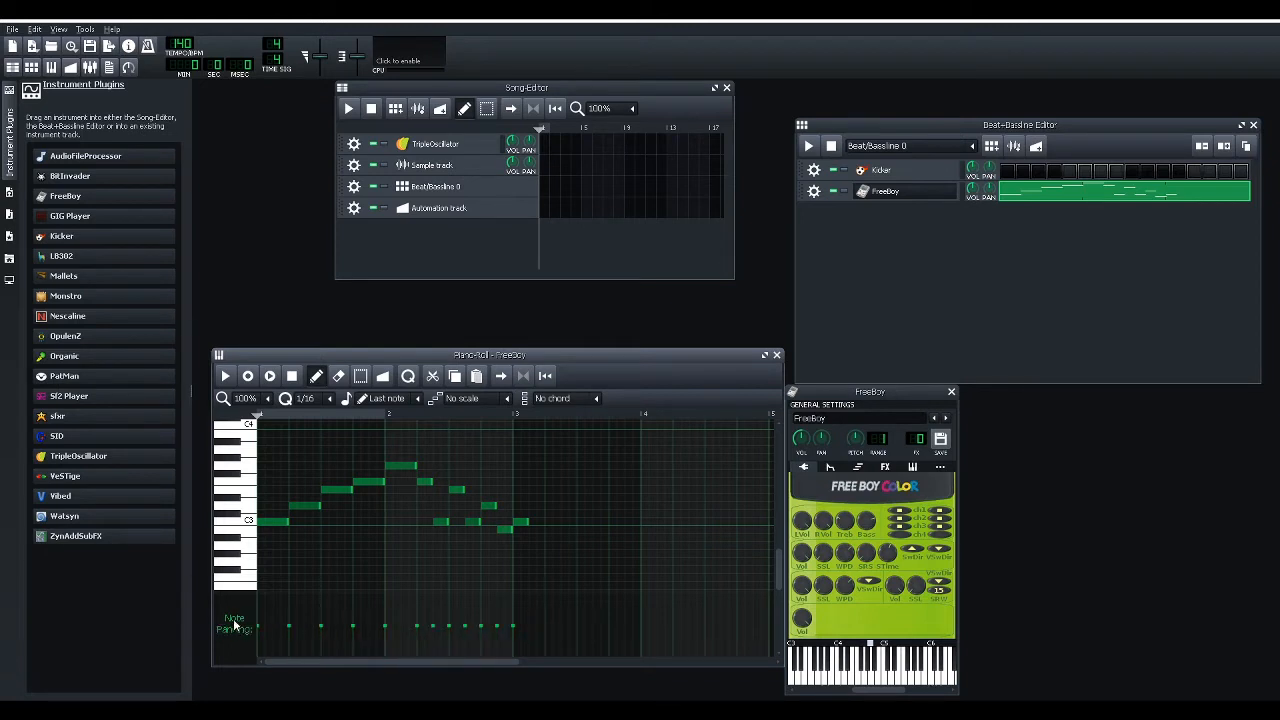
mouse_move(268, 622)
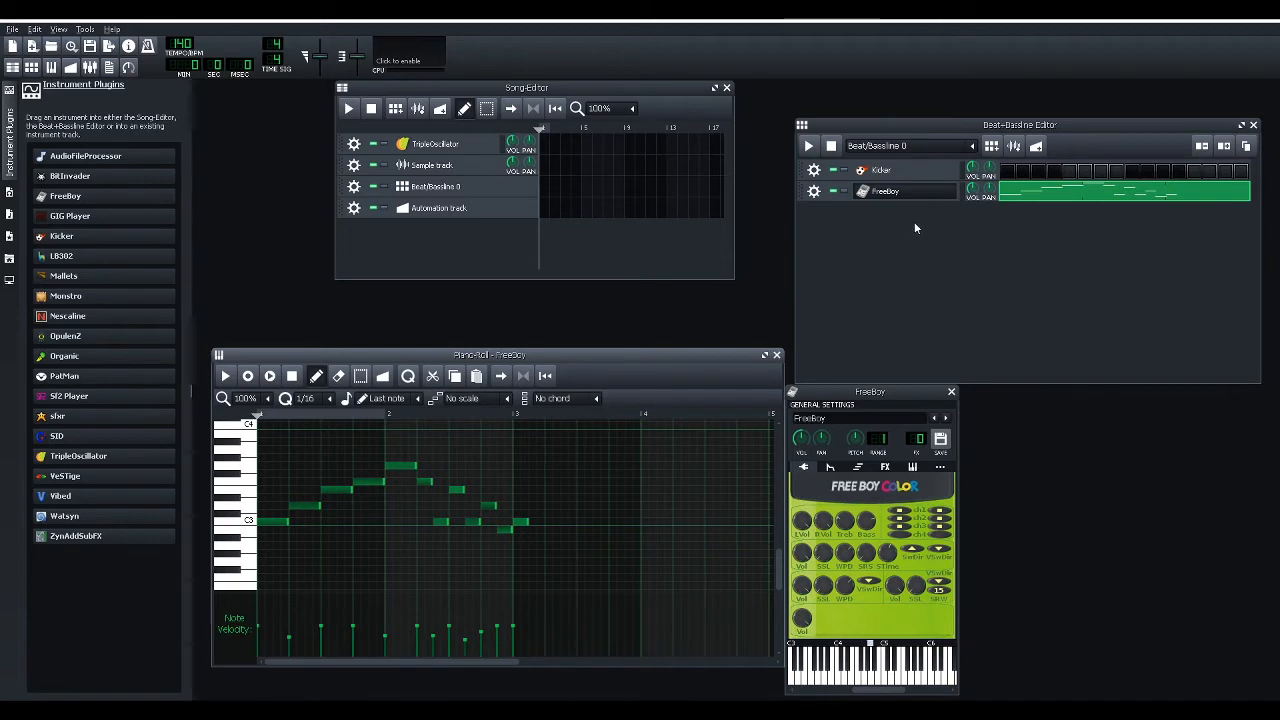
mouse_move(990, 307)
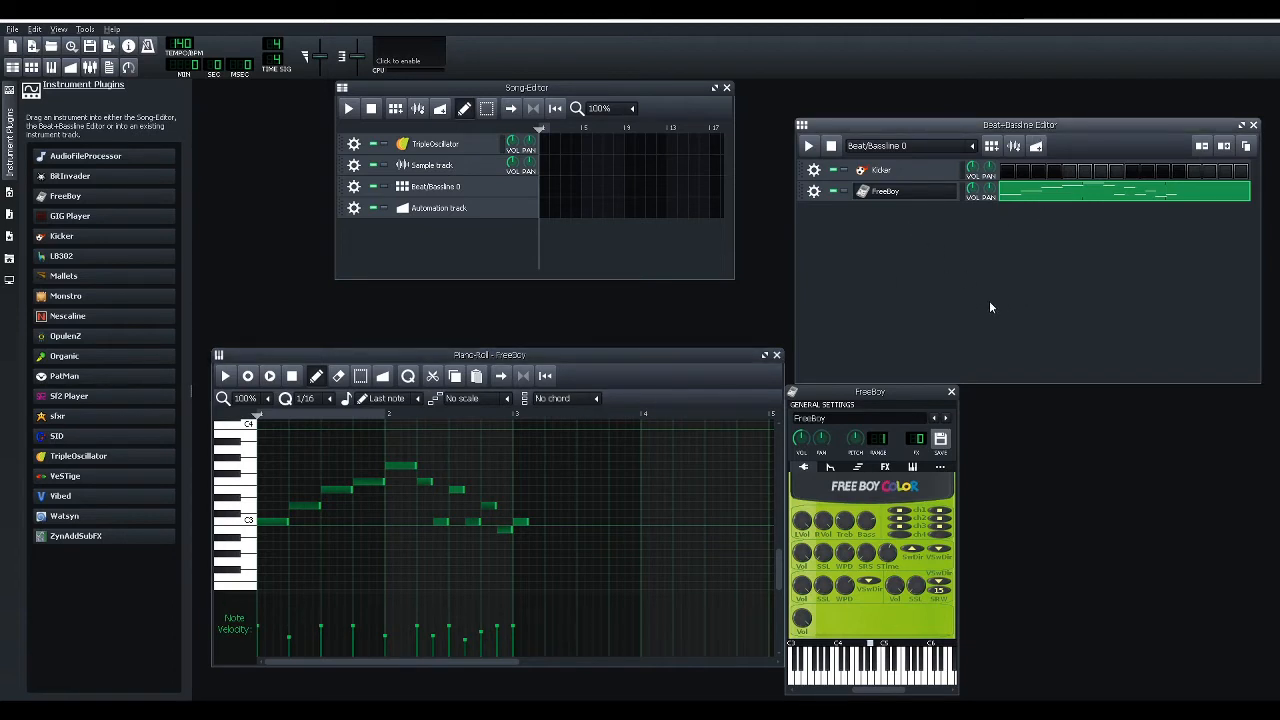
Continue editing the FreeBoy melody notes in the Piano Roll.
left_click(807, 145)
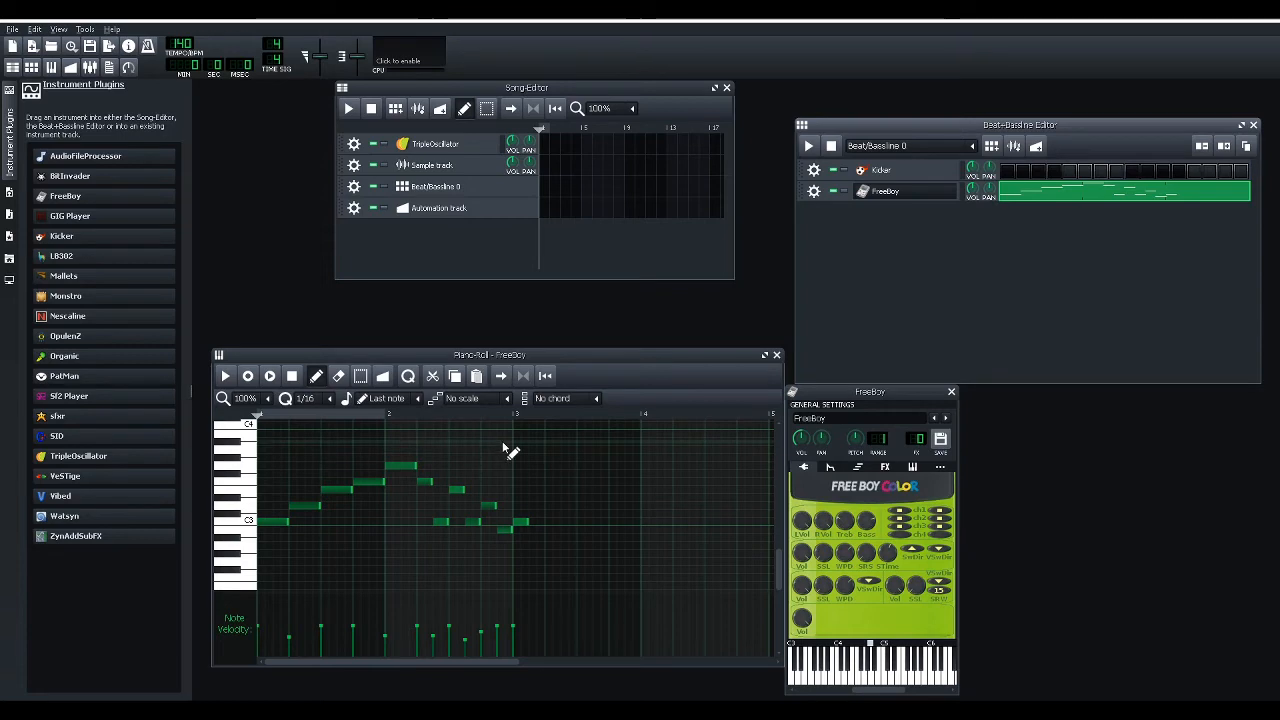
mouse_move(572, 480)
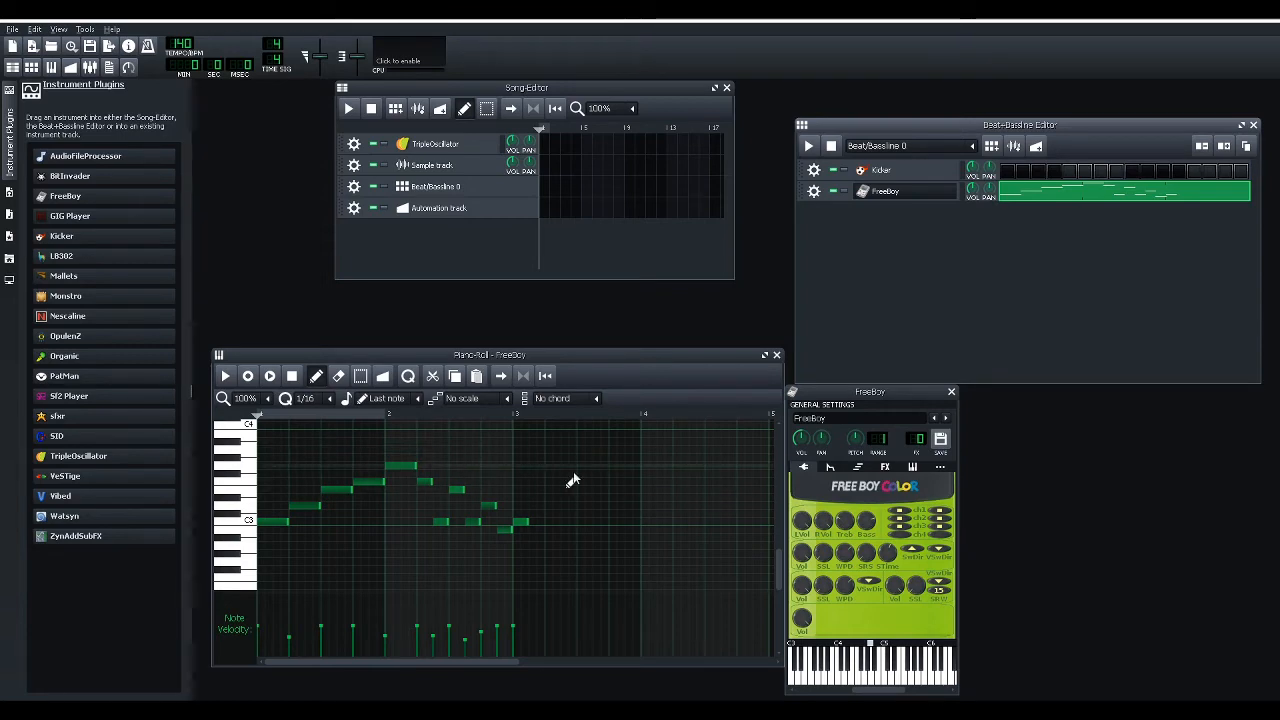
mouse_move(962, 307)
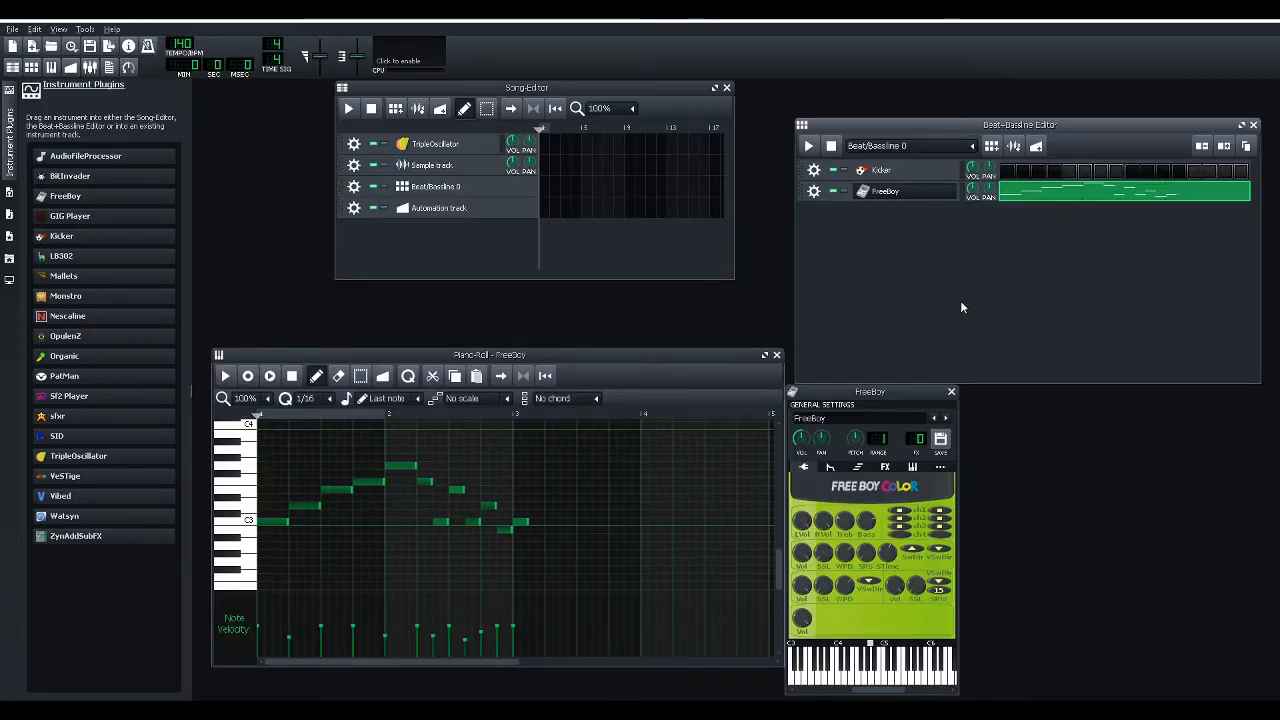
mouse_move(942, 224)
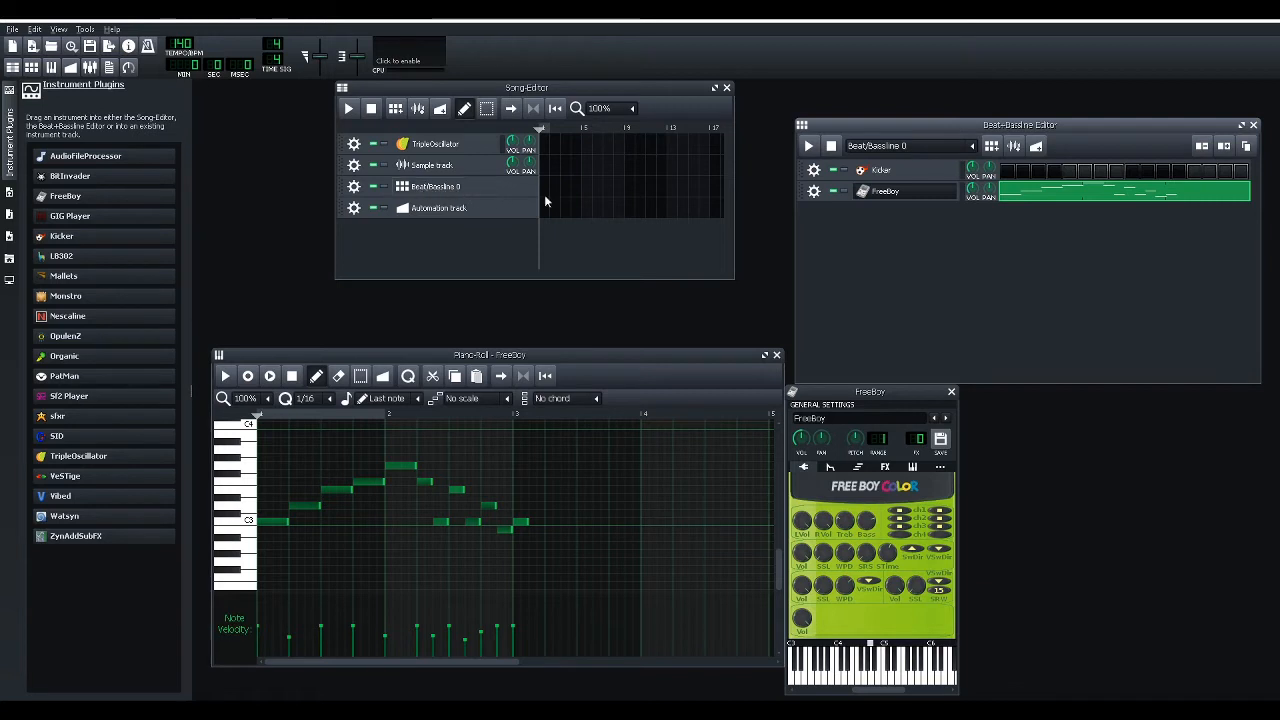
Place the Beat/Bassline 0 block at bar 1 of the song.
left_click(553, 188)
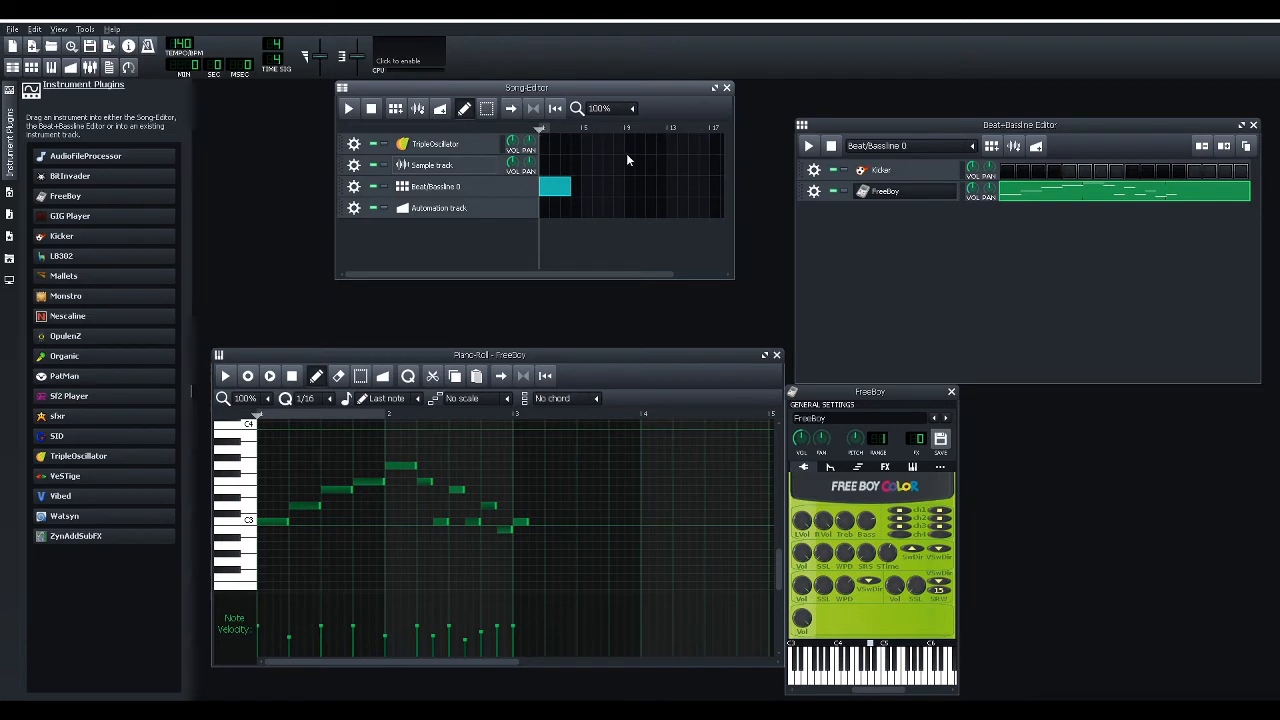
mouse_move(650, 171)
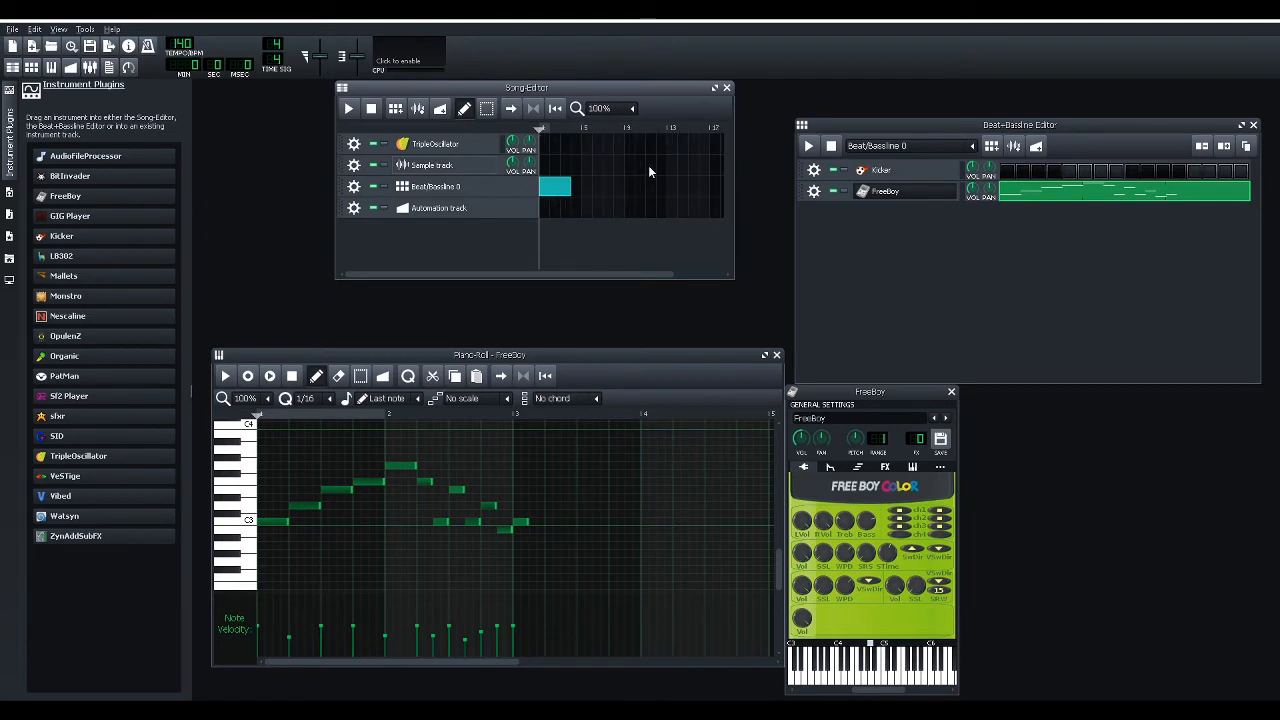
mouse_move(618, 196)
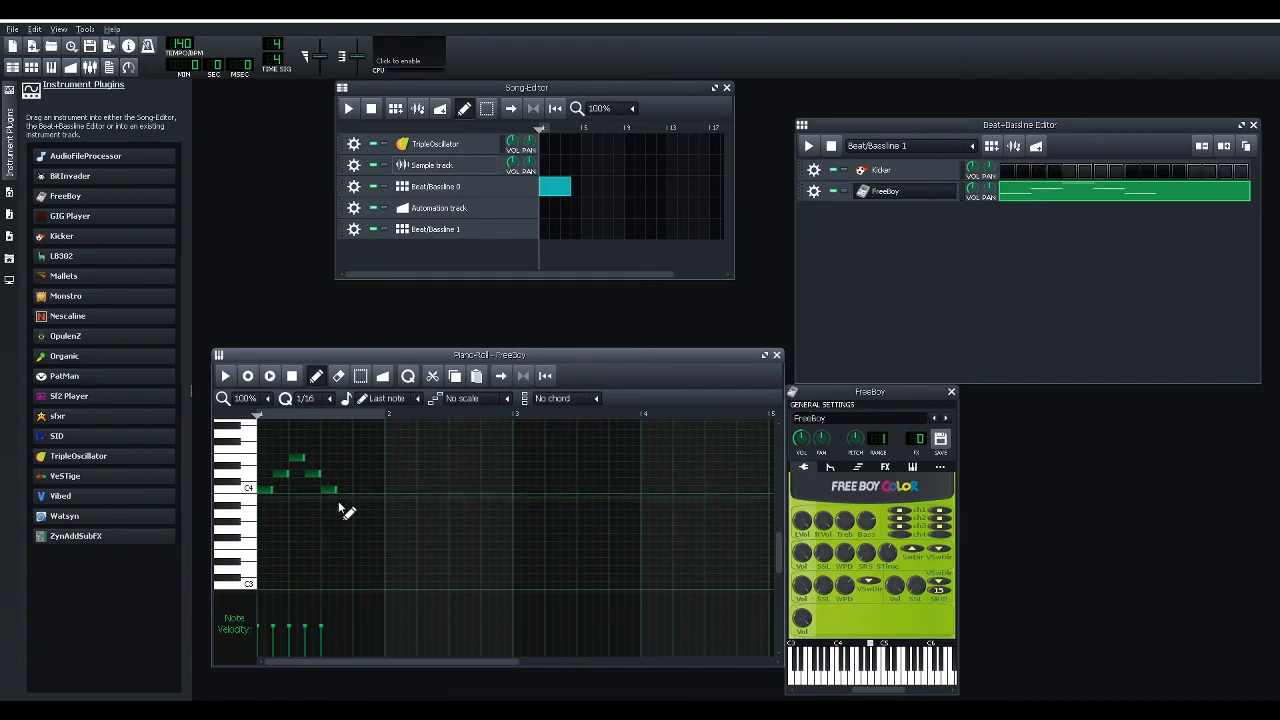
Add a phrase note, place Beat/Bassline 1 in the song, and resize Beat/Bassline 0's block.
left_click(357, 489)
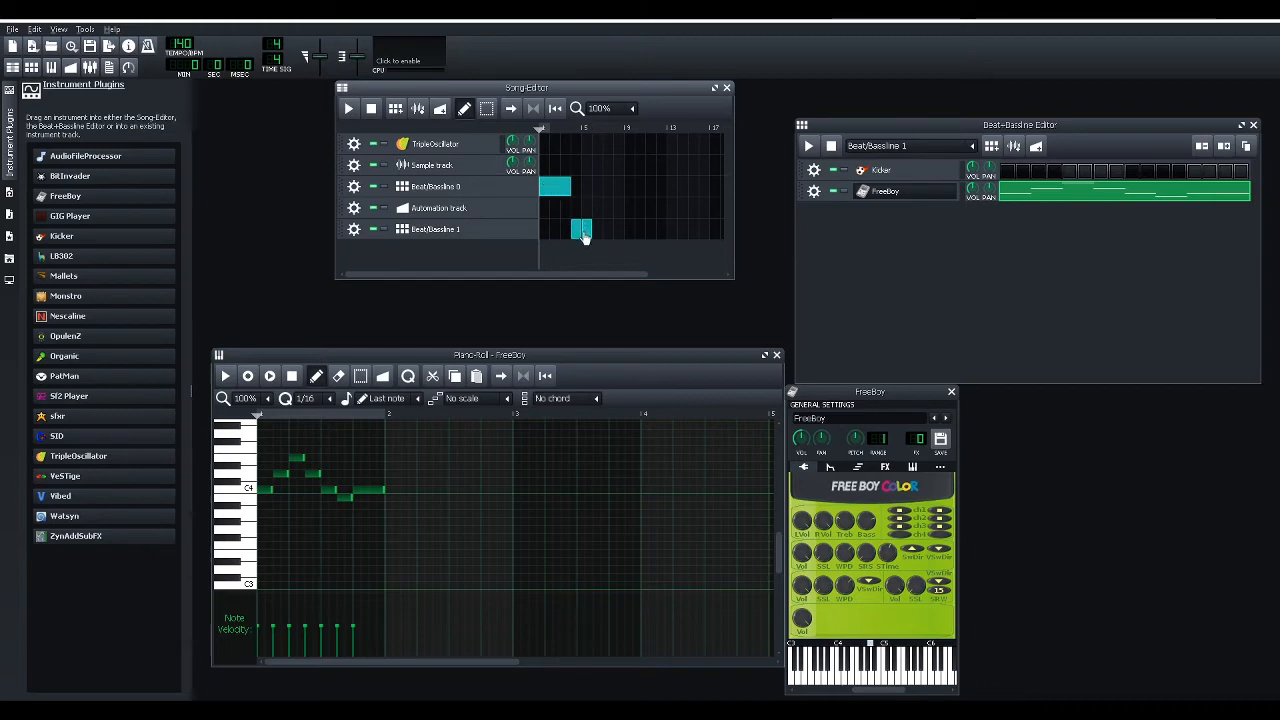
left_click(348, 108)
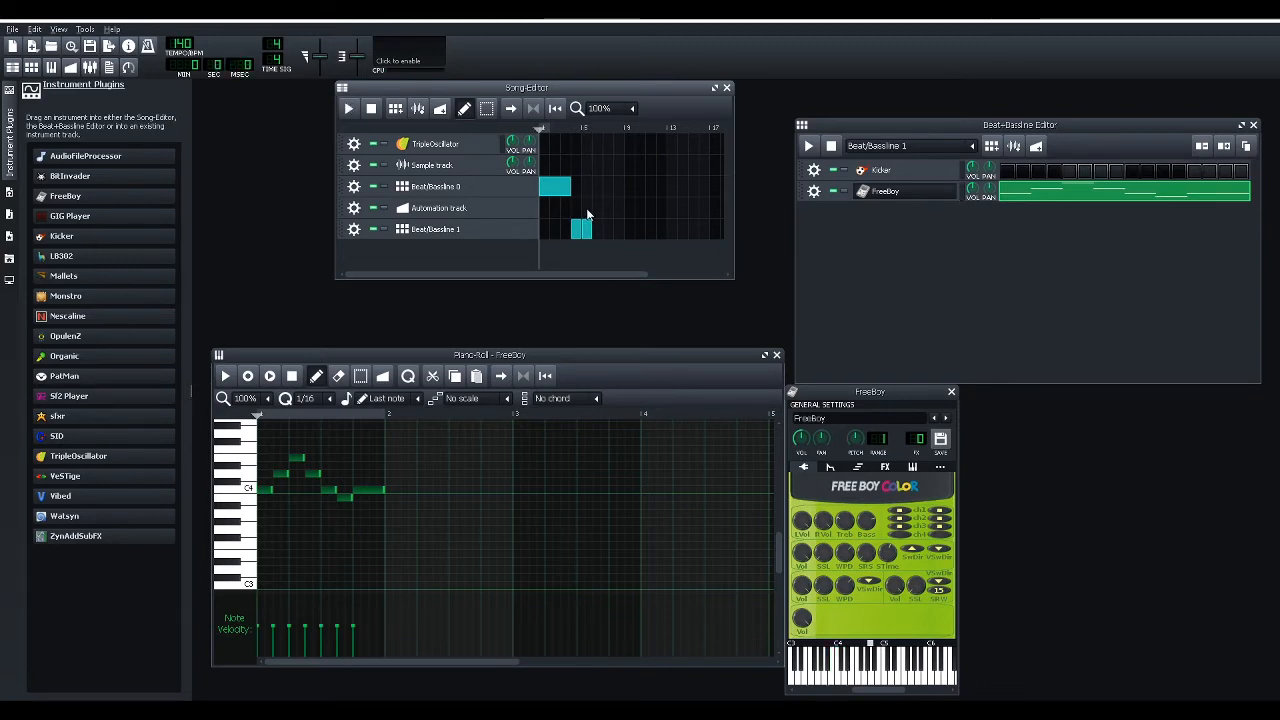
mouse_move(571, 191)
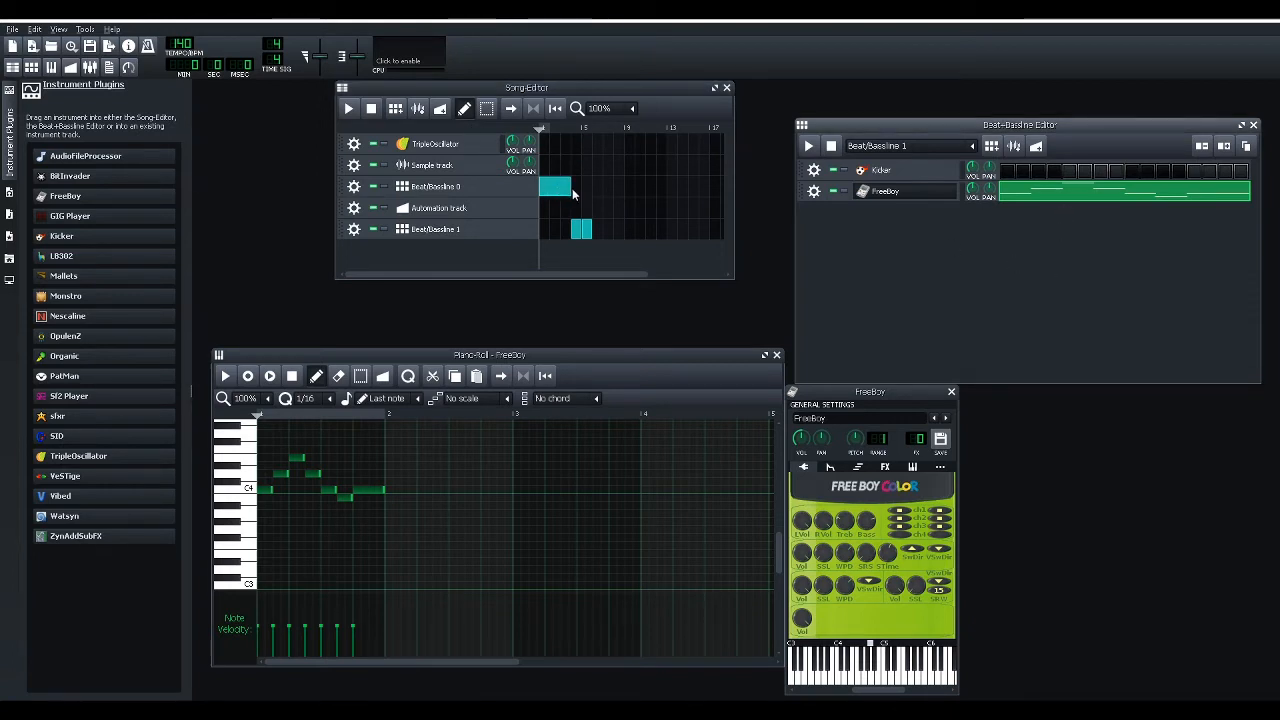
left_click_drag(570, 186, 588, 186)
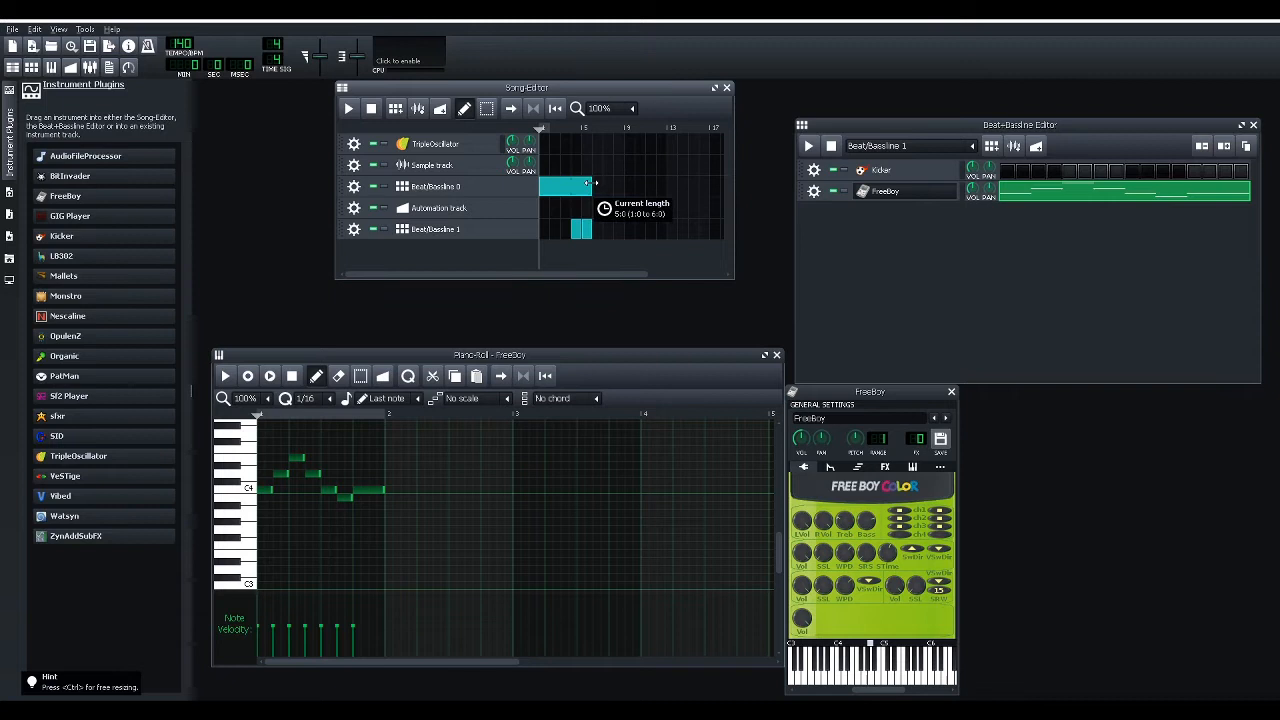
left_click_drag(590, 186, 715, 186)
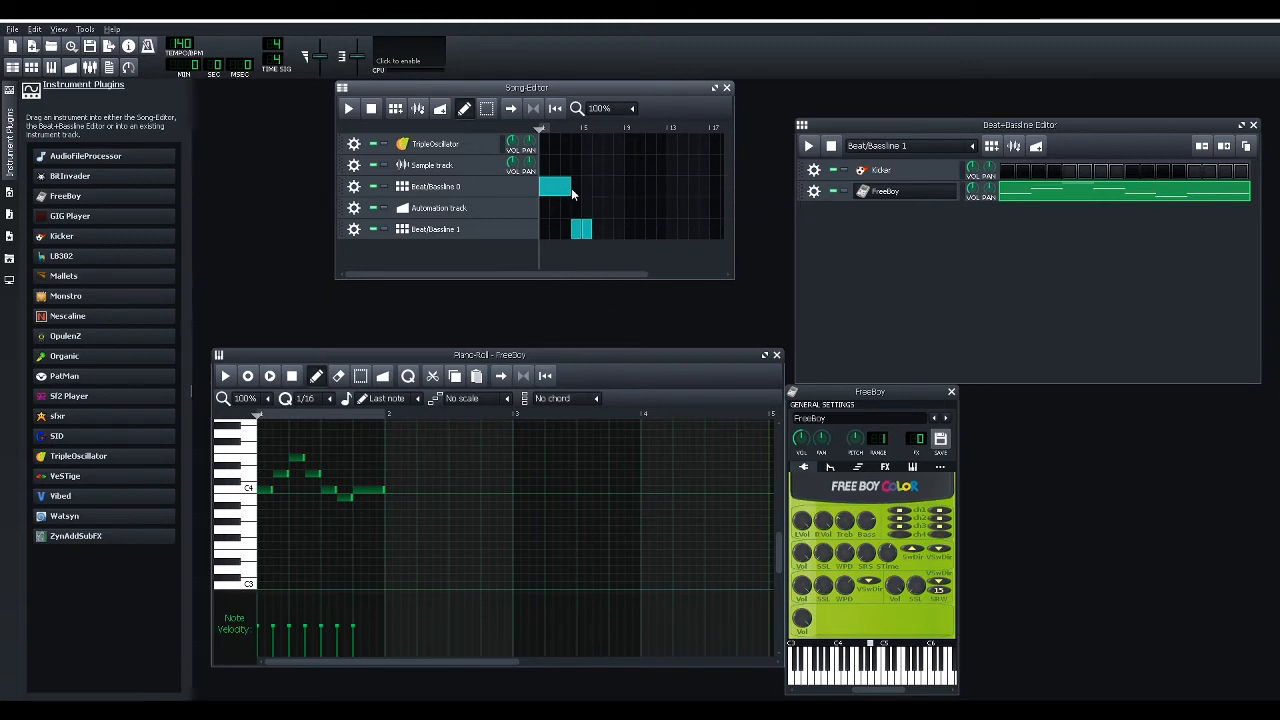
mouse_move(538, 296)
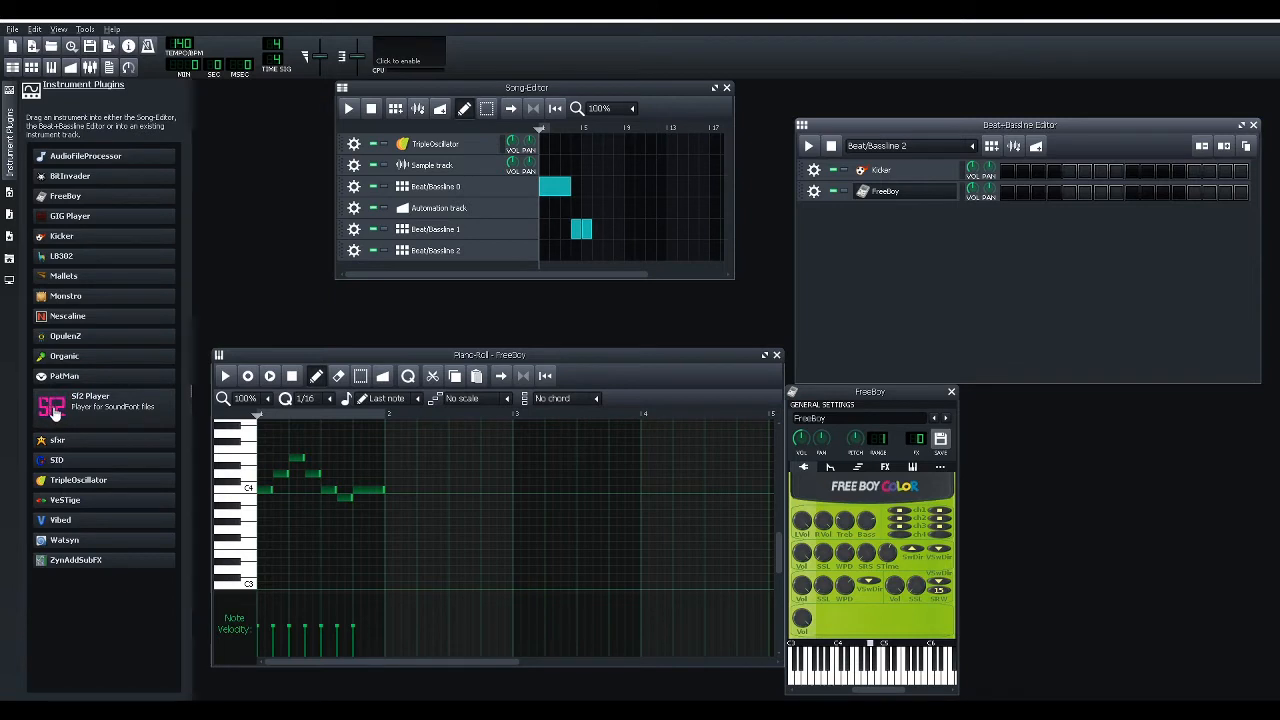
mouse_move(52, 412)
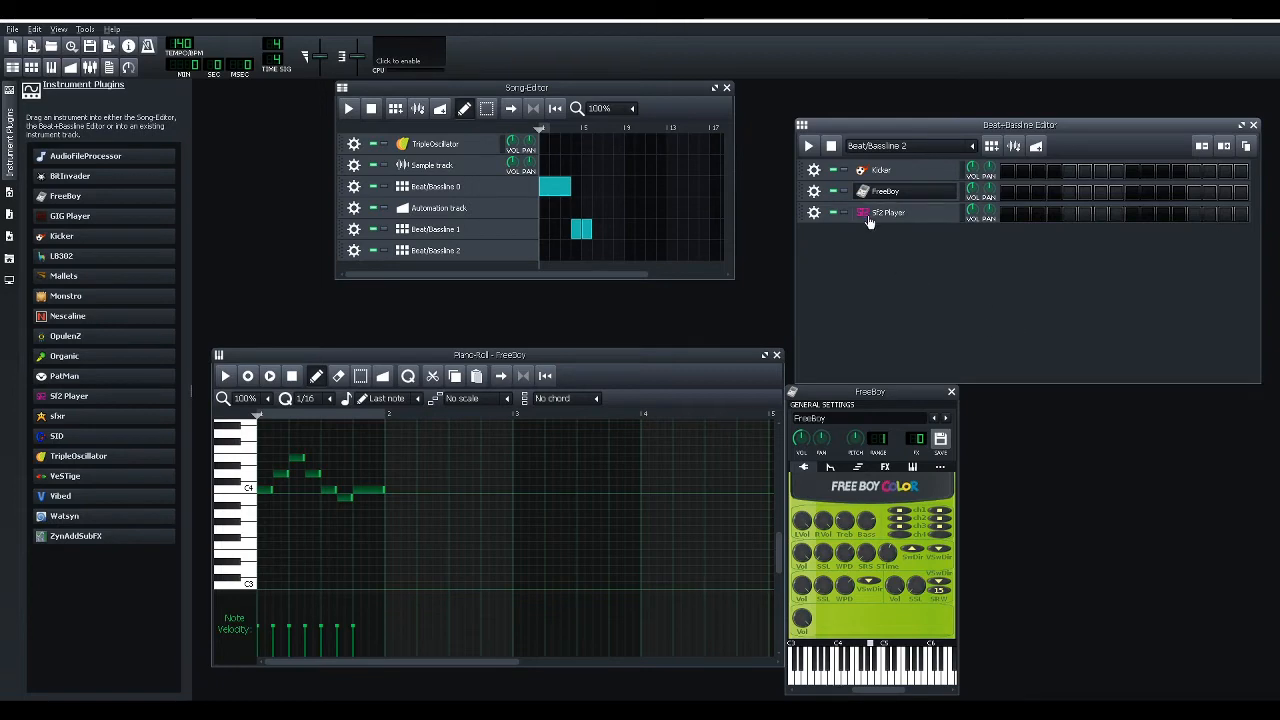
mouse_move(867, 218)
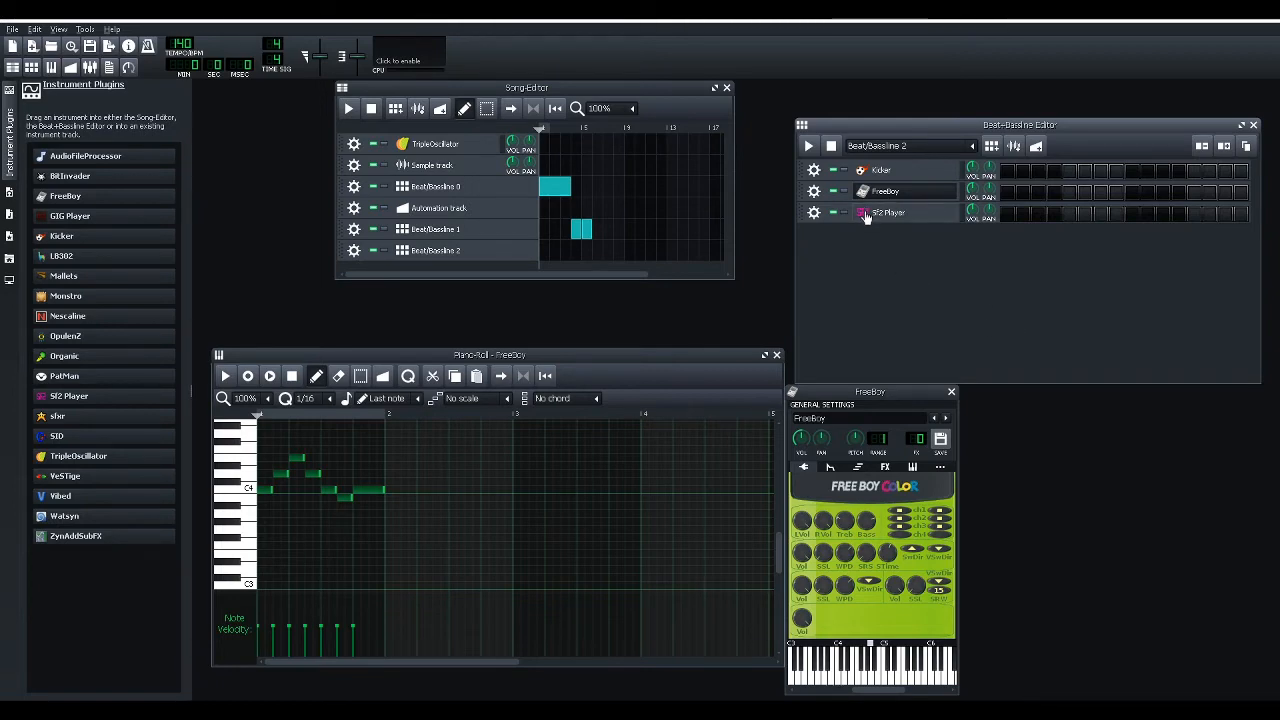
Open the SF2 Player settings, move the window higher, and load the soundfont file.
left_click(888, 212)
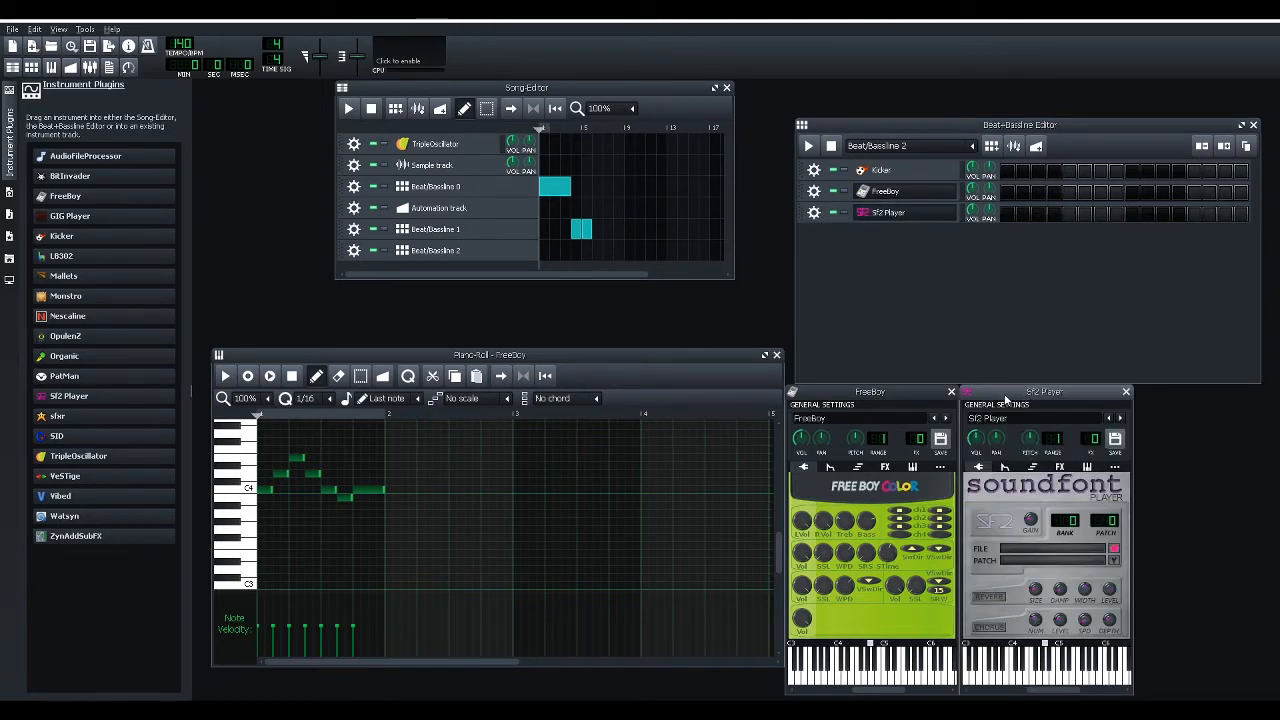
left_click_drag(1043, 391, 763, 214)
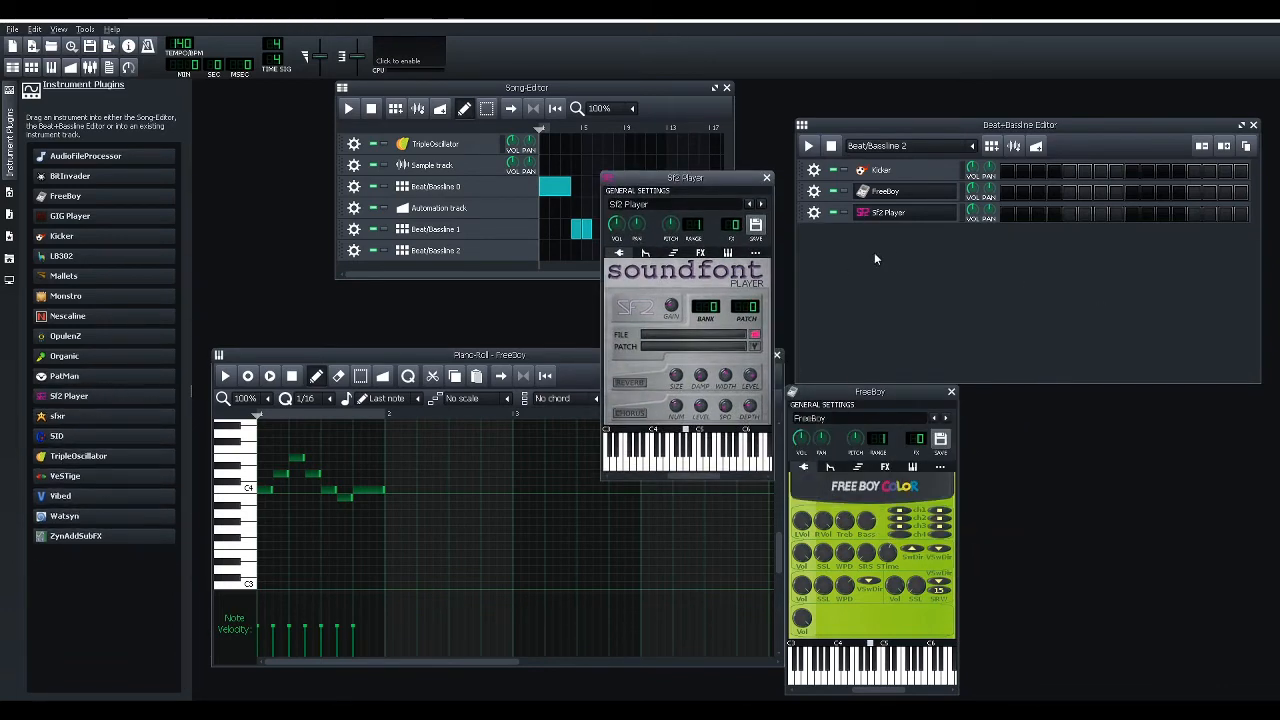
mouse_move(888, 273)
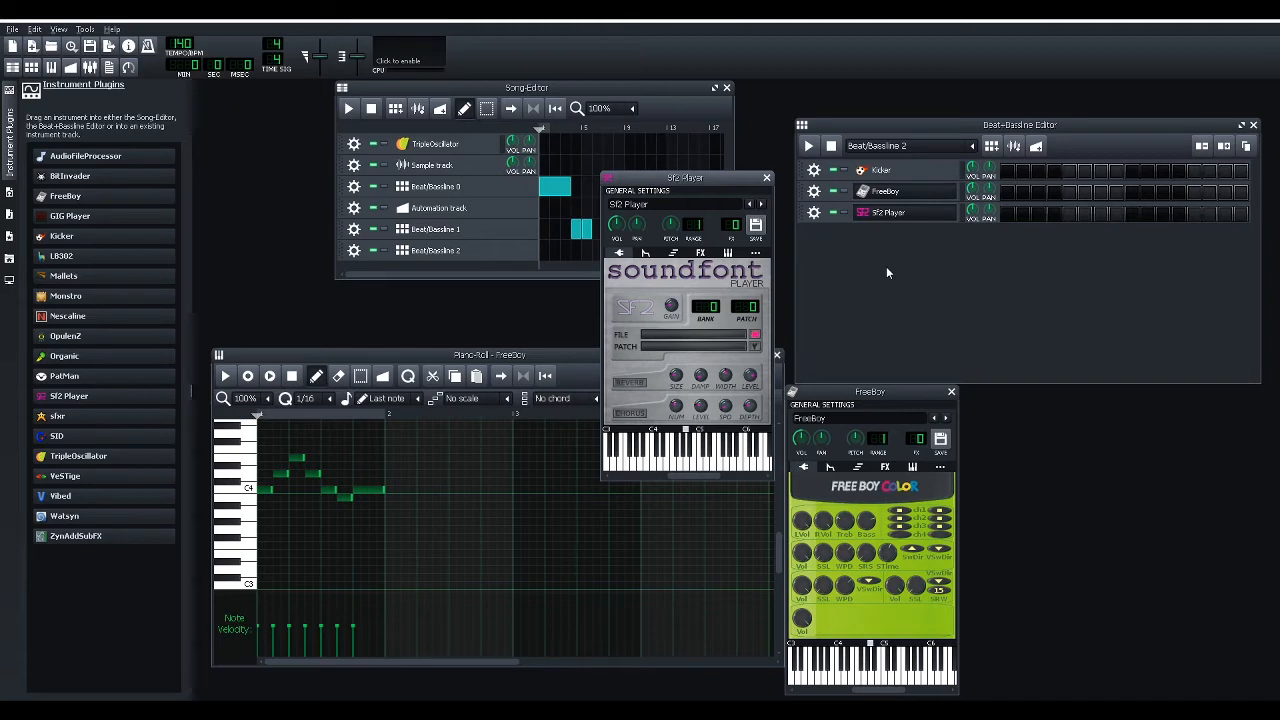
mouse_move(853, 317)
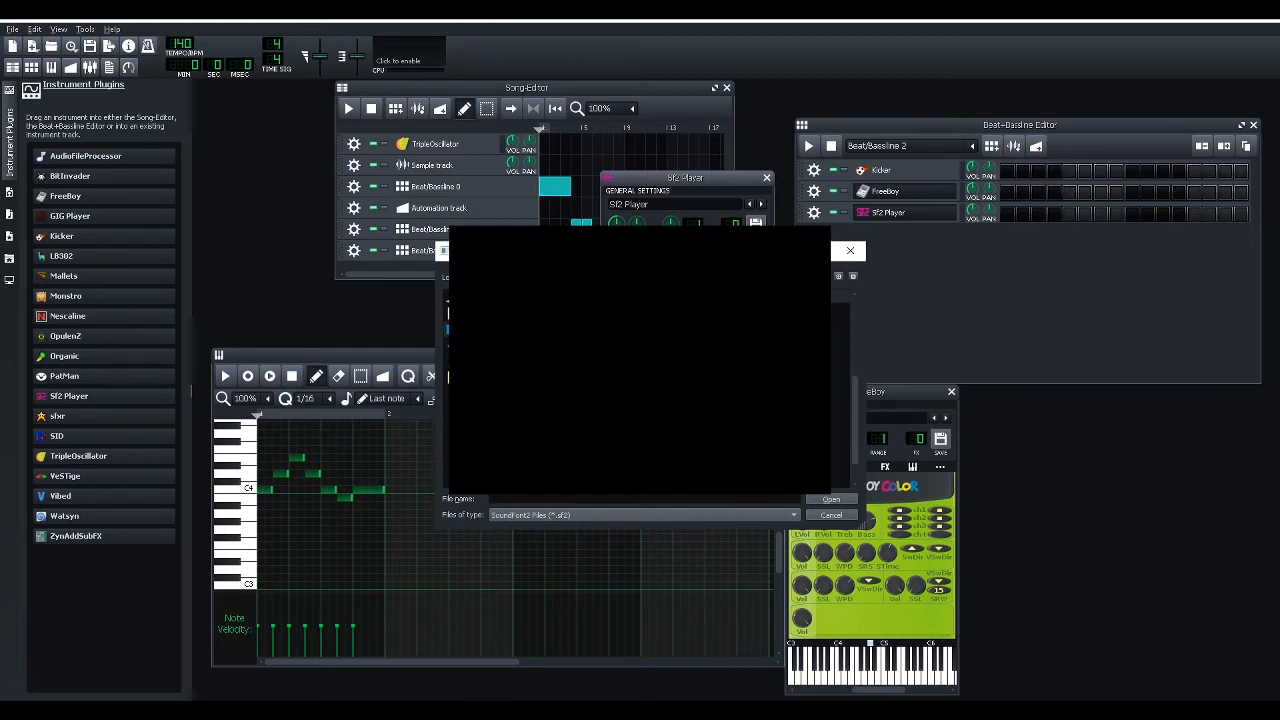
left_click(830, 499)
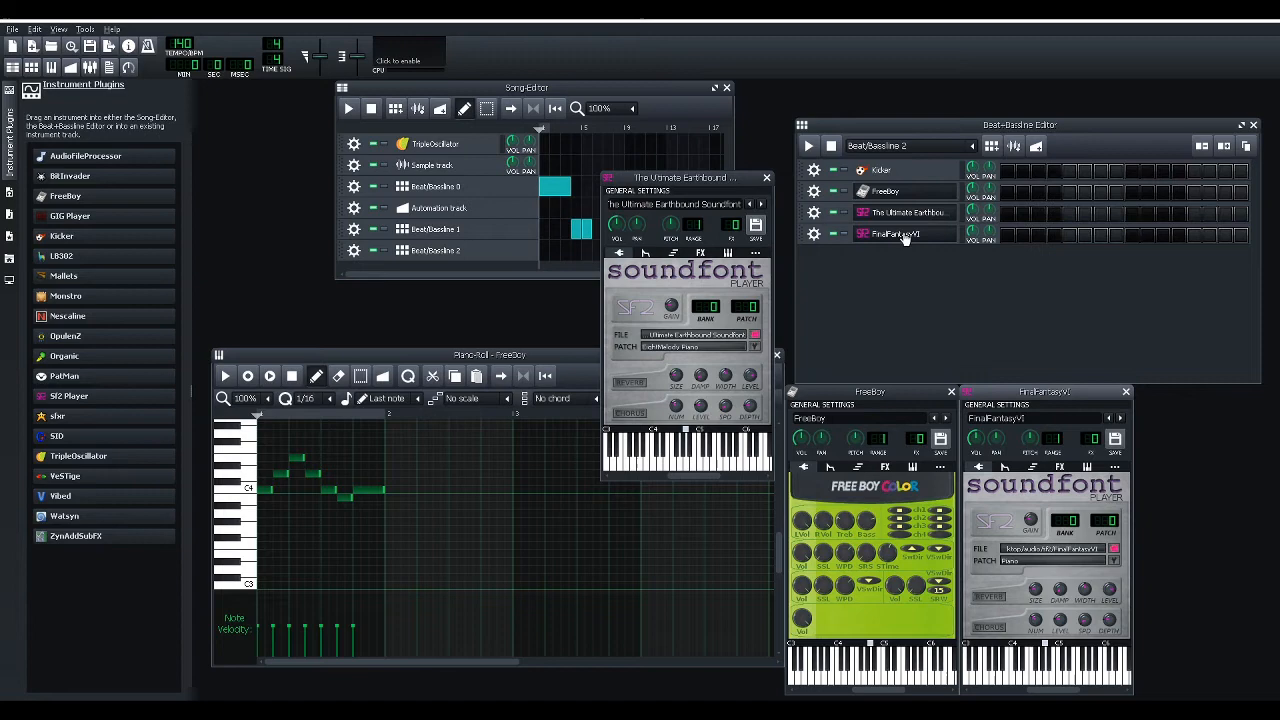
mouse_move(917, 258)
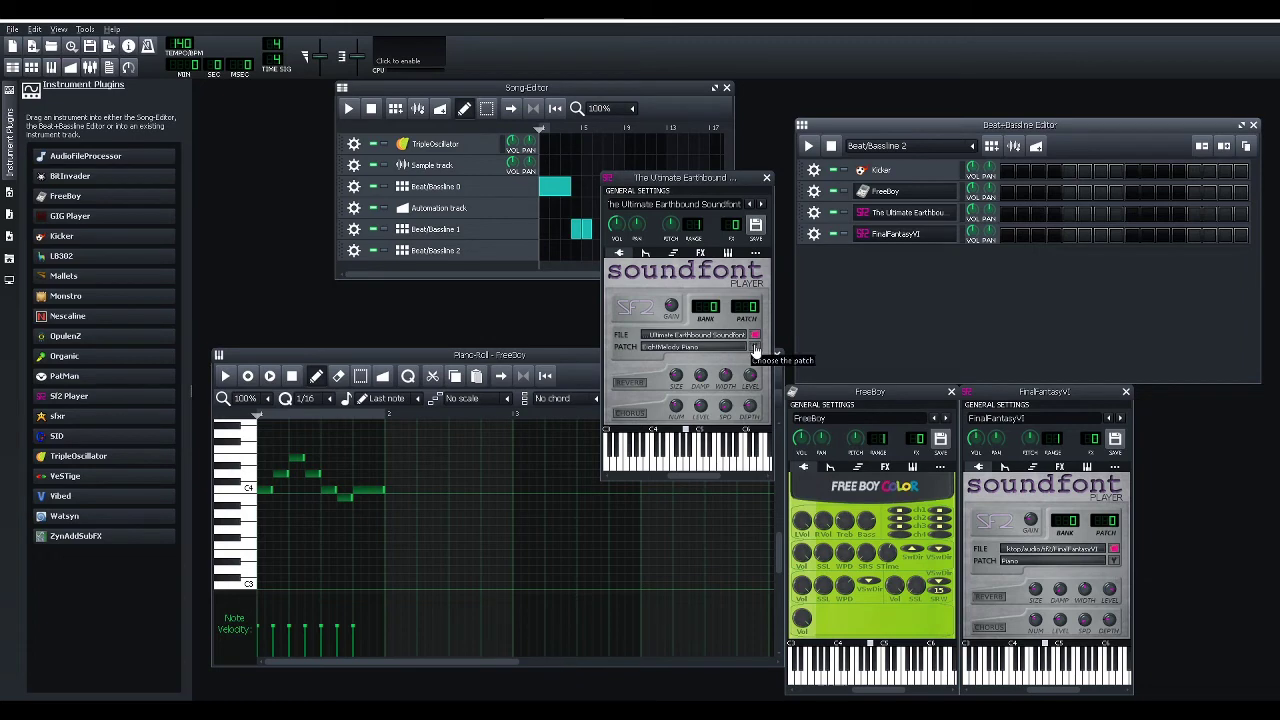
Open the Earthbound soundfont's patch list and scroll down toward patch 35.
left_click(755, 336)
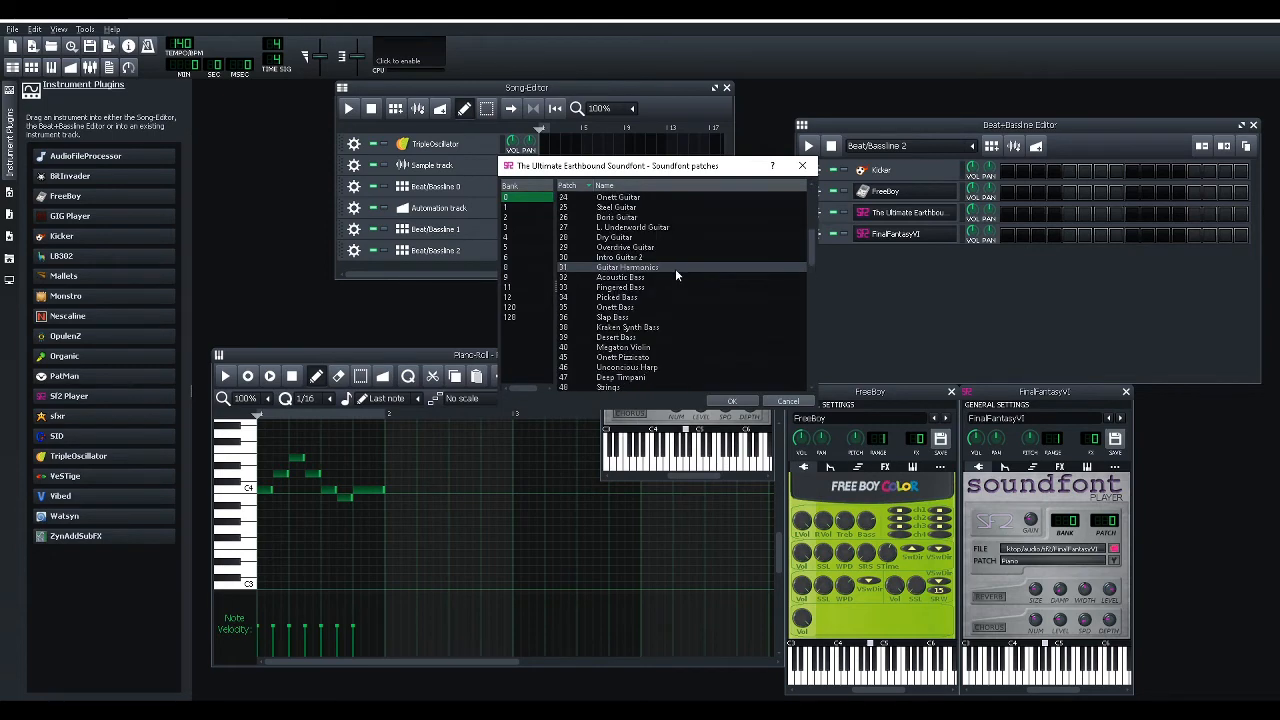
scroll("down", 3)
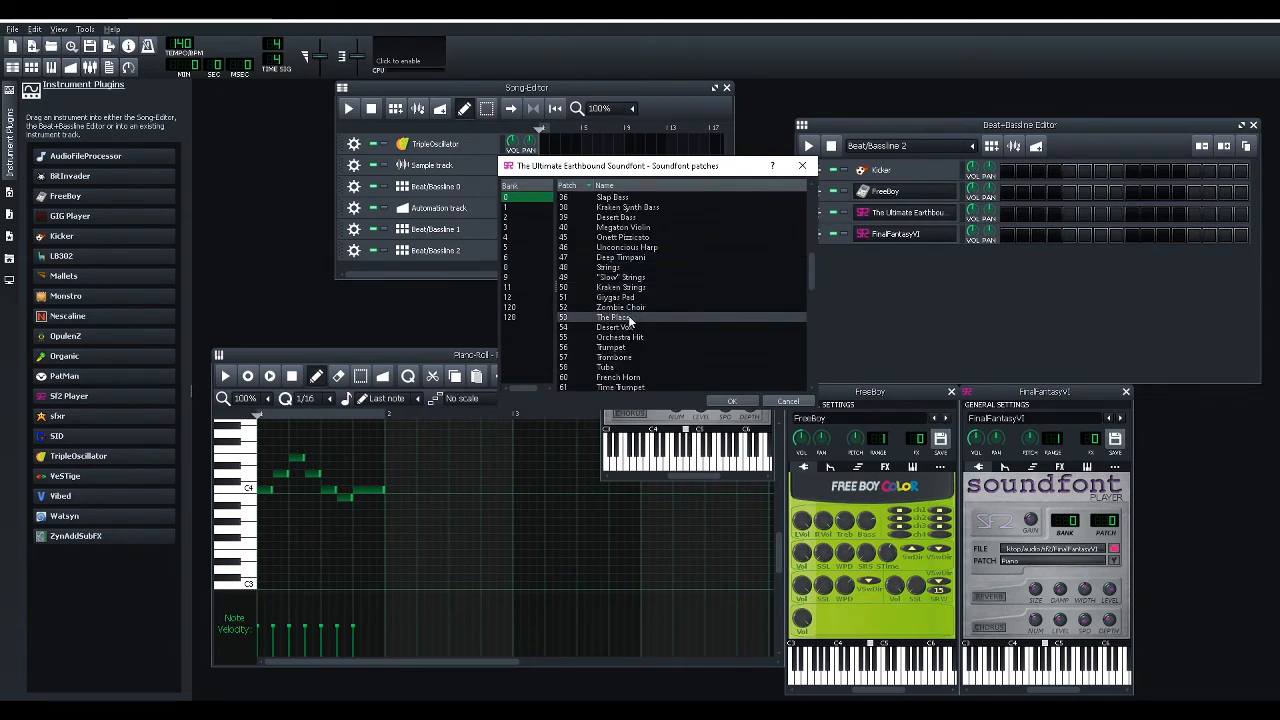
scroll("down", 3)
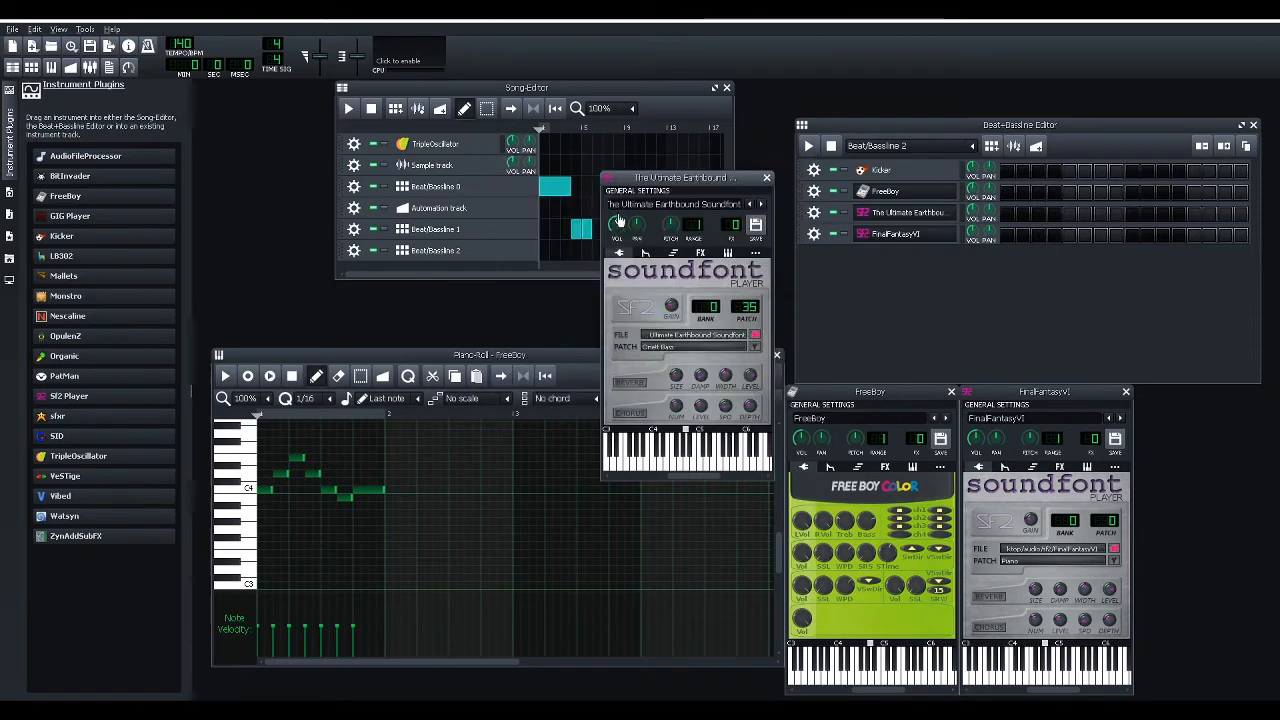
mouse_move(692, 478)
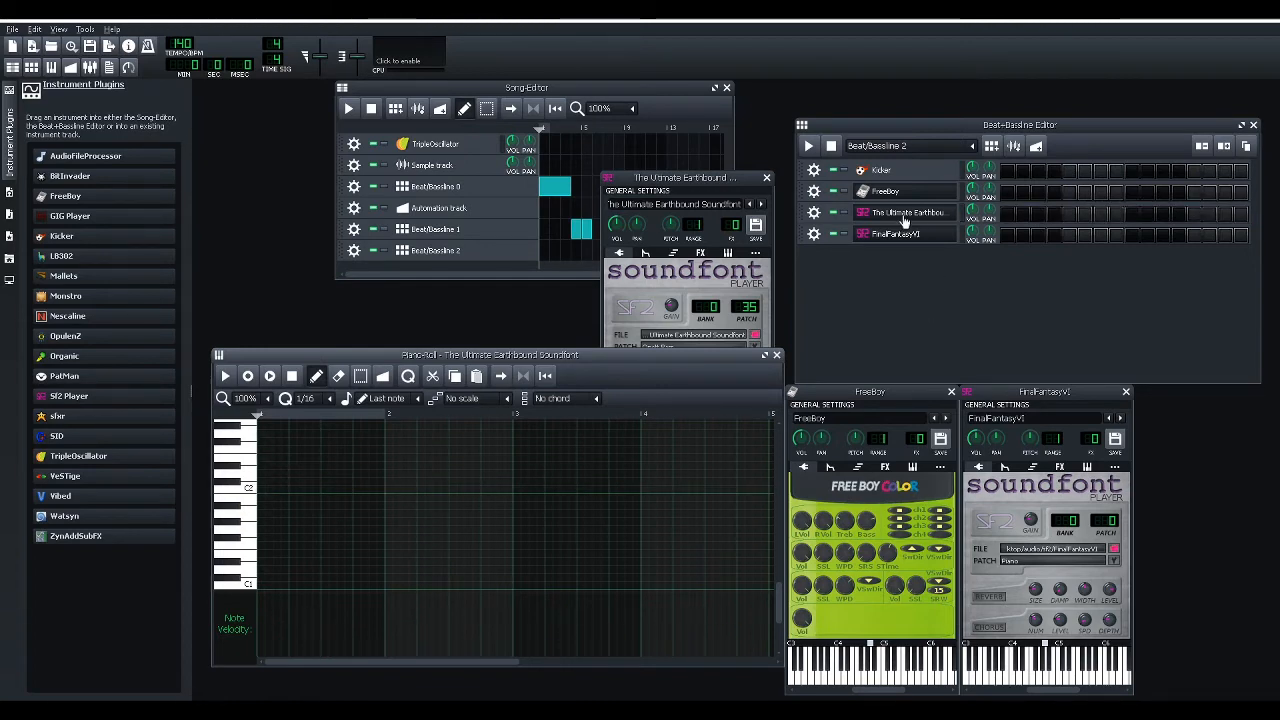
mouse_move(712, 360)
type("bass")
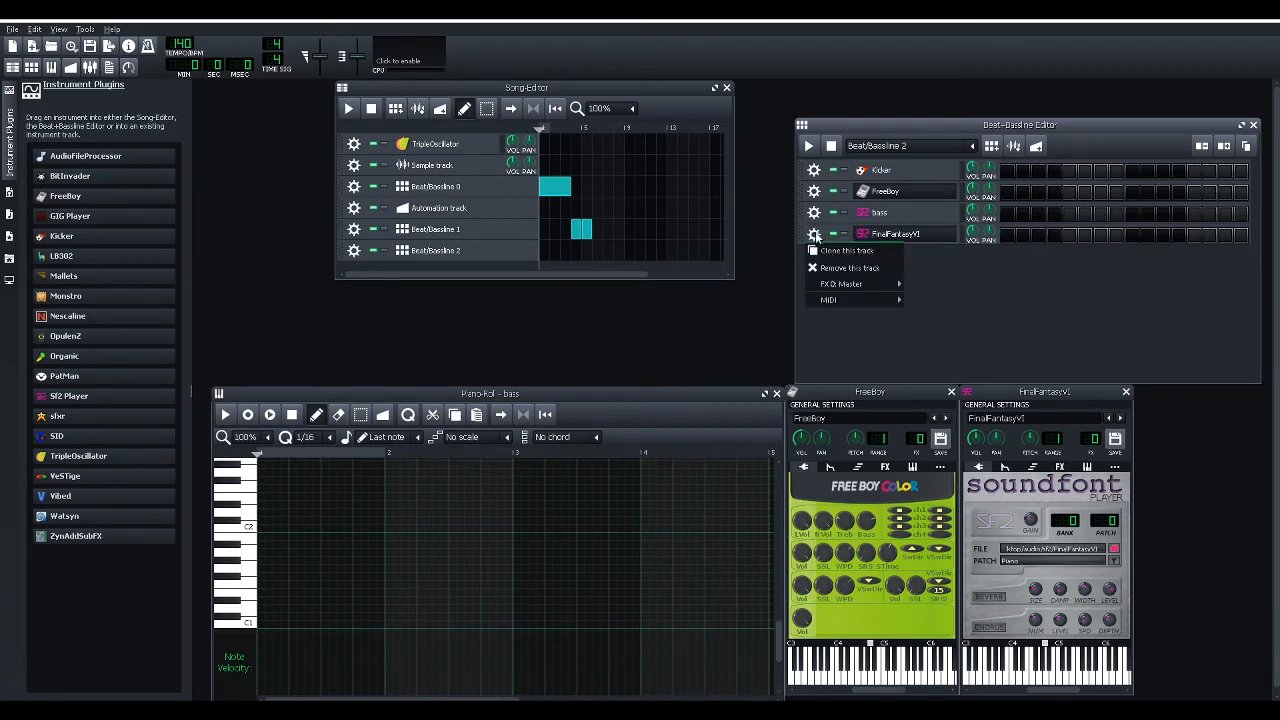
mouse_move(828, 250)
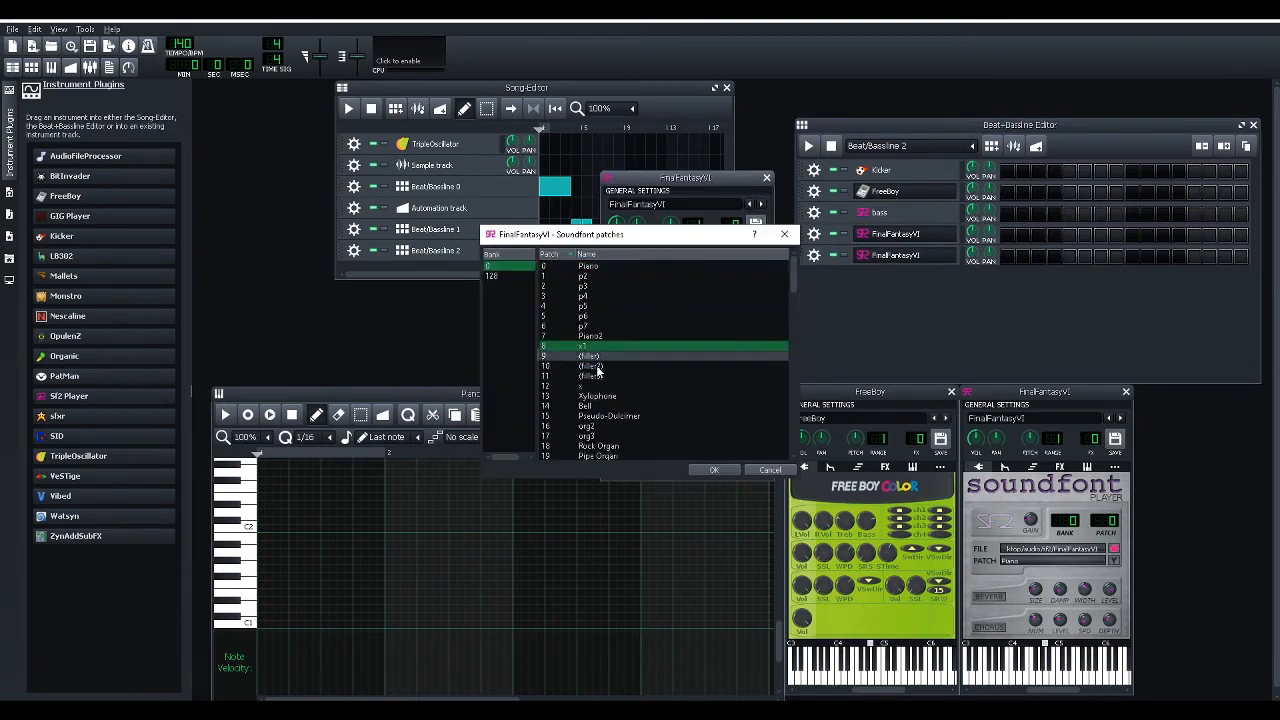
Pick patch 17 (org3) for the cloned organ track.
left_click(713, 469)
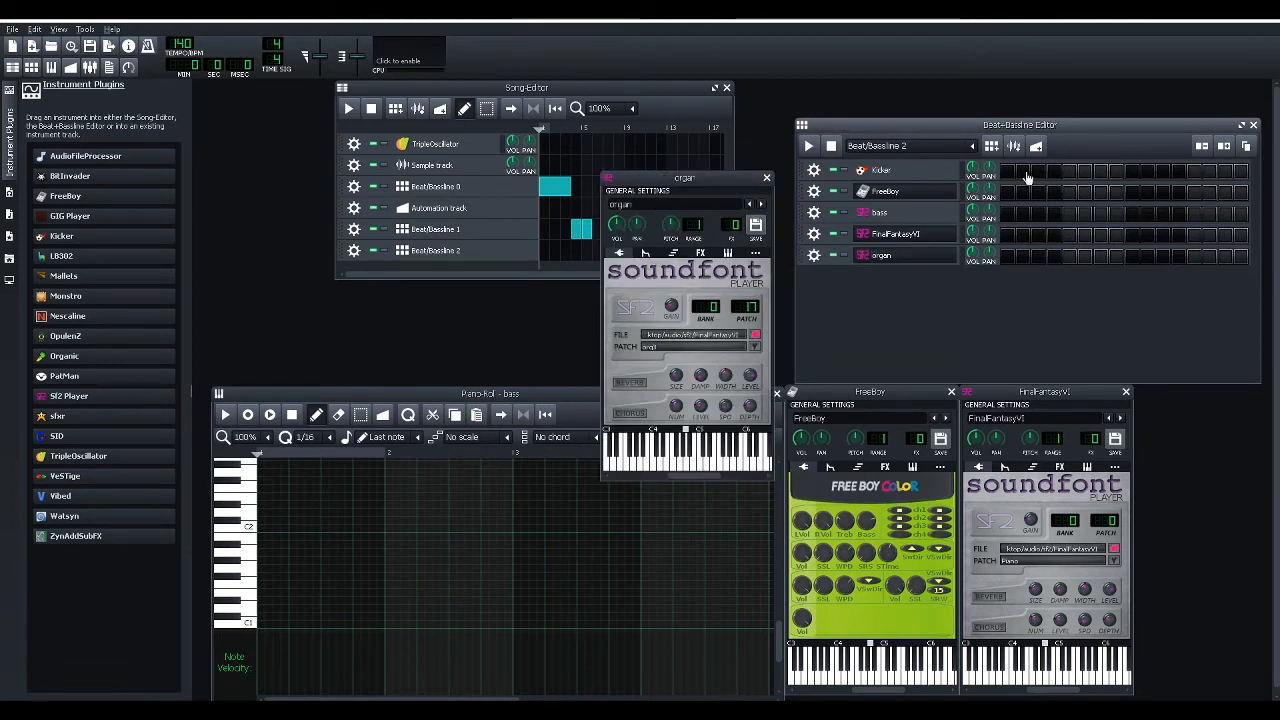
mouse_move(982, 311)
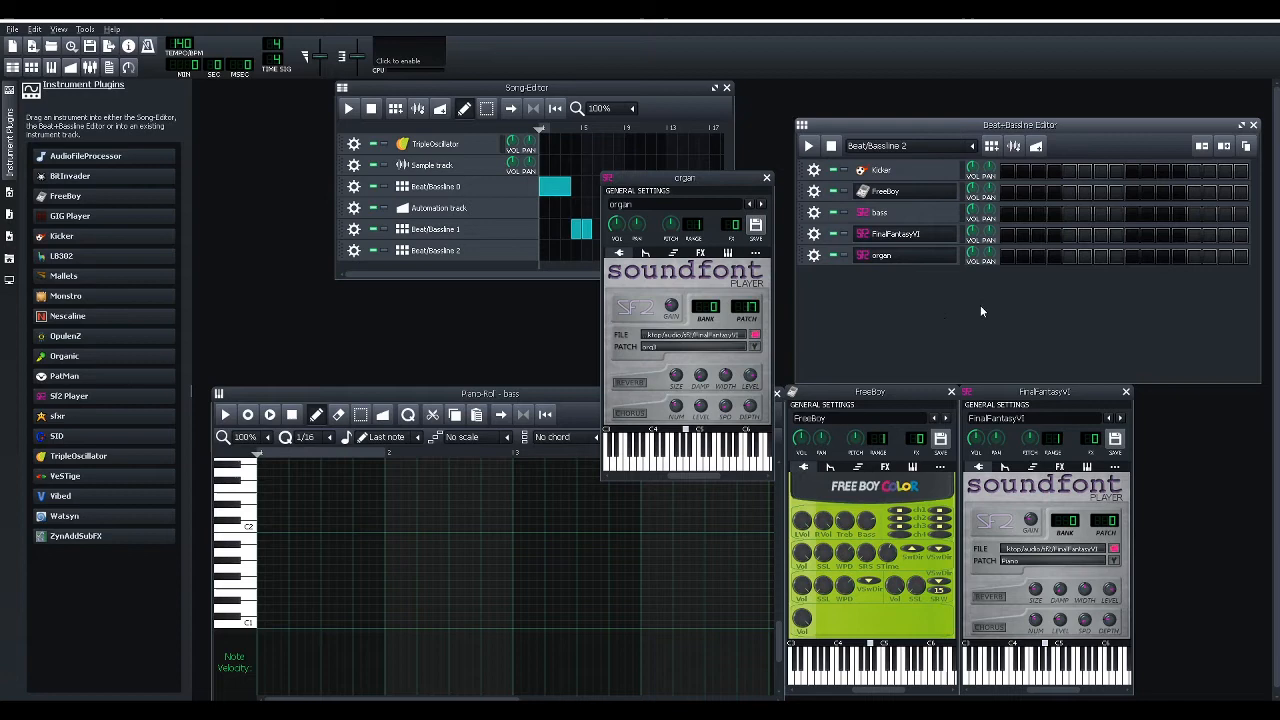
mouse_move(1015, 312)
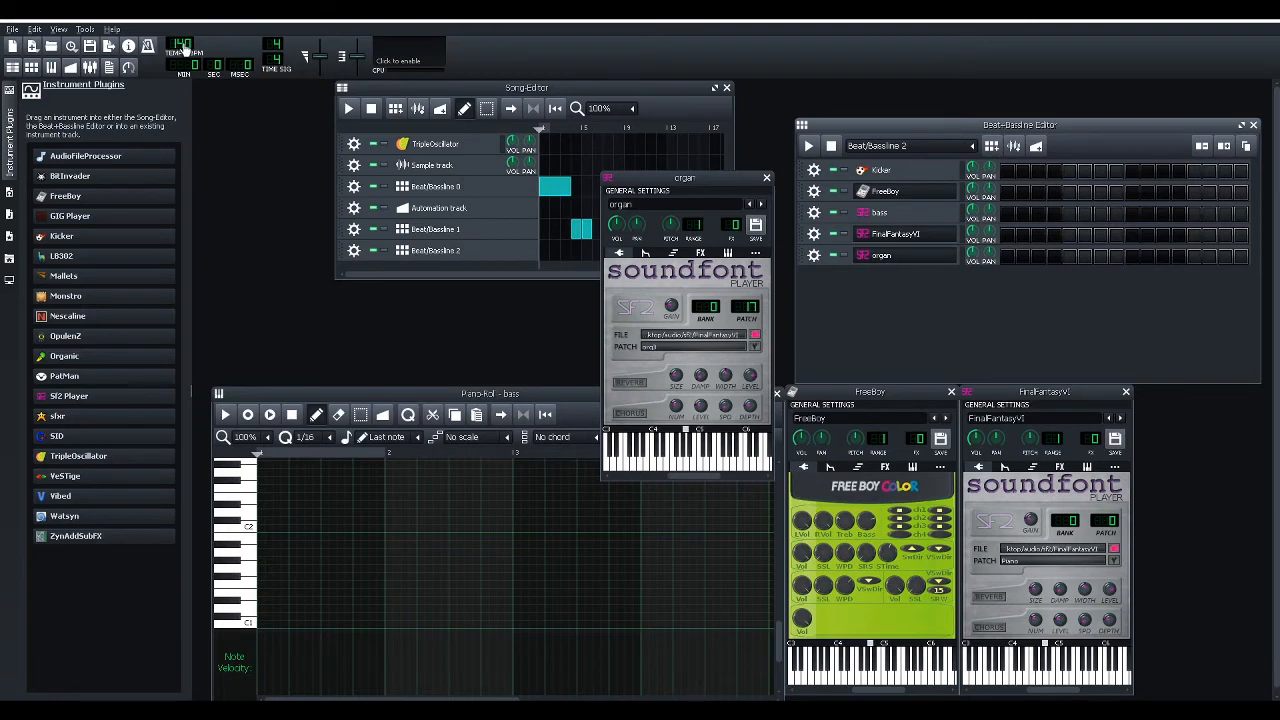
Lower the song tempo from 140 to 124 BPM.
left_click_drag(183, 47, 183, 70)
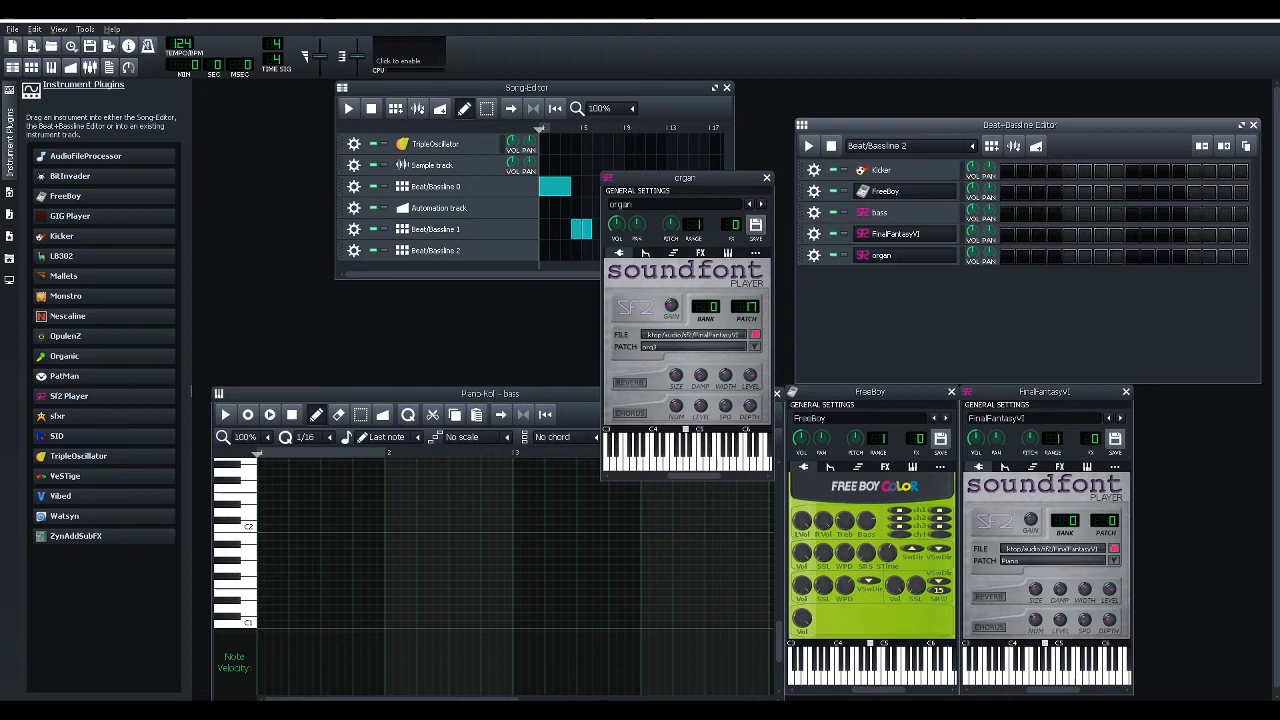
mouse_move(817, 296)
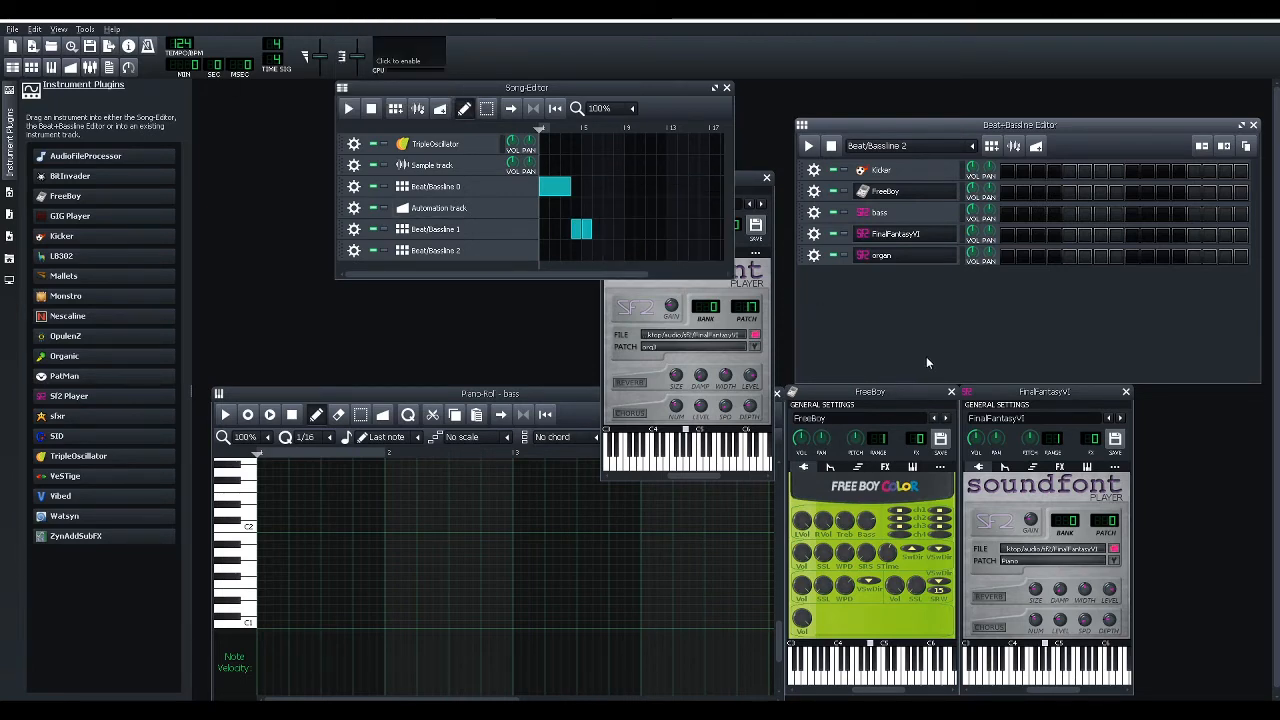
mouse_move(915, 388)
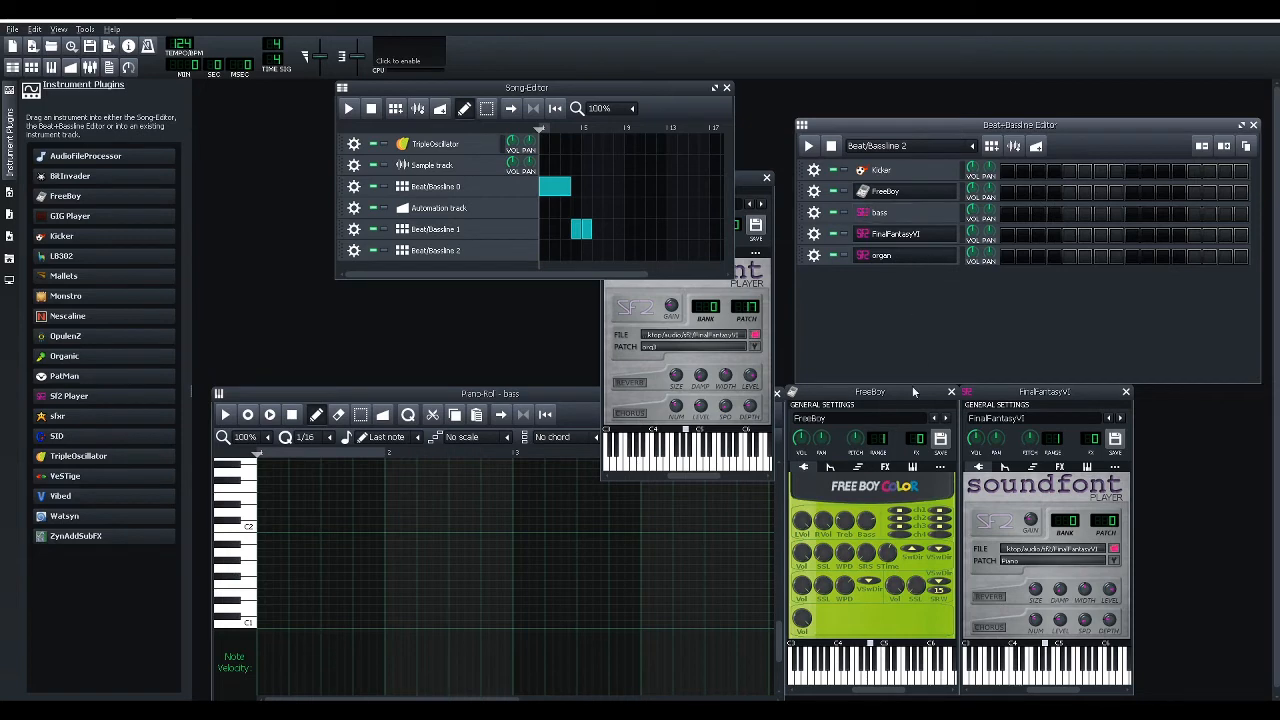
mouse_move(885, 343)
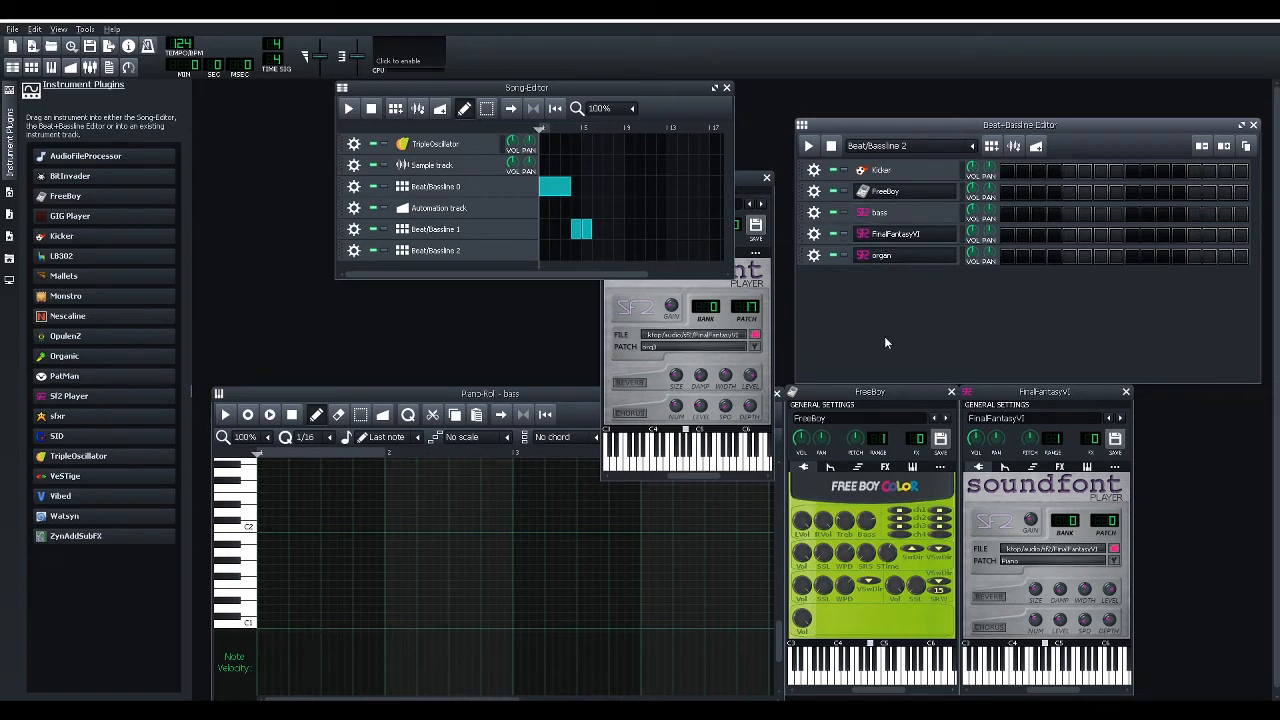
mouse_move(929, 234)
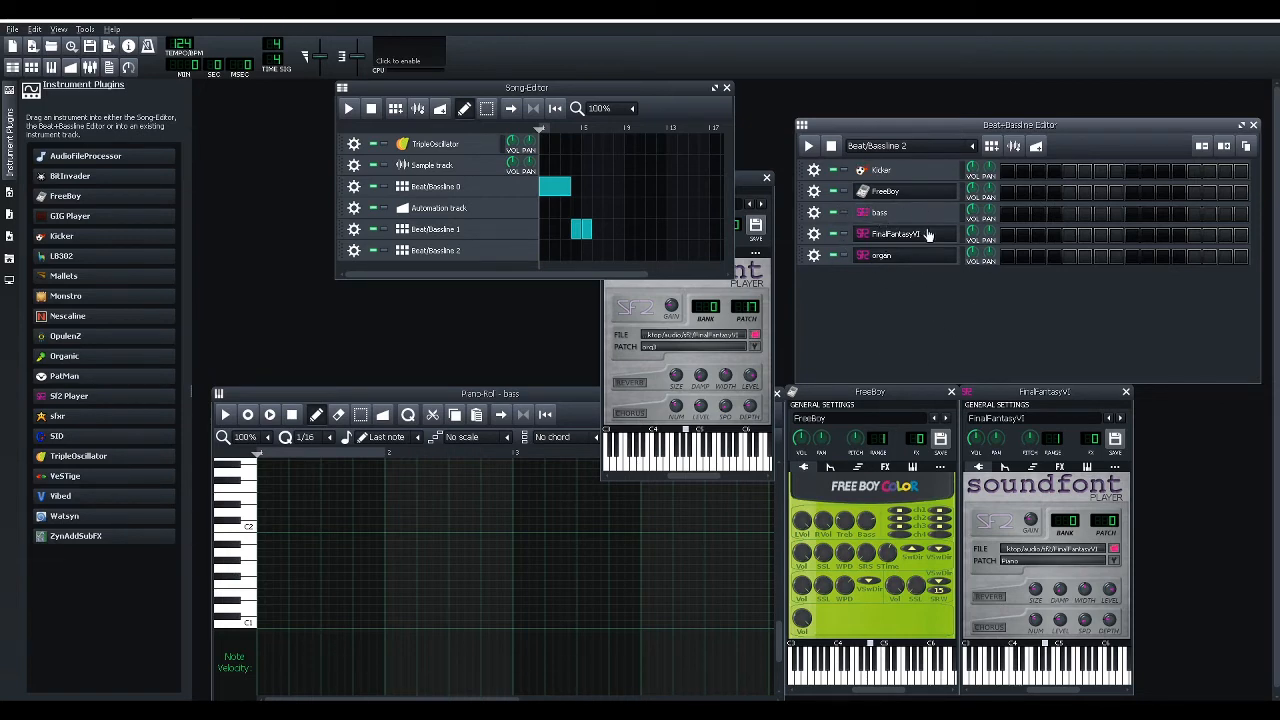
mouse_move(910, 243)
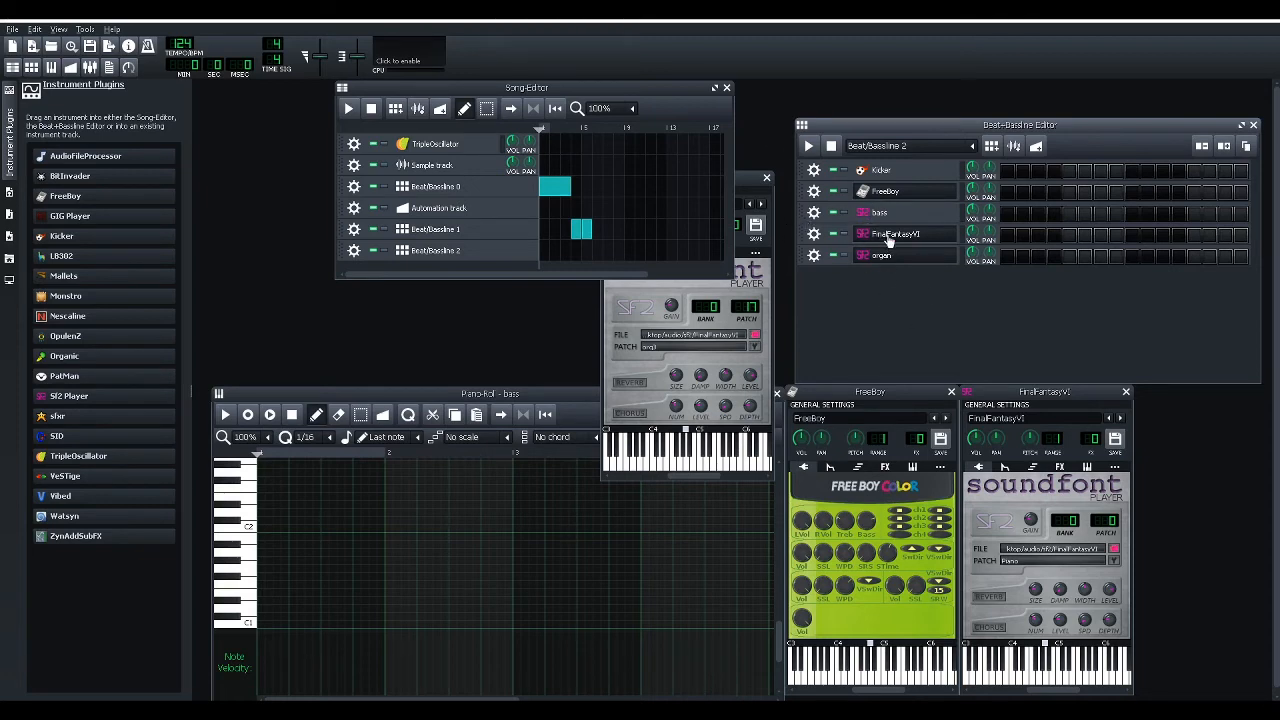
Choose a different patch for the FinalFantasyVI soundfont track.
left_click(1125, 391)
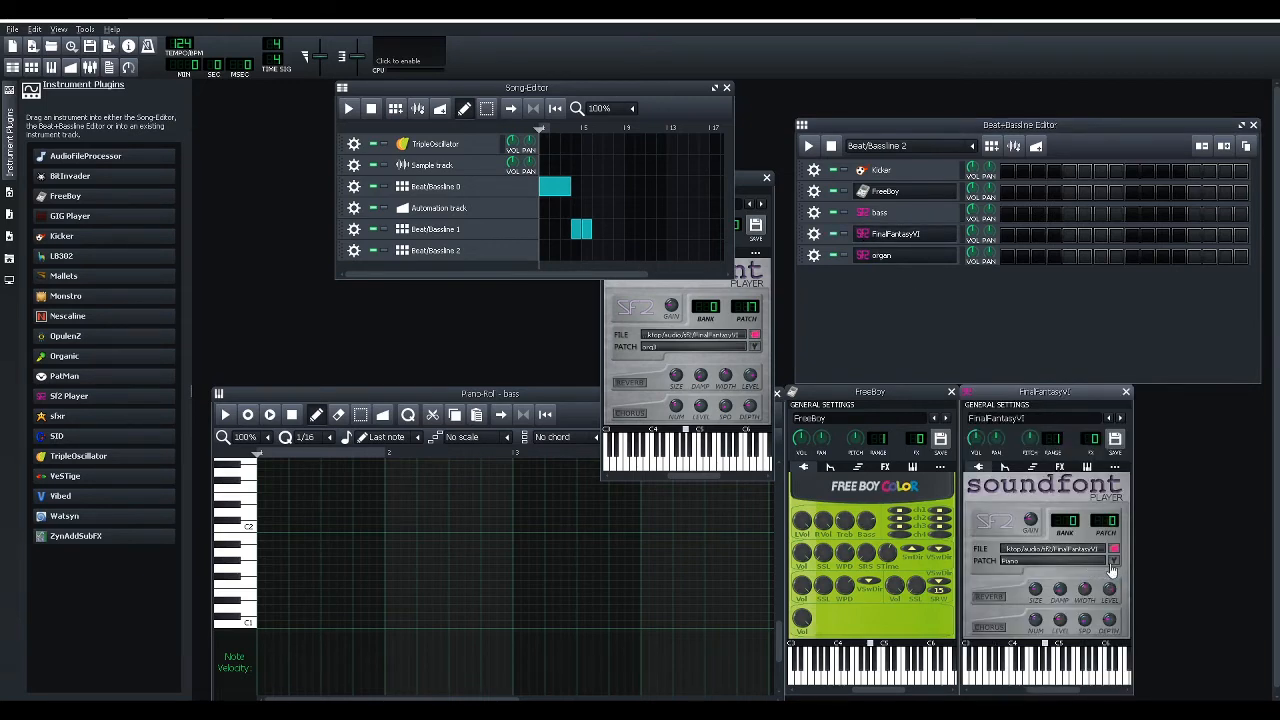
left_click(1112, 560)
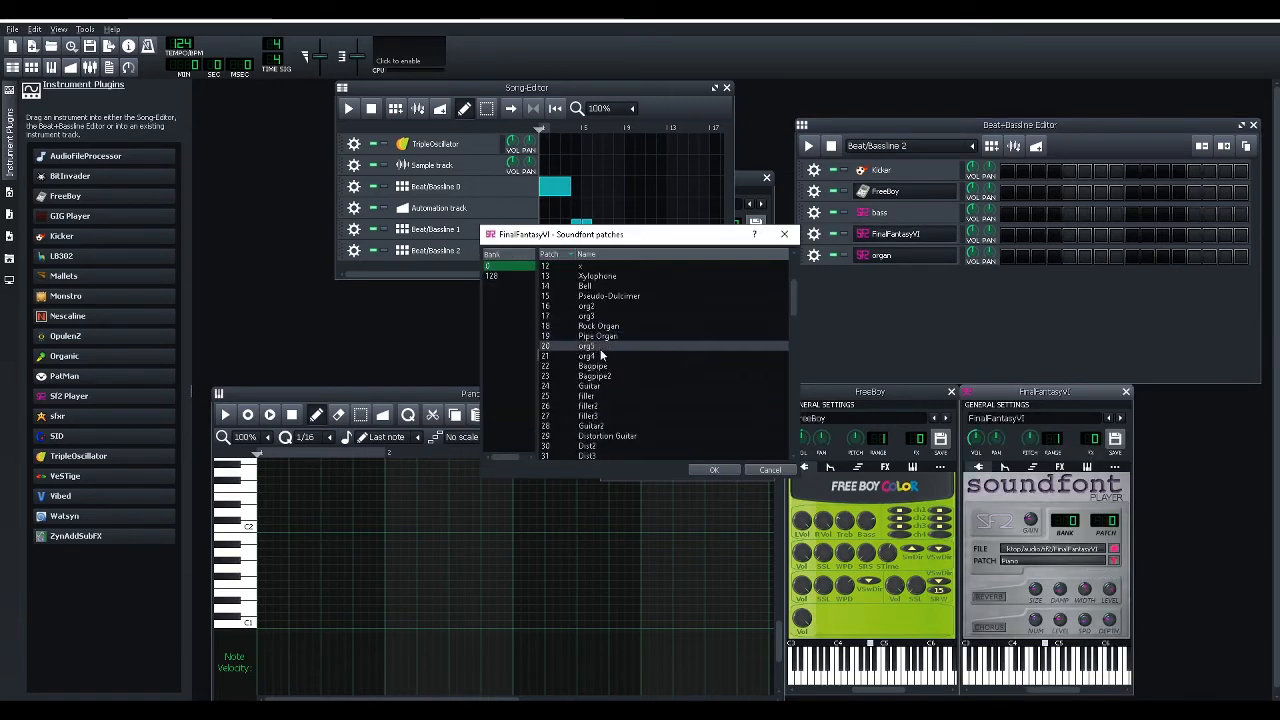
left_click(713, 469)
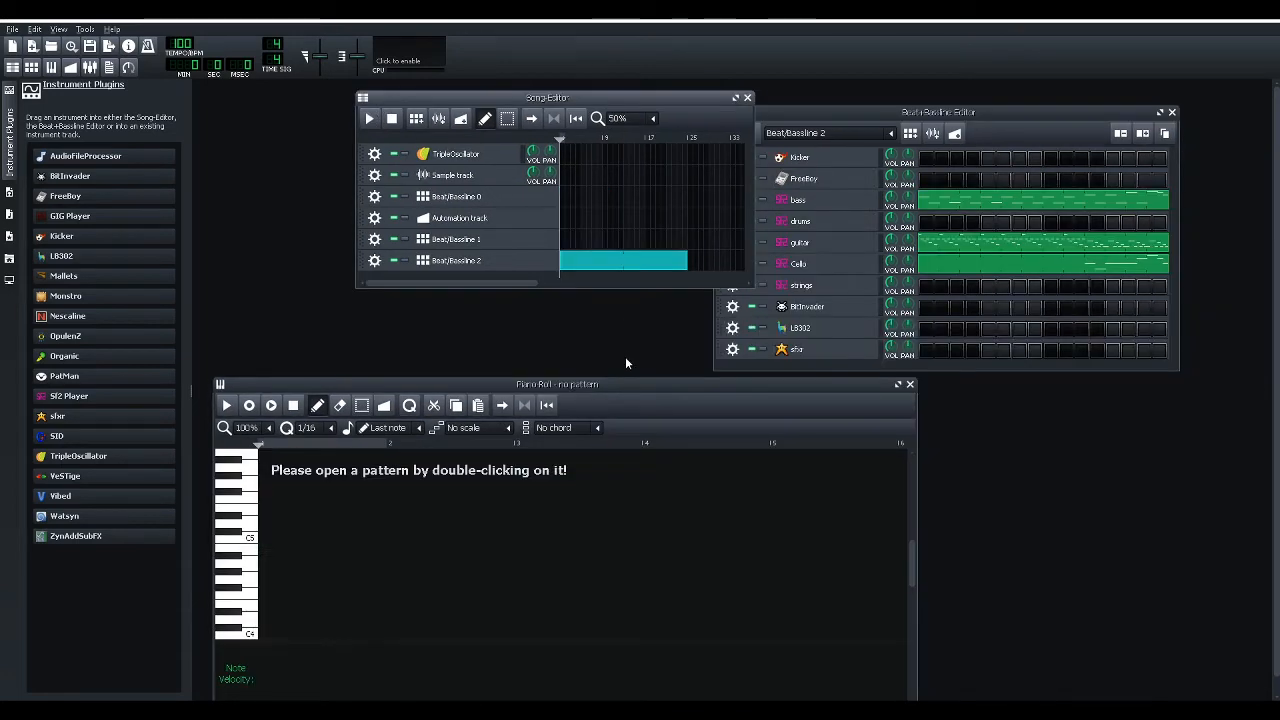
mouse_move(733, 285)
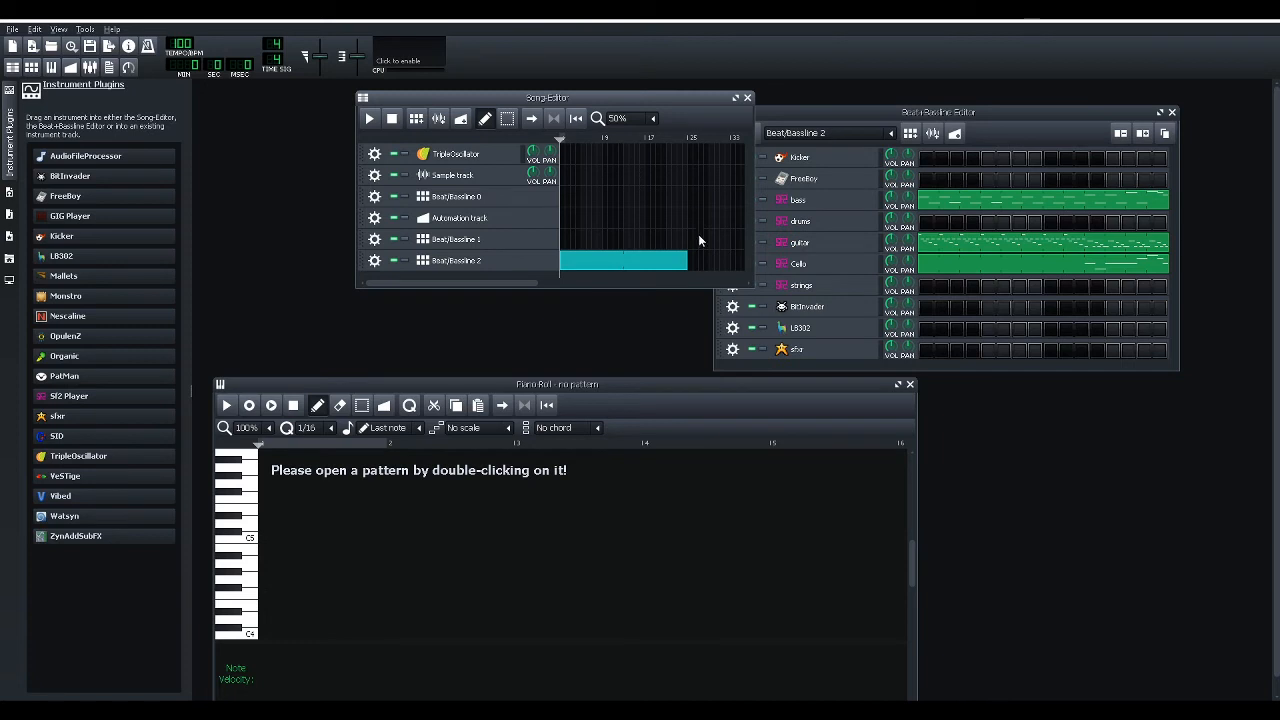
left_click(368, 118)
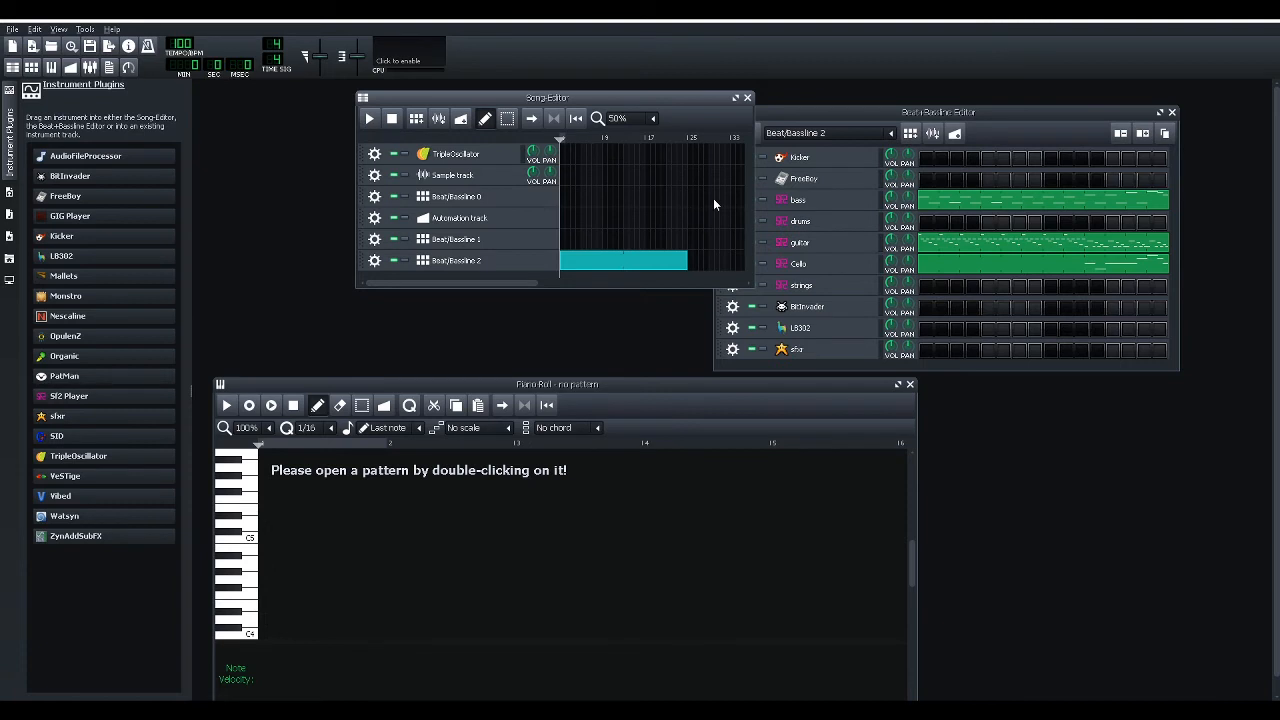
mouse_move(646, 78)
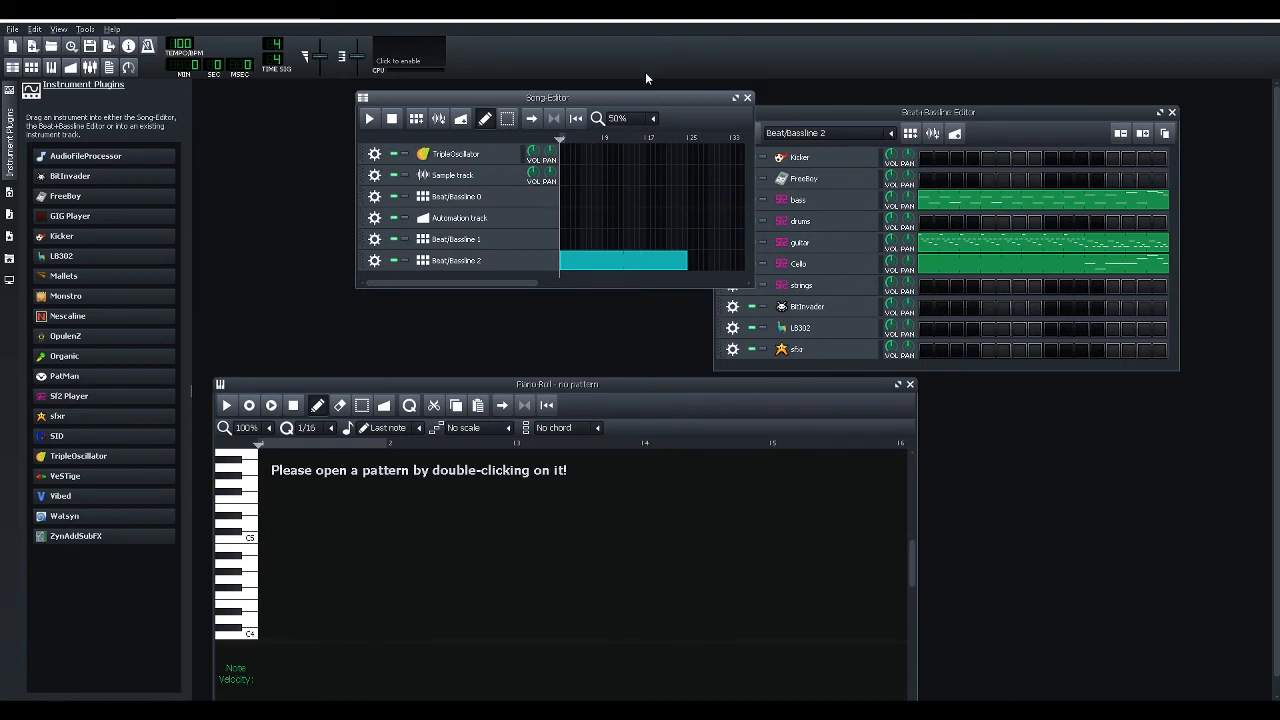
mouse_move(620, 137)
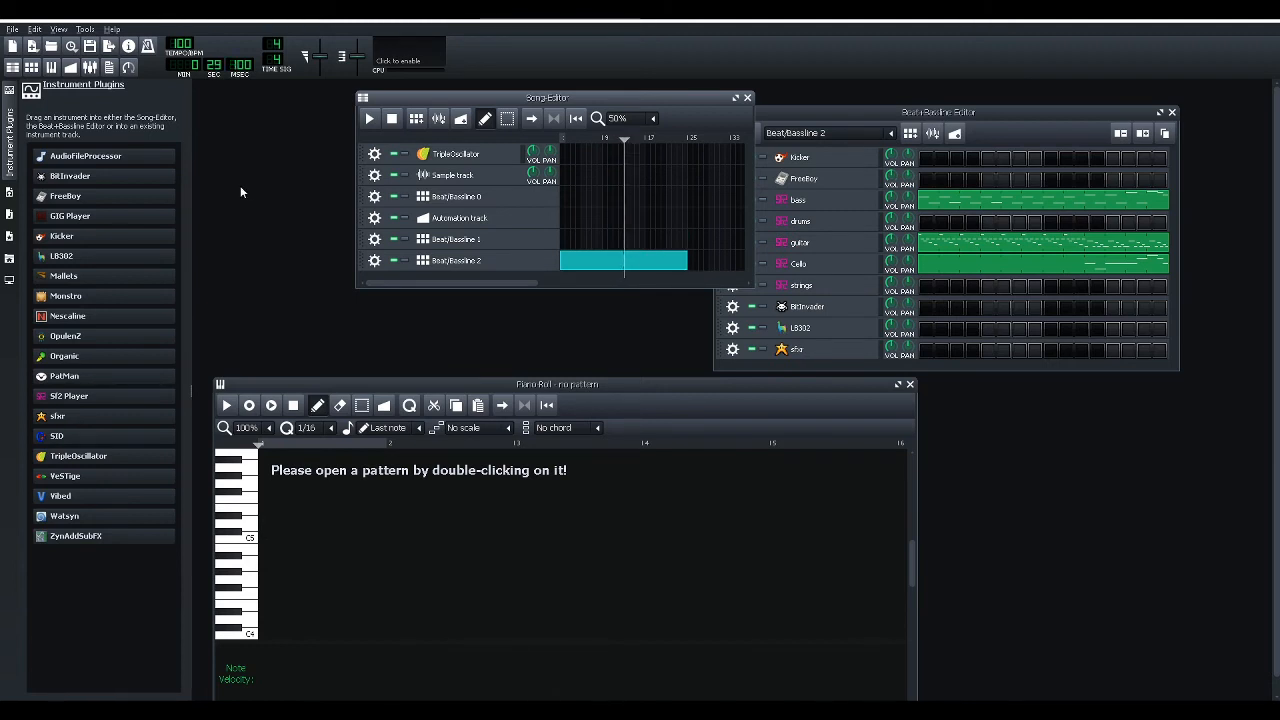
mouse_move(354, 293)
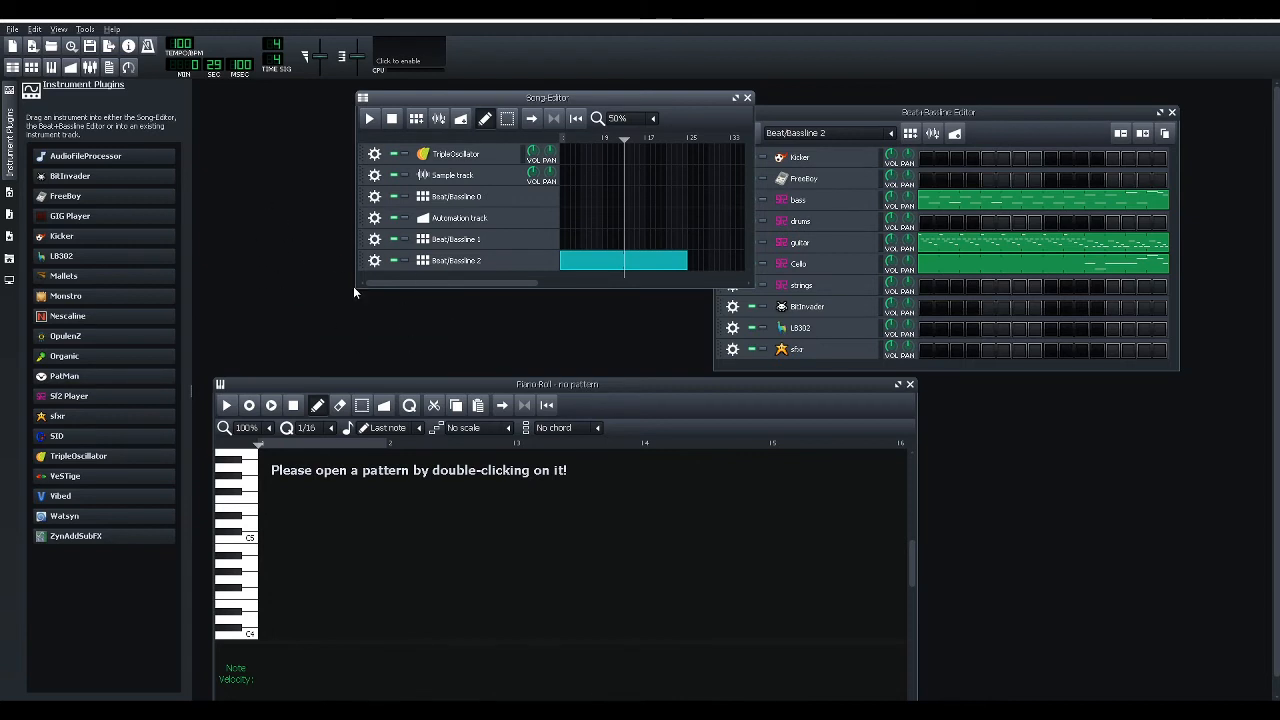
mouse_move(399, 260)
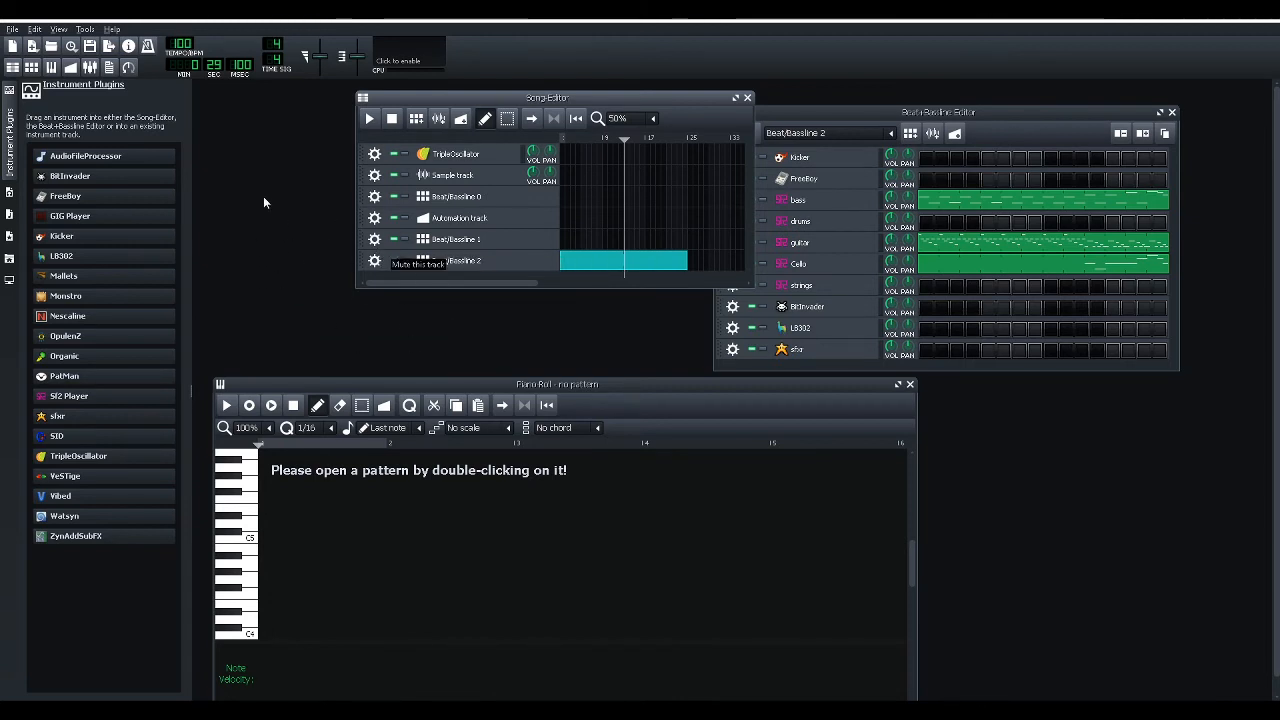
mouse_move(90, 67)
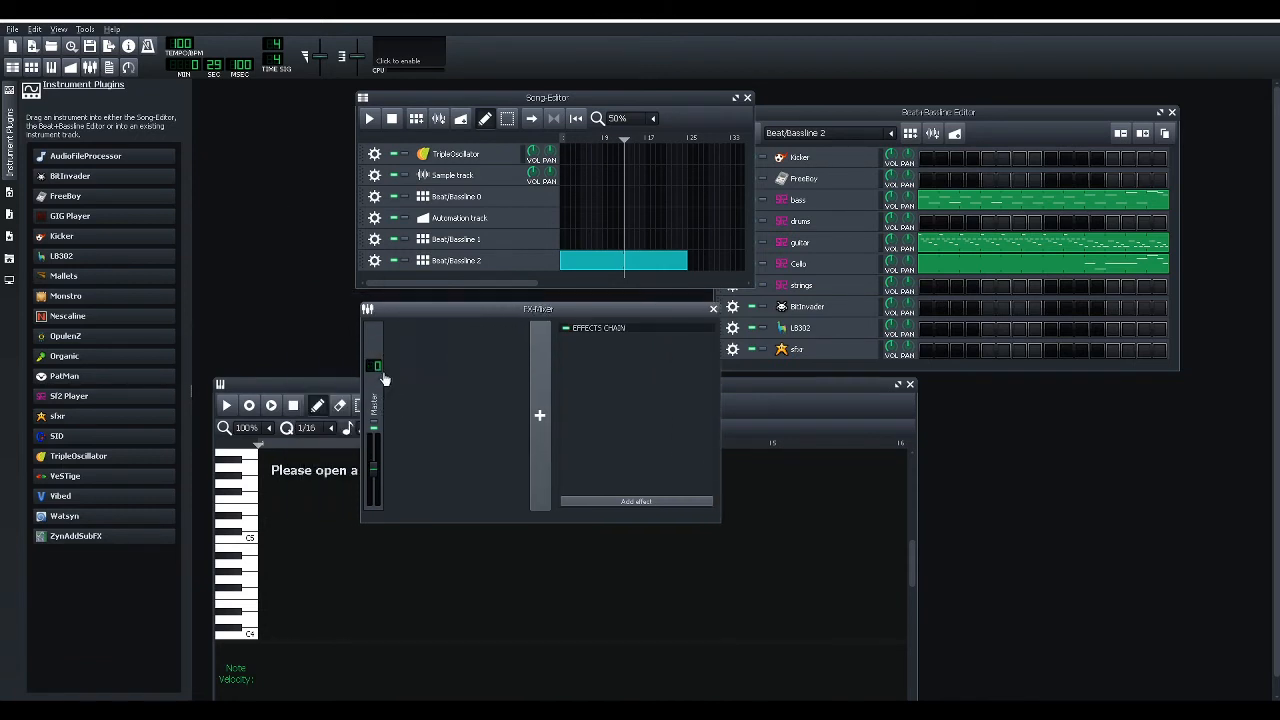
mouse_move(388, 393)
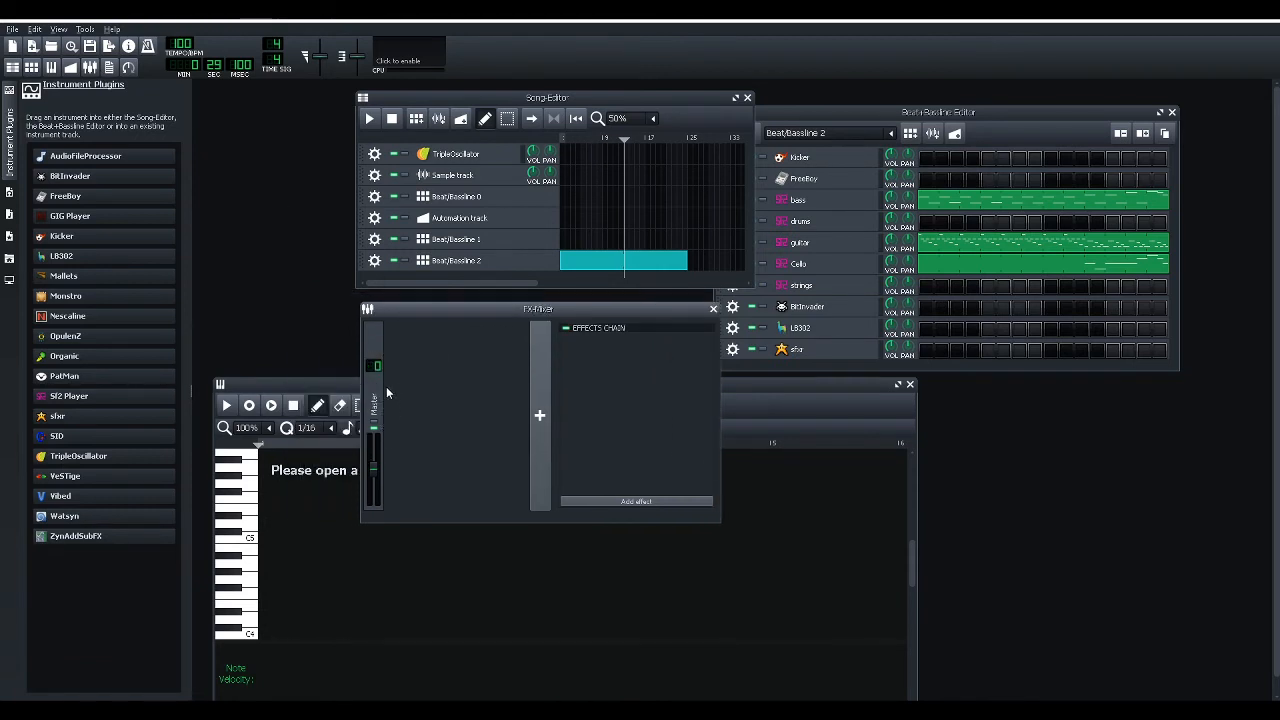
mouse_move(457, 392)
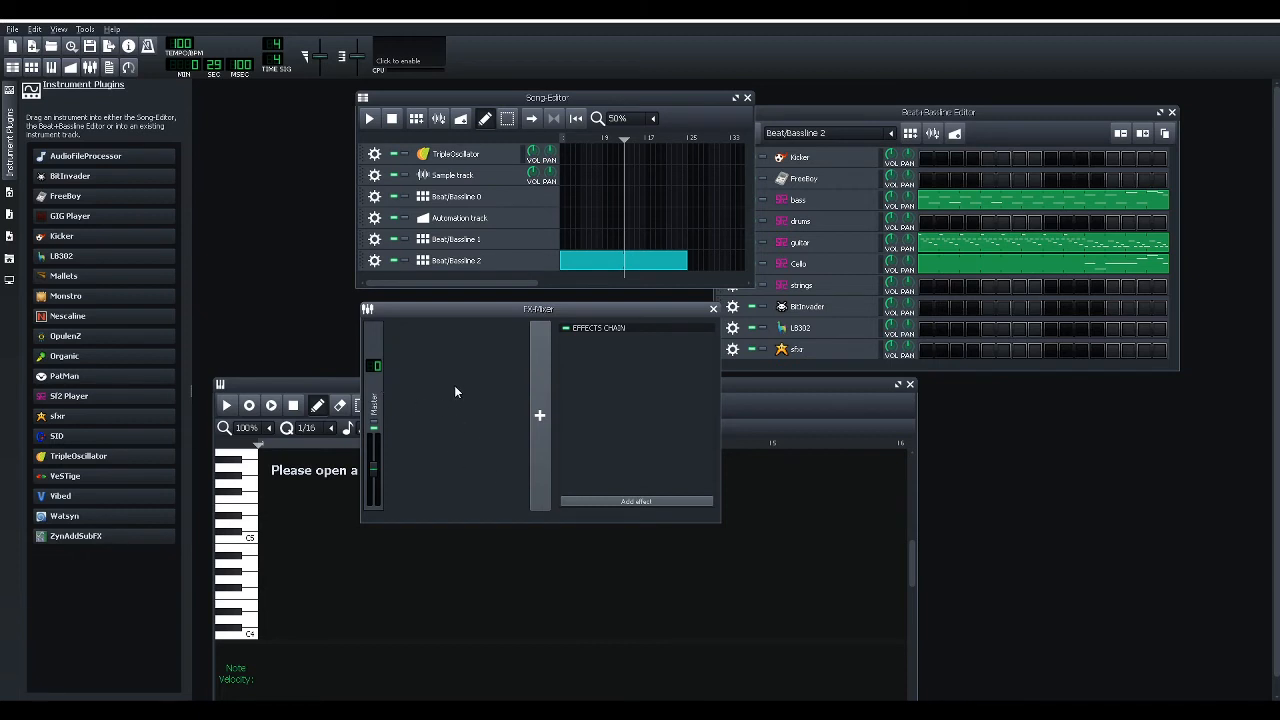
mouse_move(473, 380)
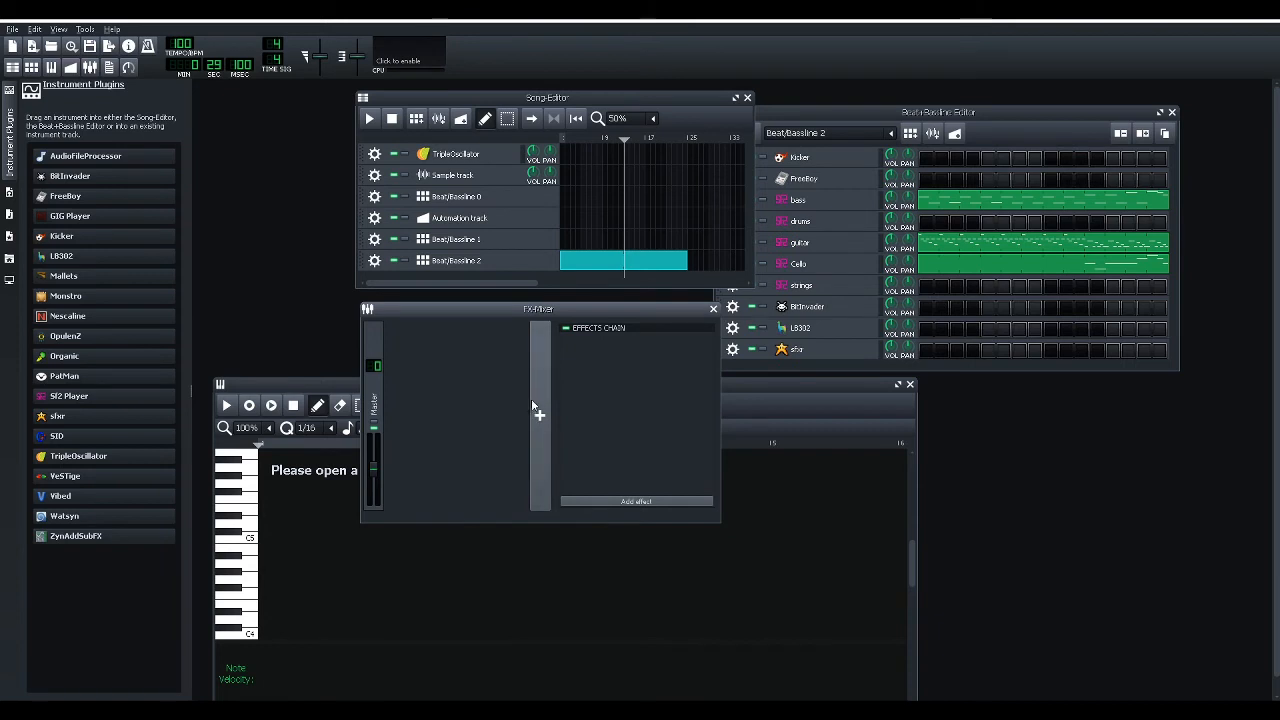
Add a new FX 1 effects channel to the FX-Mixer using the + button.
left_click(539, 415)
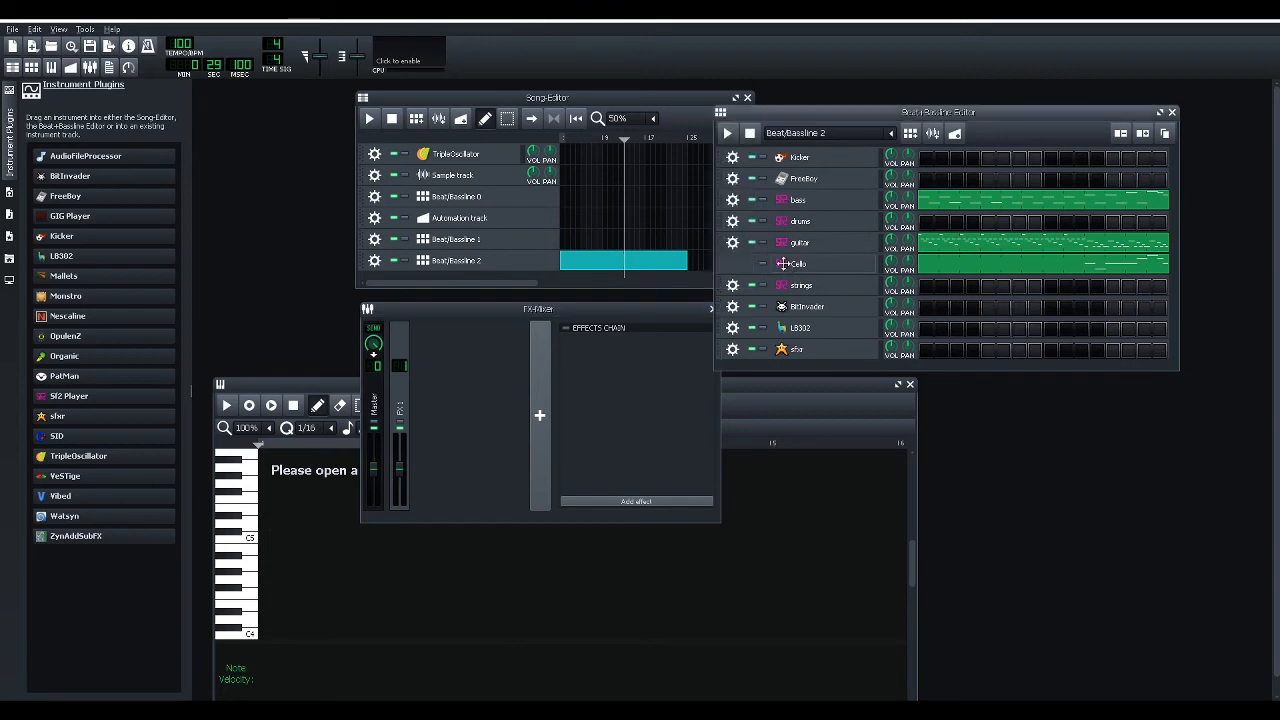
Open the Cello's SoundFont instrument settings and set its FX channel to 1.
left_click(807, 263)
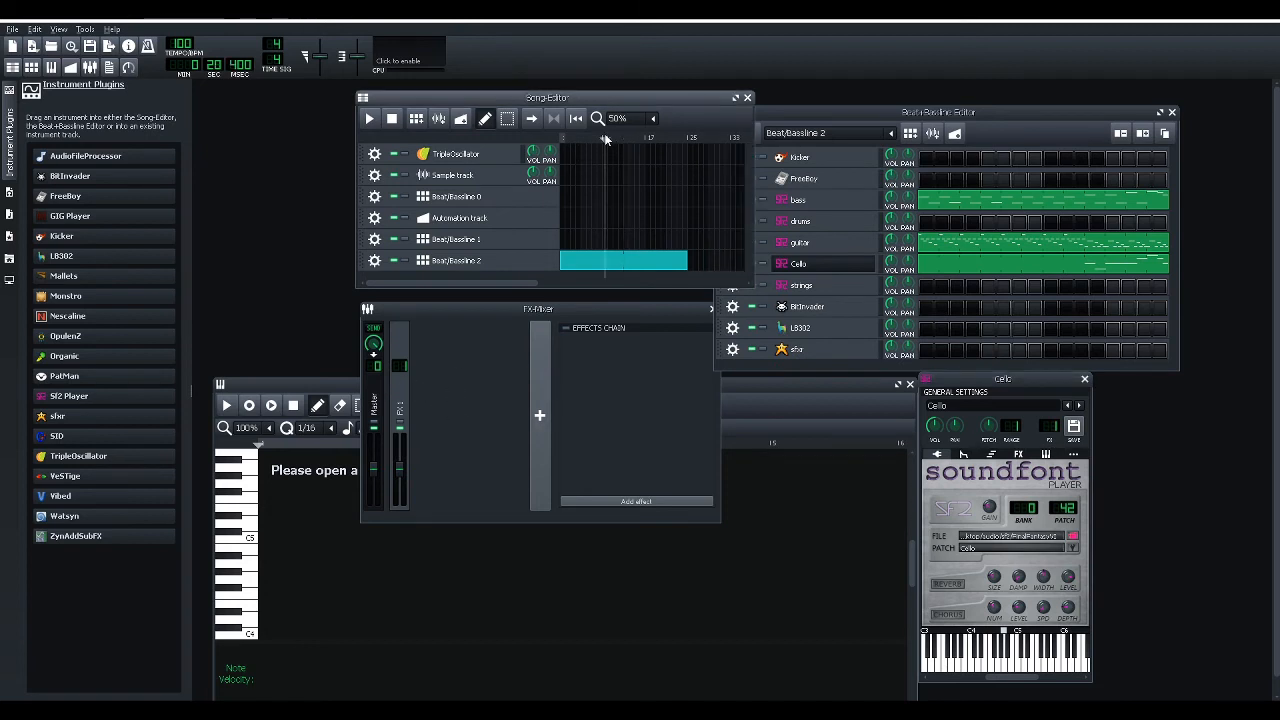
left_click(368, 118)
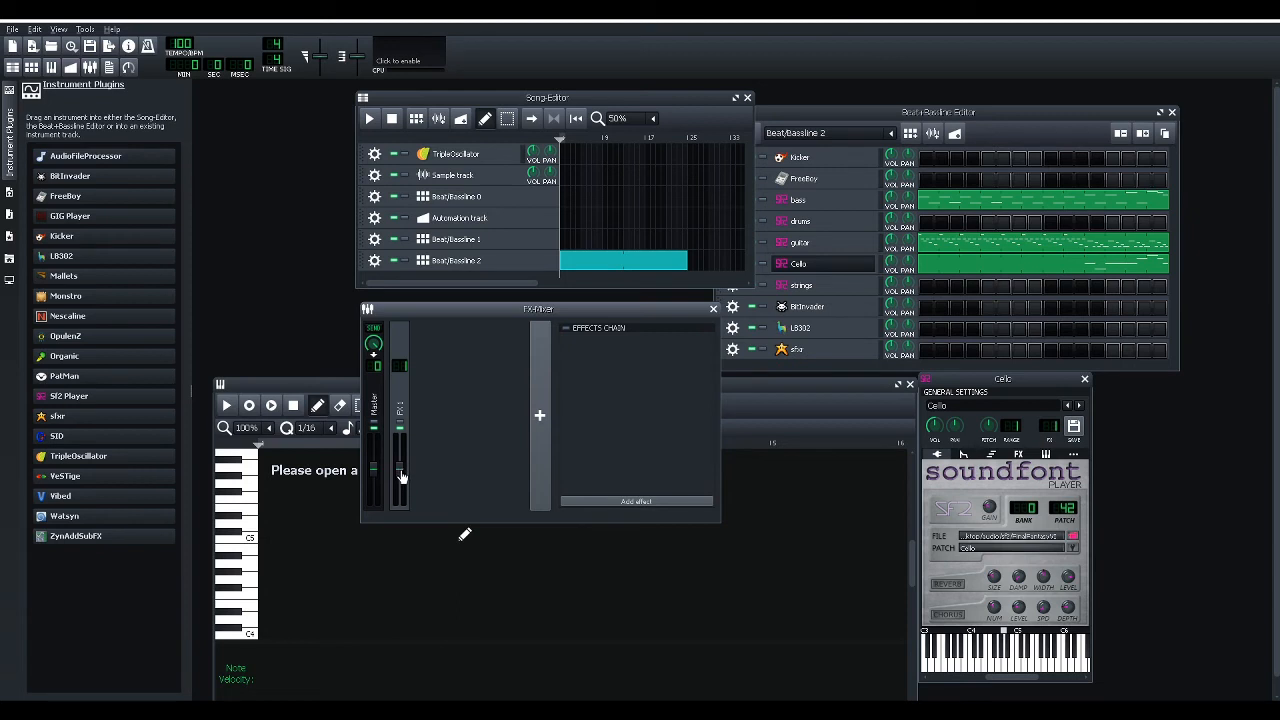
mouse_move(462, 413)
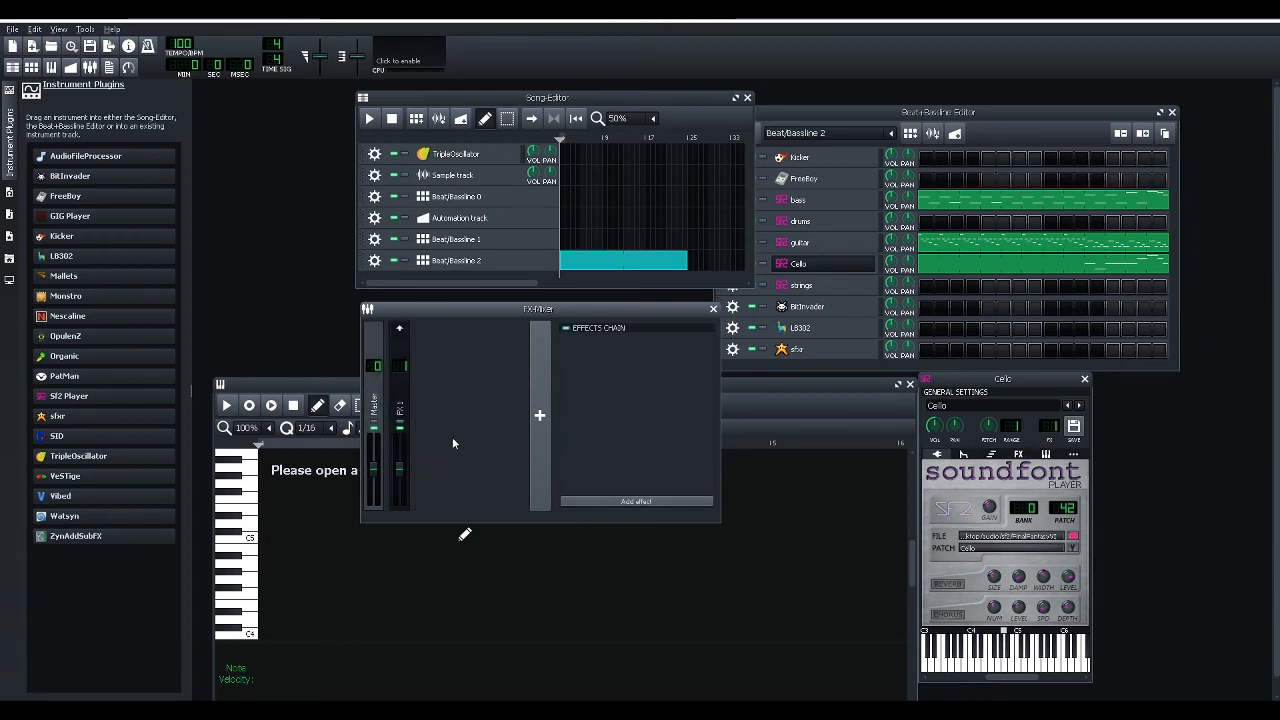
mouse_move(469, 376)
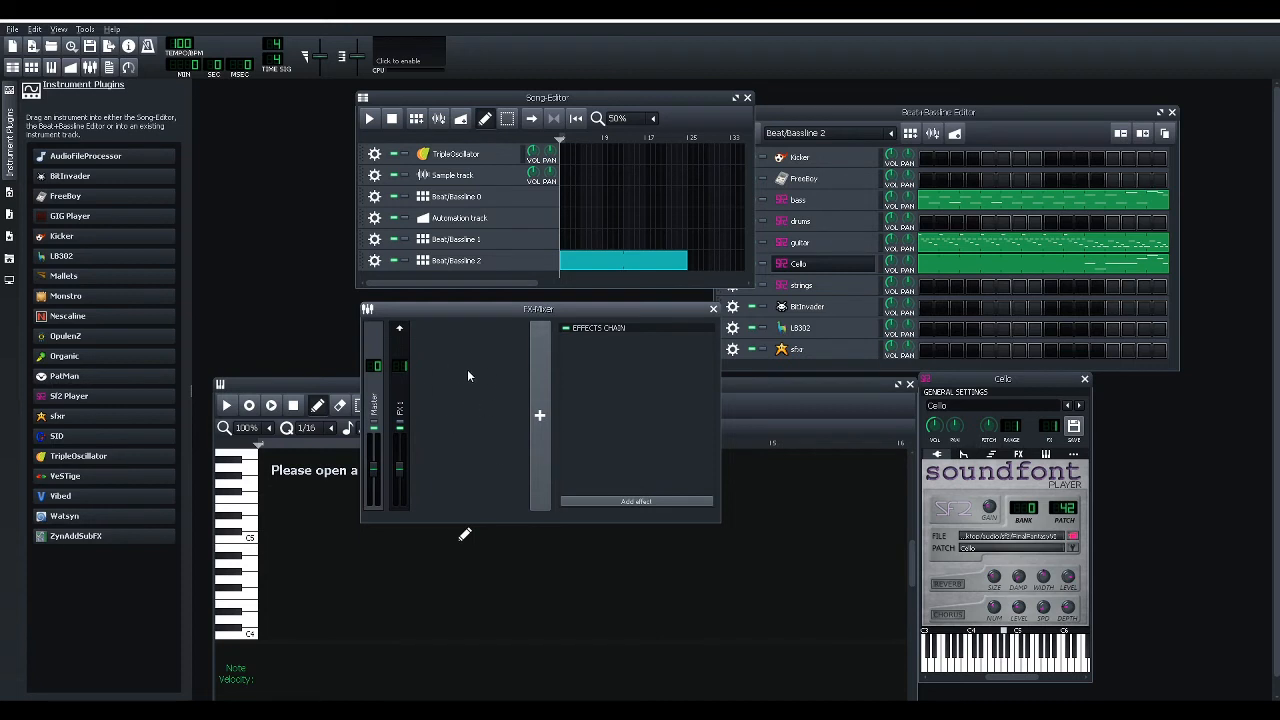
mouse_move(643, 486)
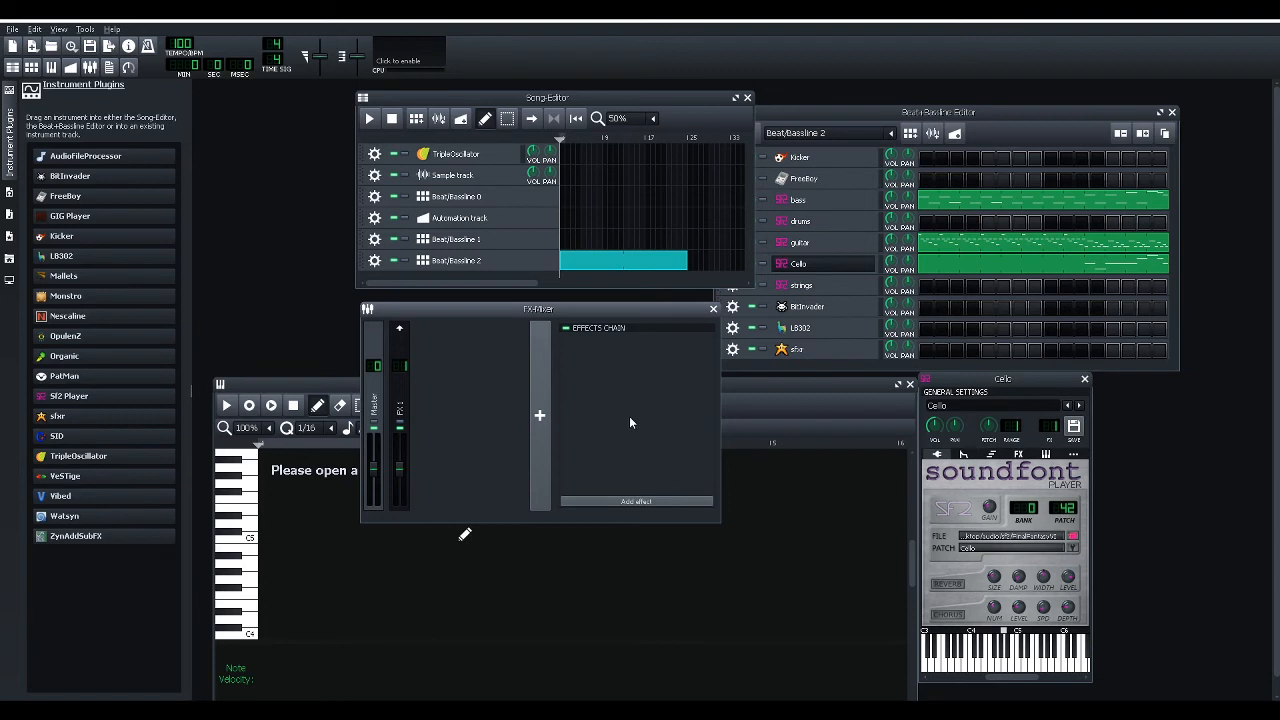
mouse_move(629, 428)
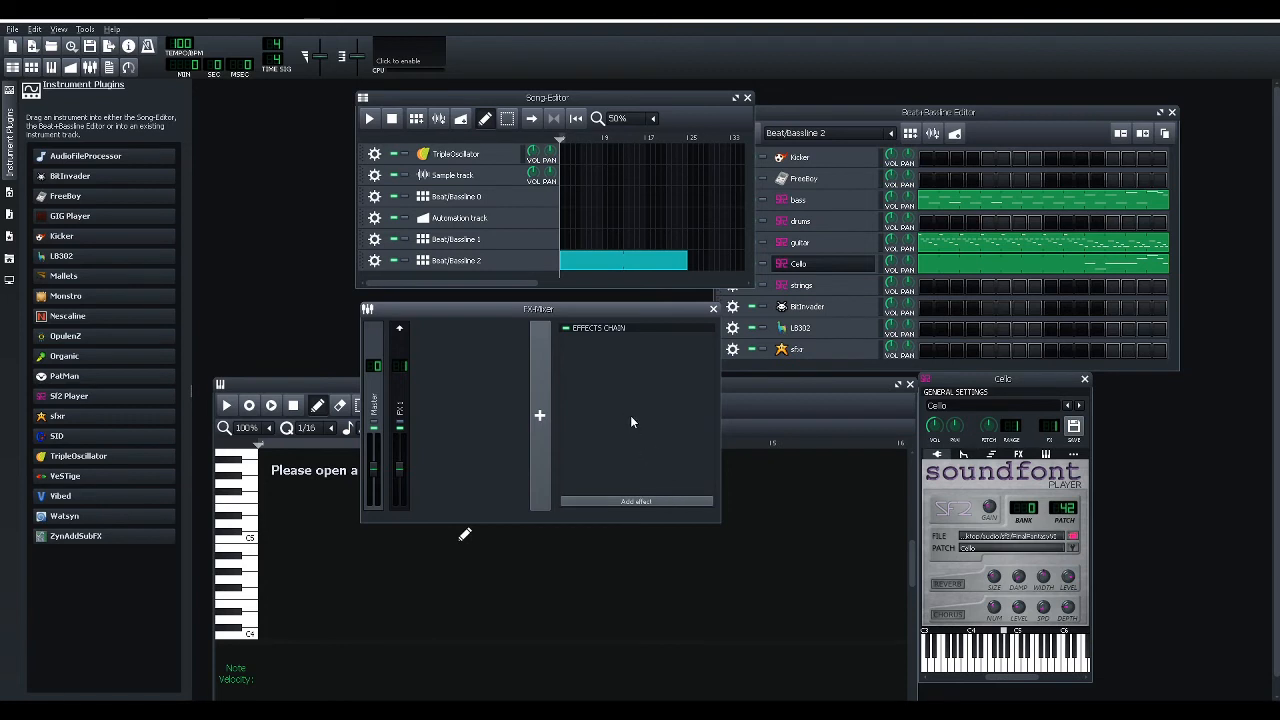
mouse_move(635, 433)
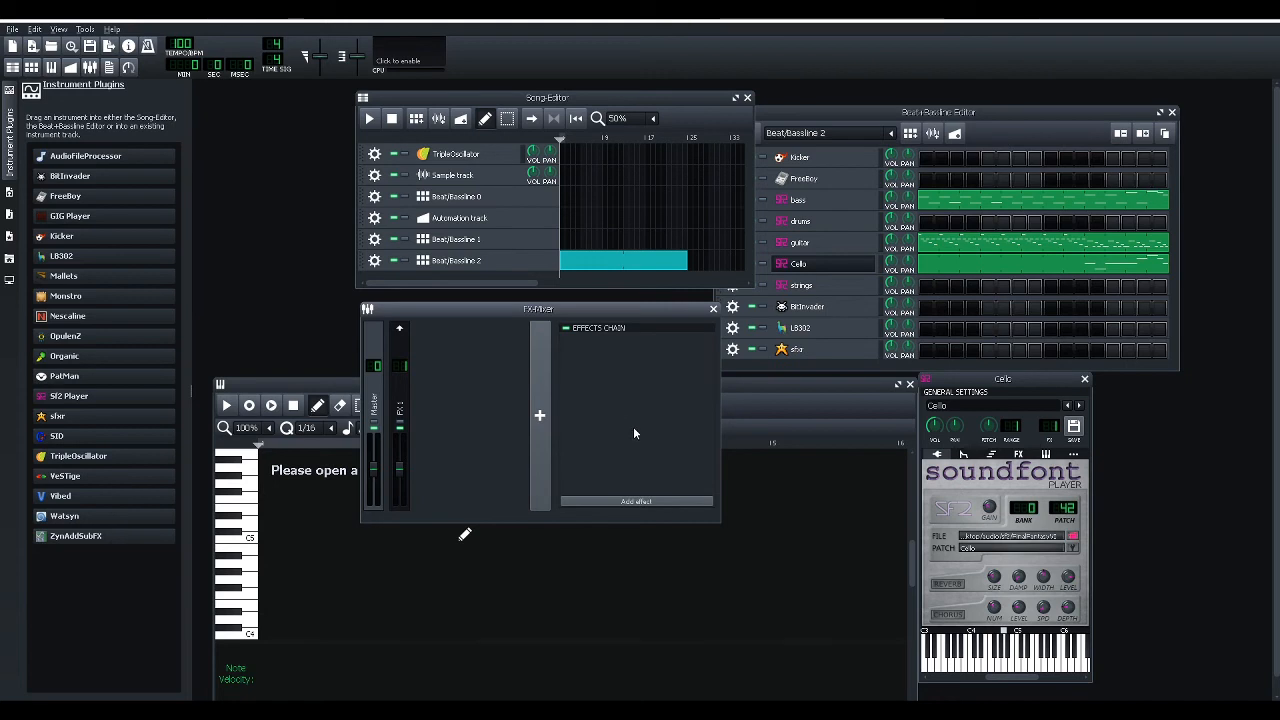
mouse_move(637, 502)
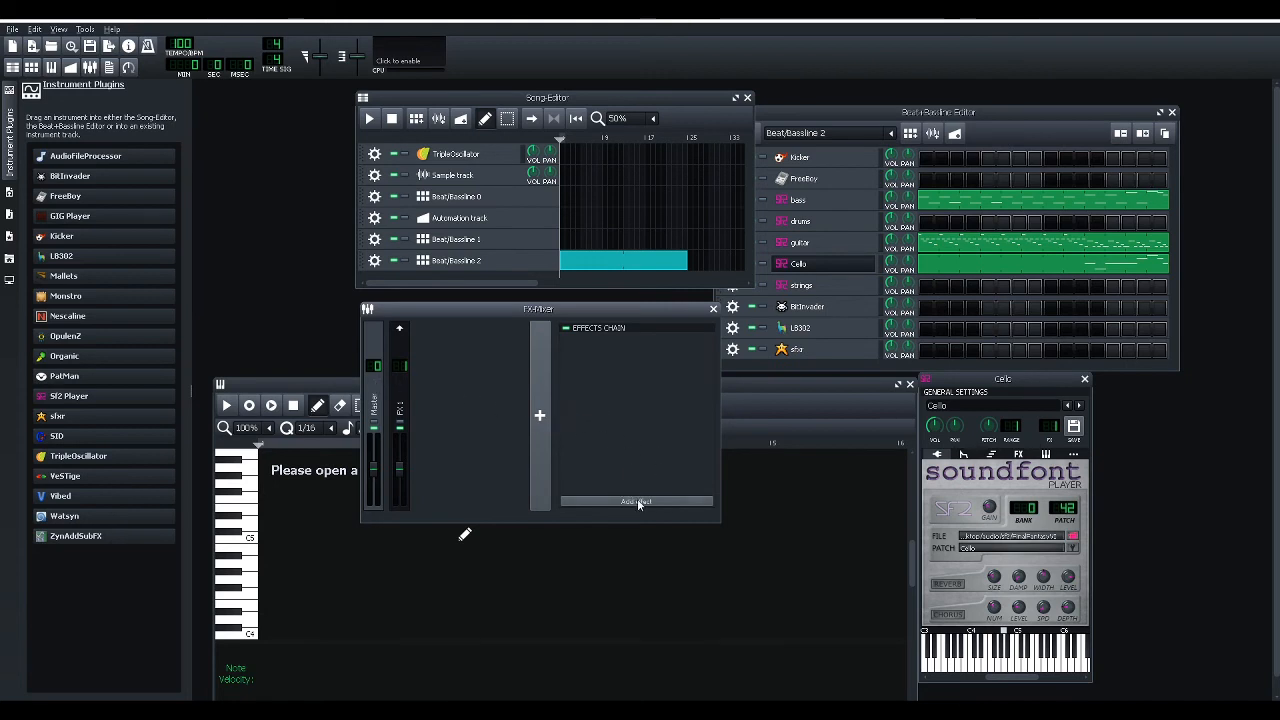
Add the C* Plate2x2 reverb to FX 1 by searching 'reverb', then adjust its blend knob.
left_click(637, 502)
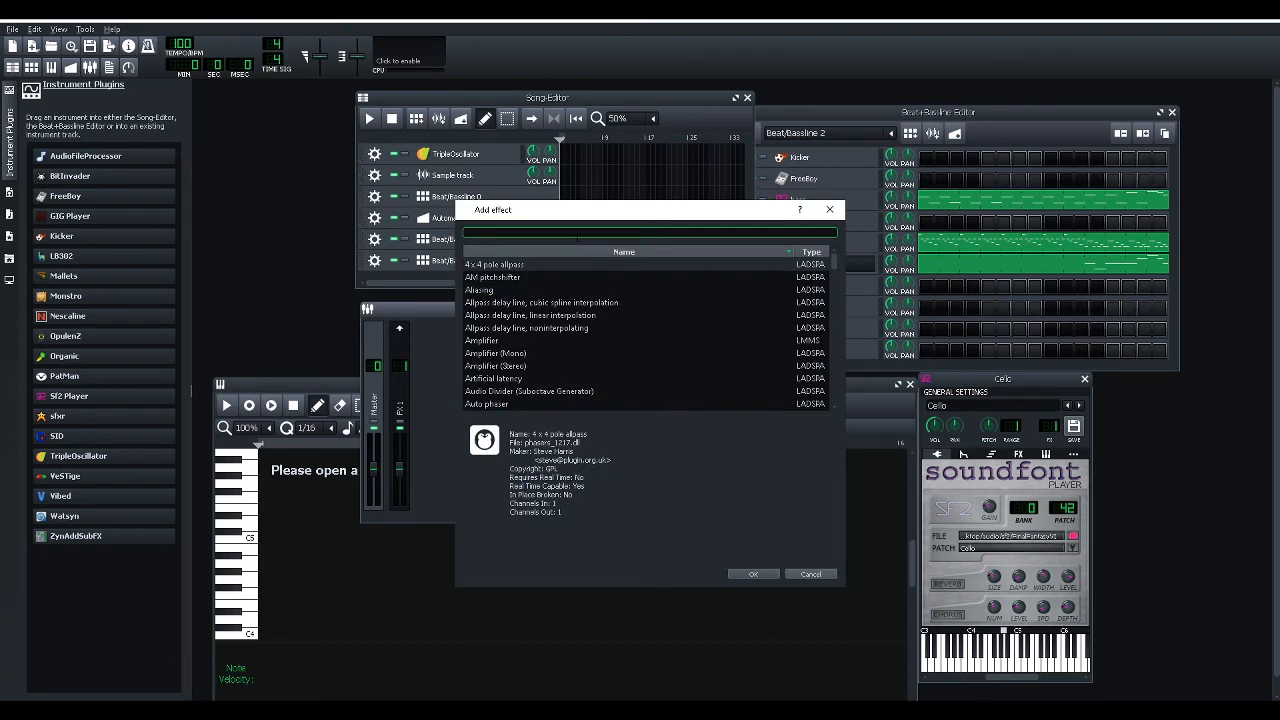
type("reverb")
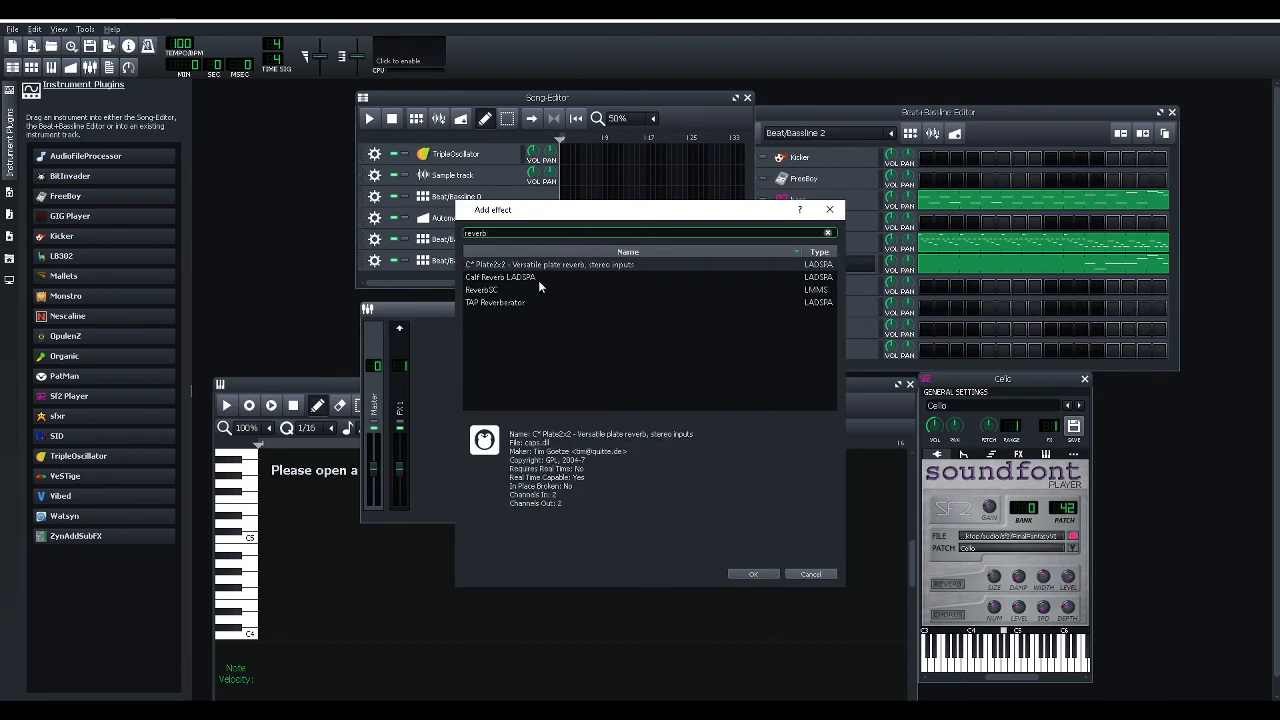
mouse_move(566, 313)
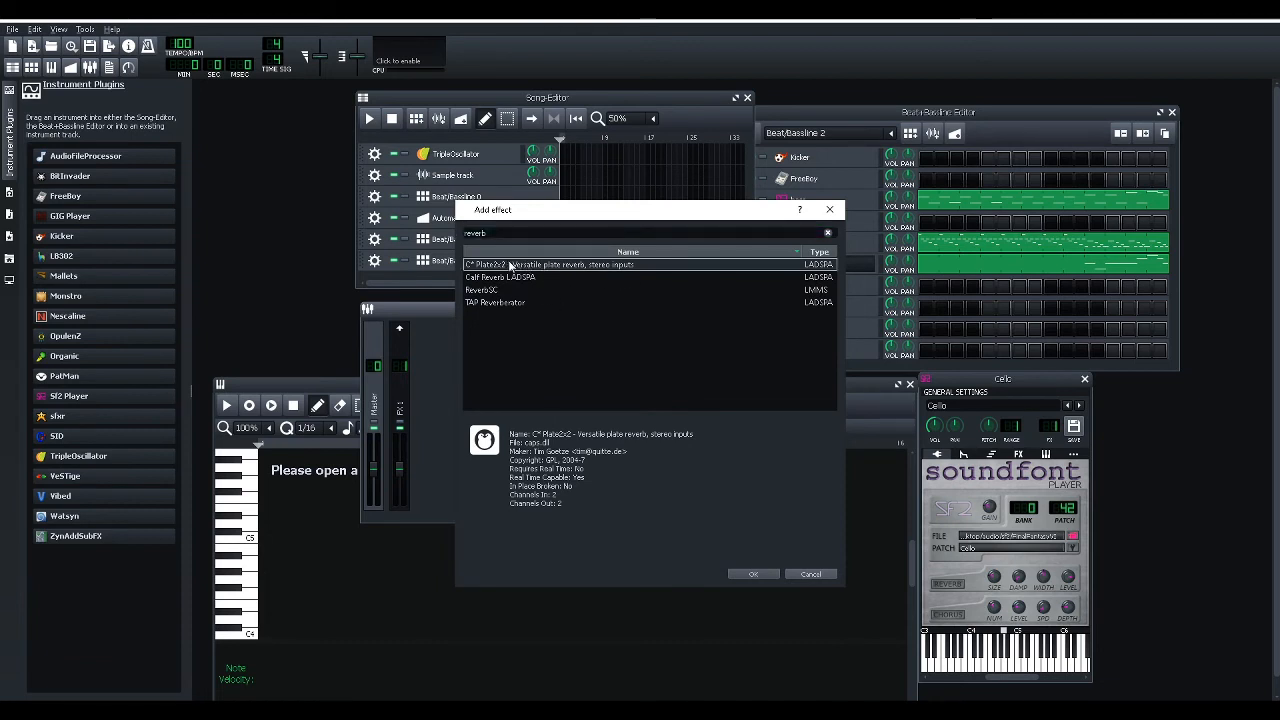
left_click(752, 574)
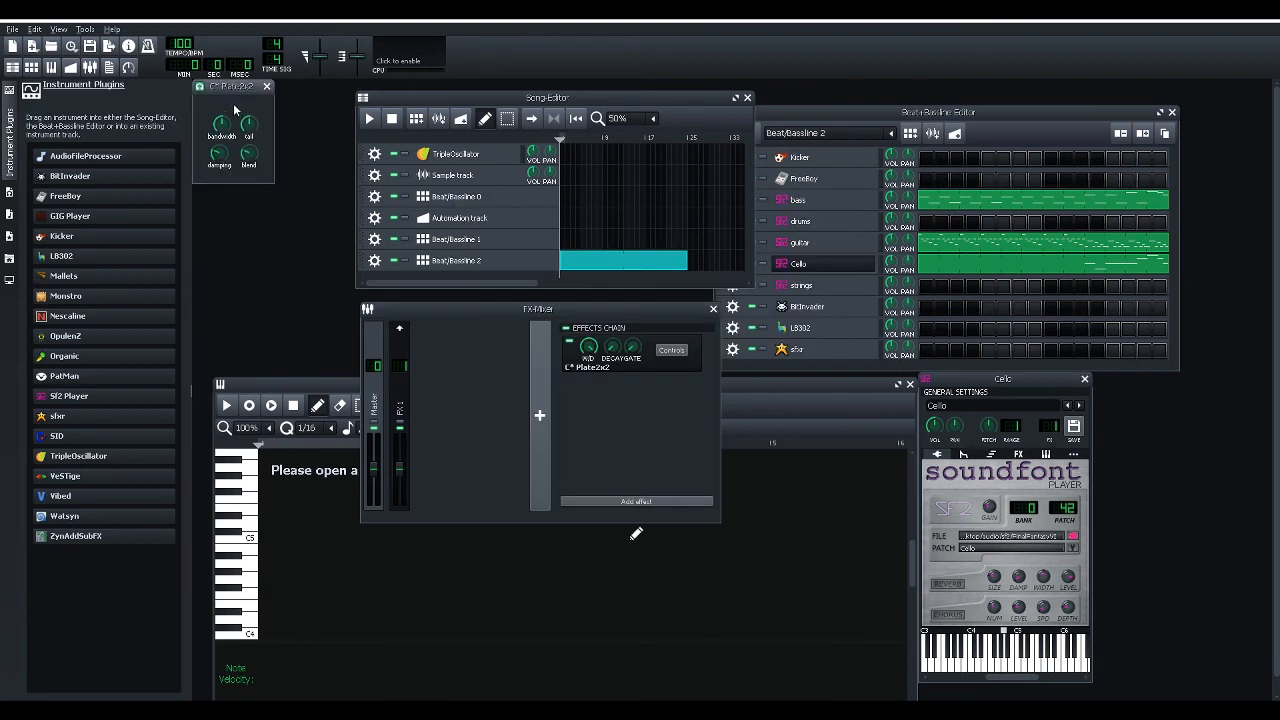
left_click_drag(233, 86, 318, 226)
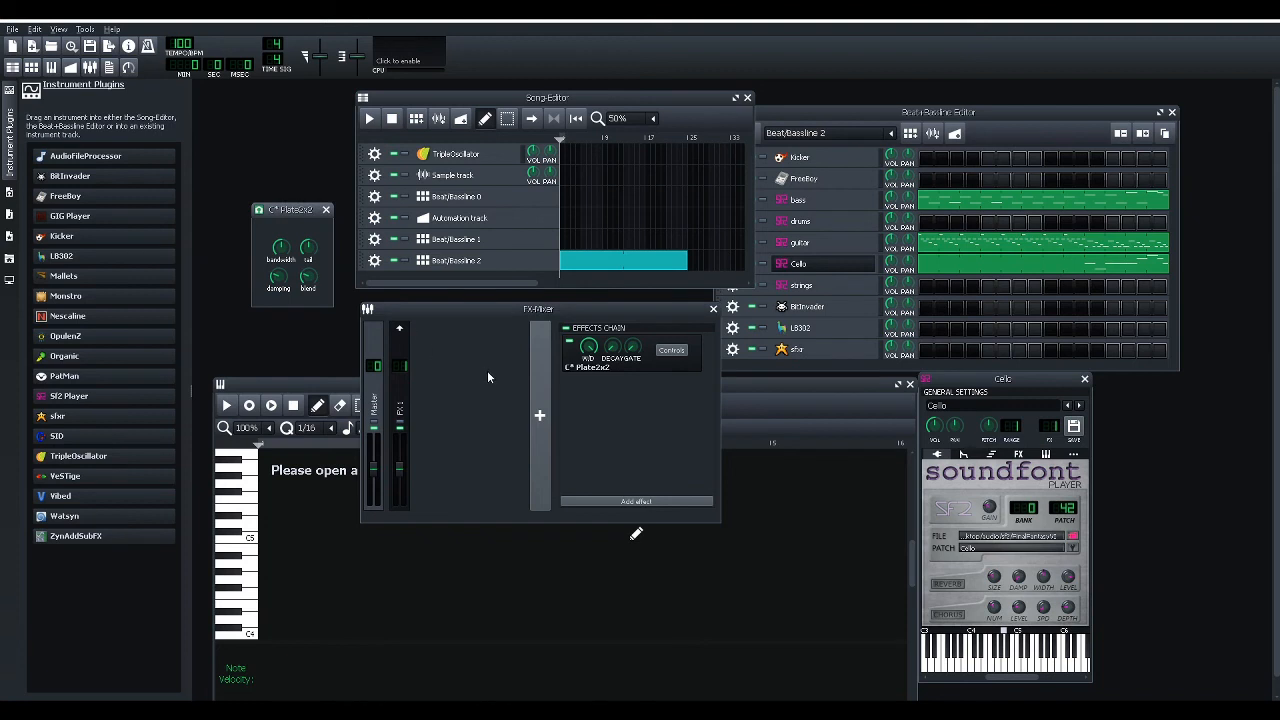
mouse_move(745, 274)
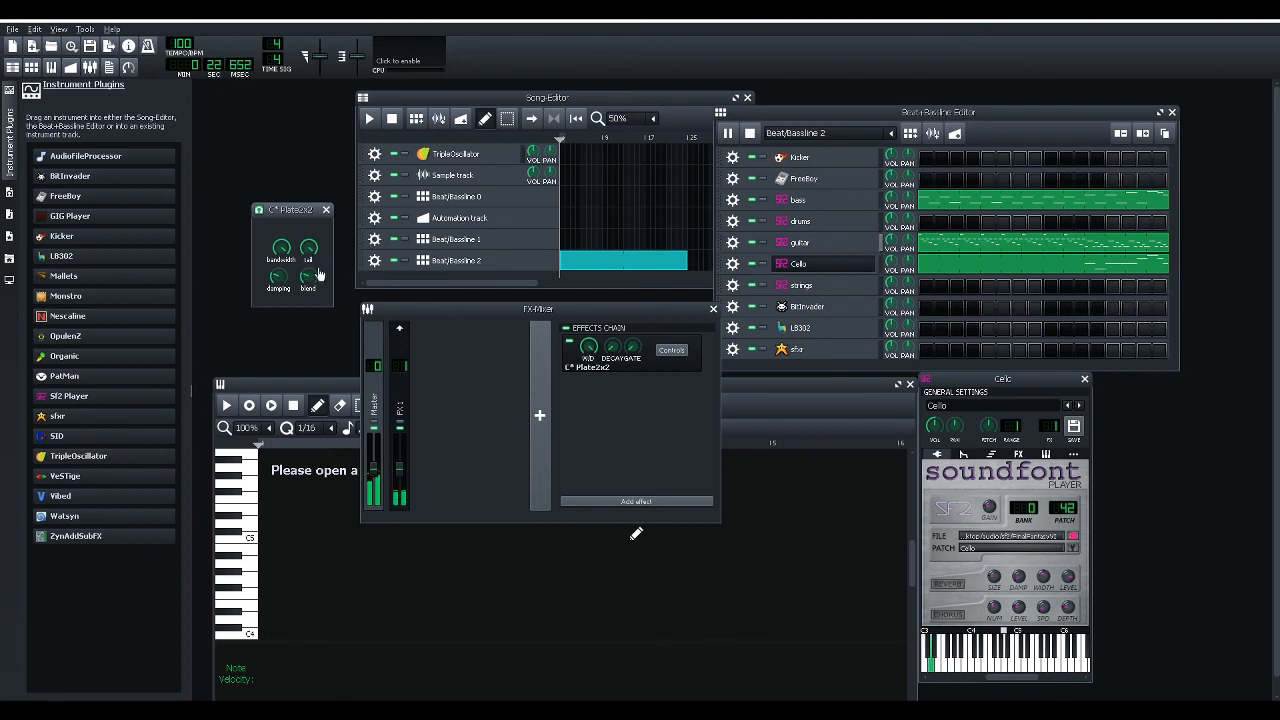
left_click_drag(308, 248, 308, 240)
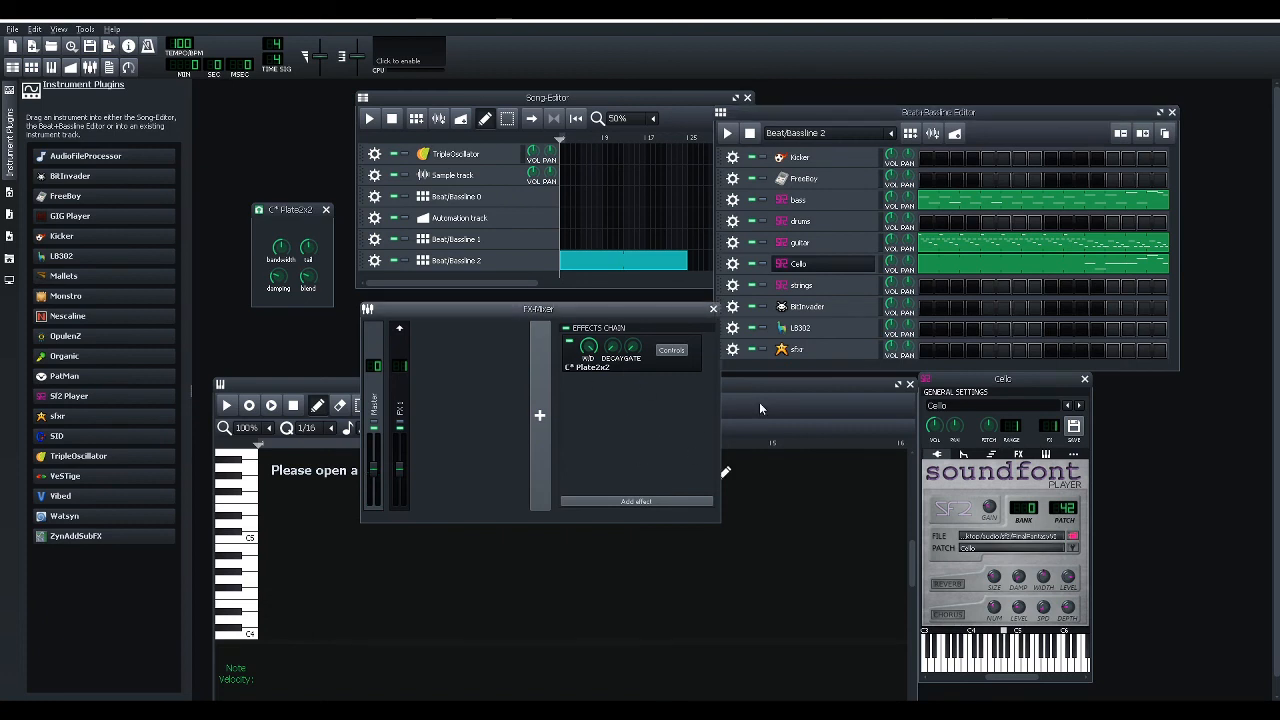
mouse_move(655, 396)
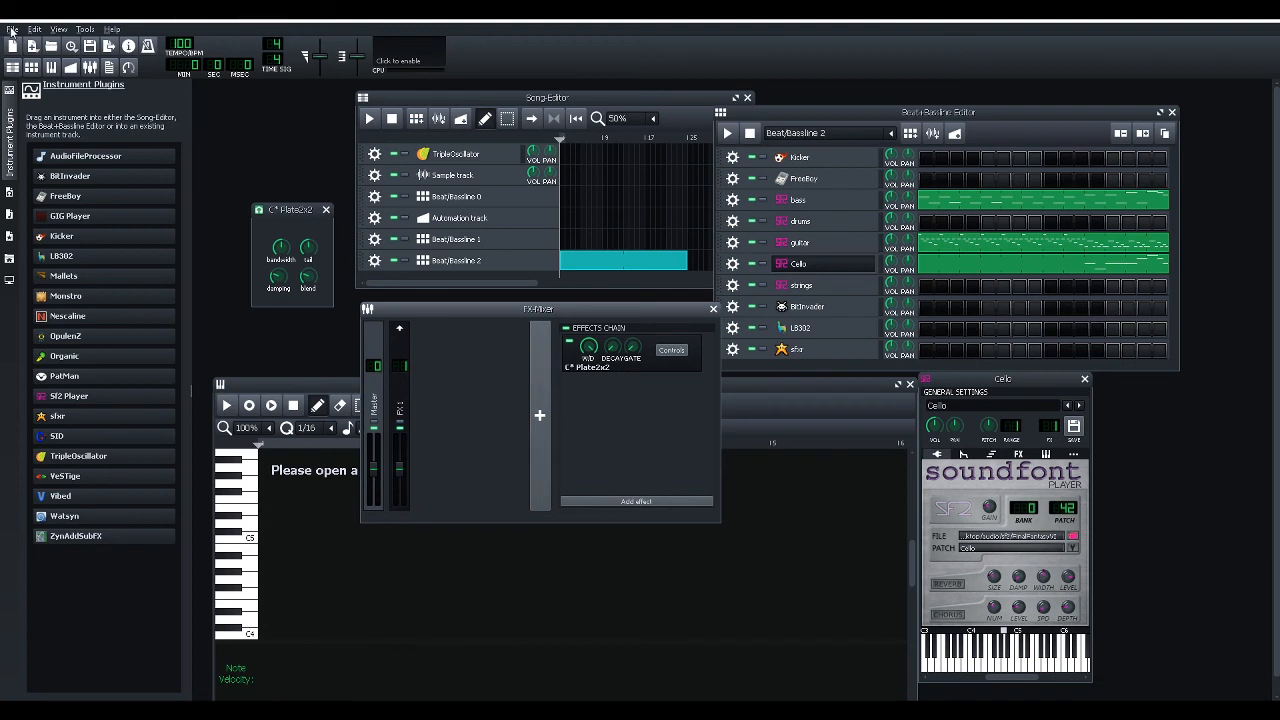
Begin exporting the song and choose Compressed OGG-File (*.ogg) as the format.
left_click(11, 28)
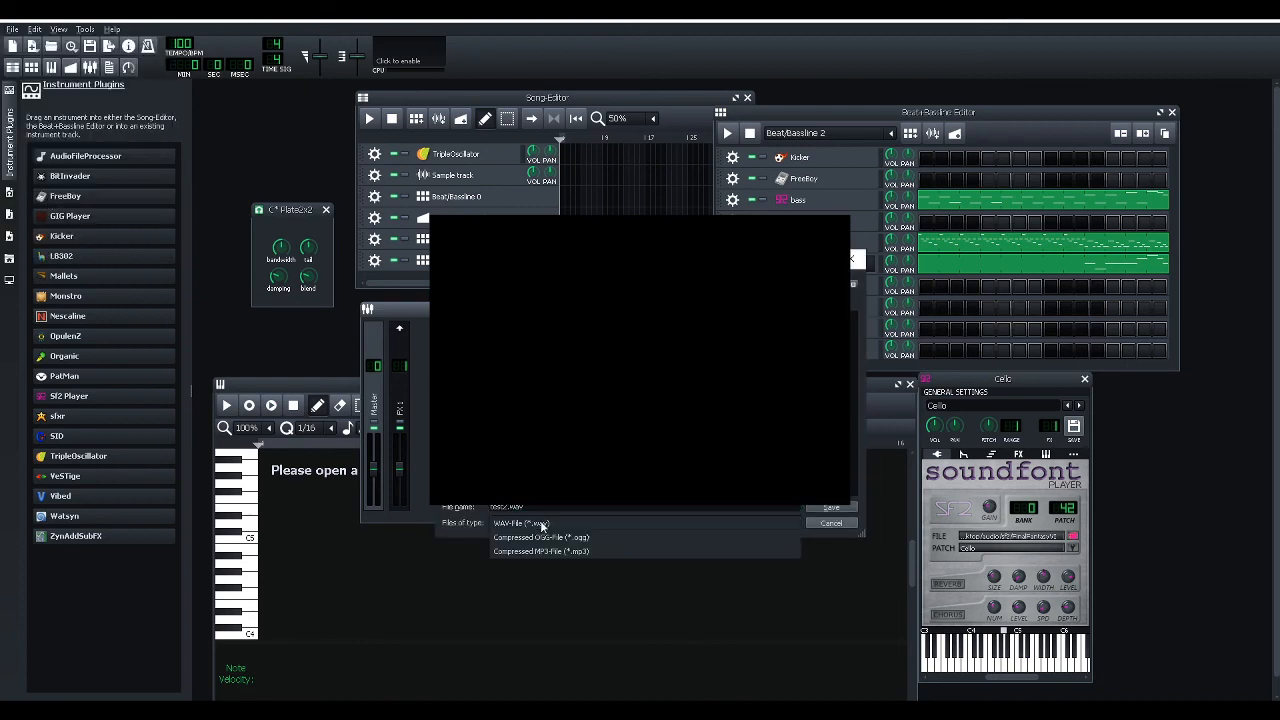
left_click(539, 537)
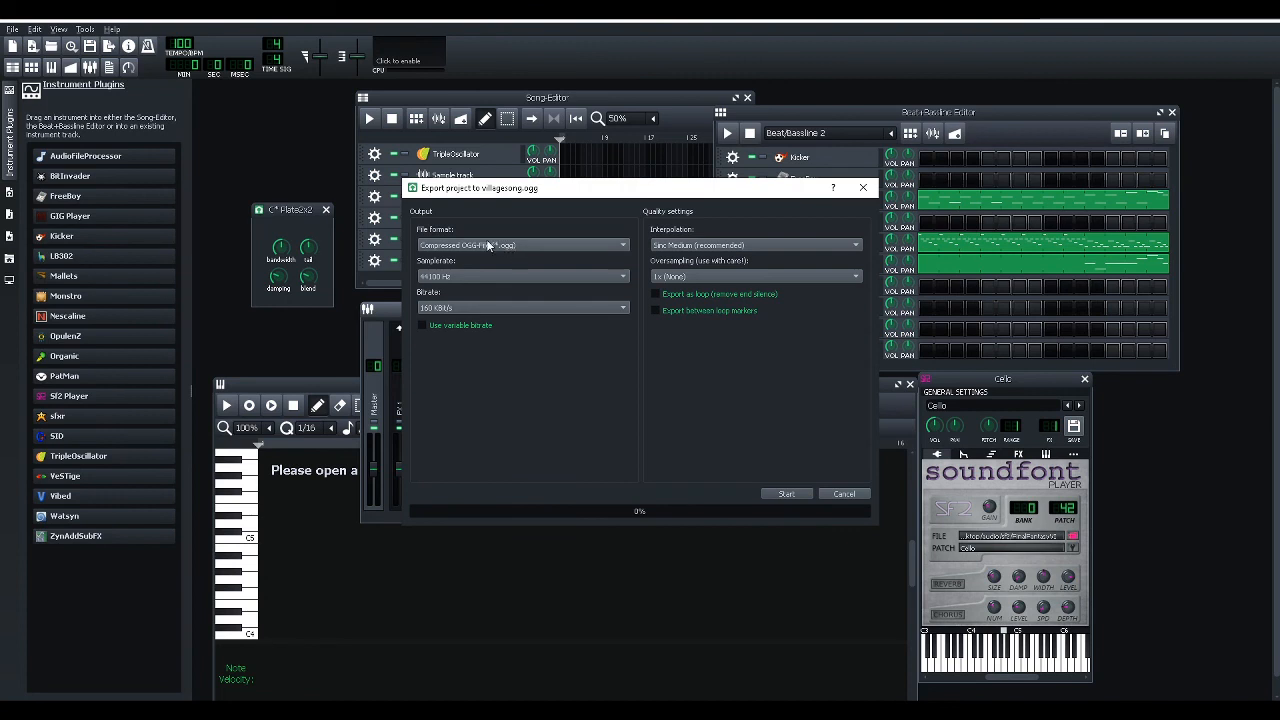
Enable 'Export as loop (remove end silence)' and start rendering the OGG file.
left_click(656, 294)
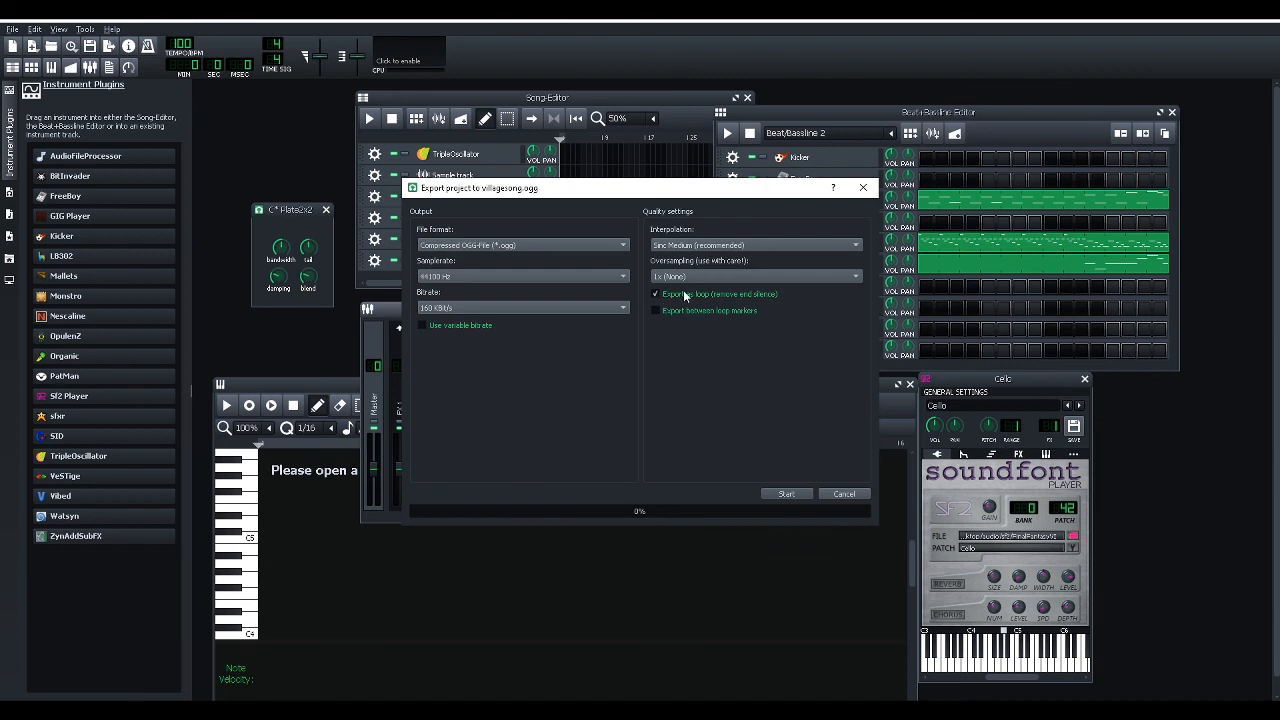
left_click(655, 294)
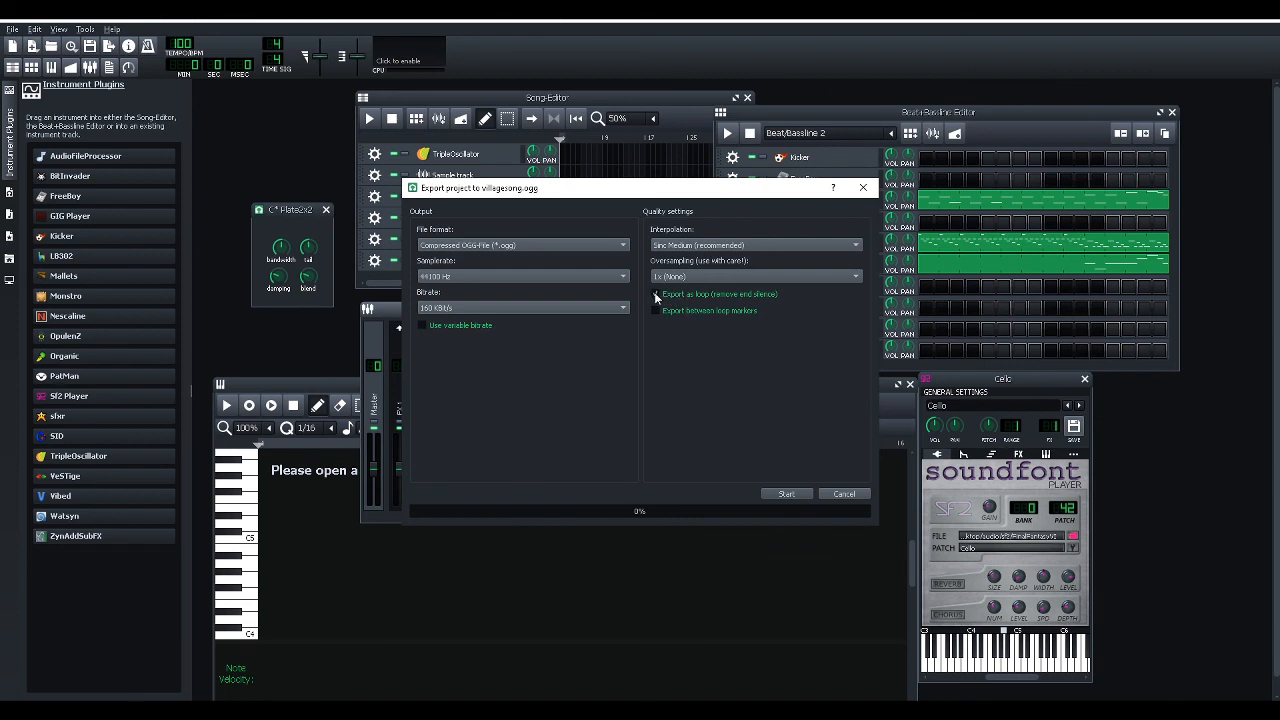
left_click(656, 294)
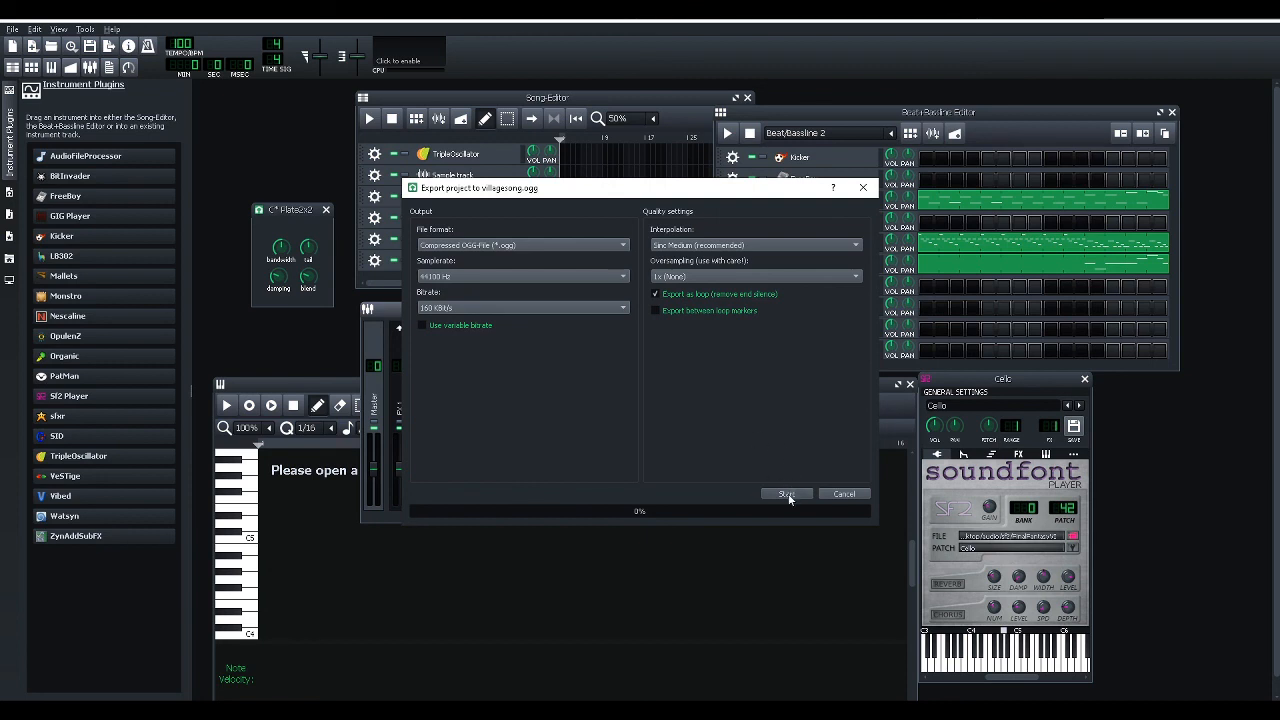
left_click(786, 493)
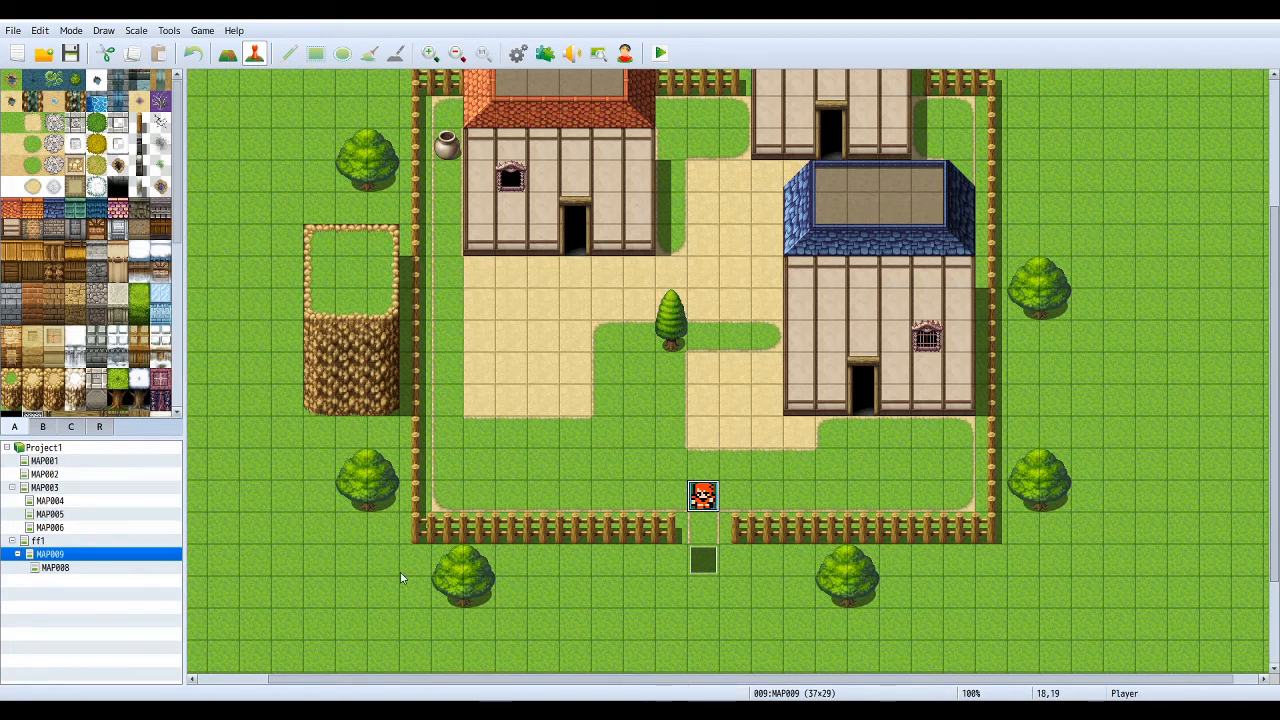
Edit MAP009's properties, then launch a playtest of Project1.
right_click(50, 553)
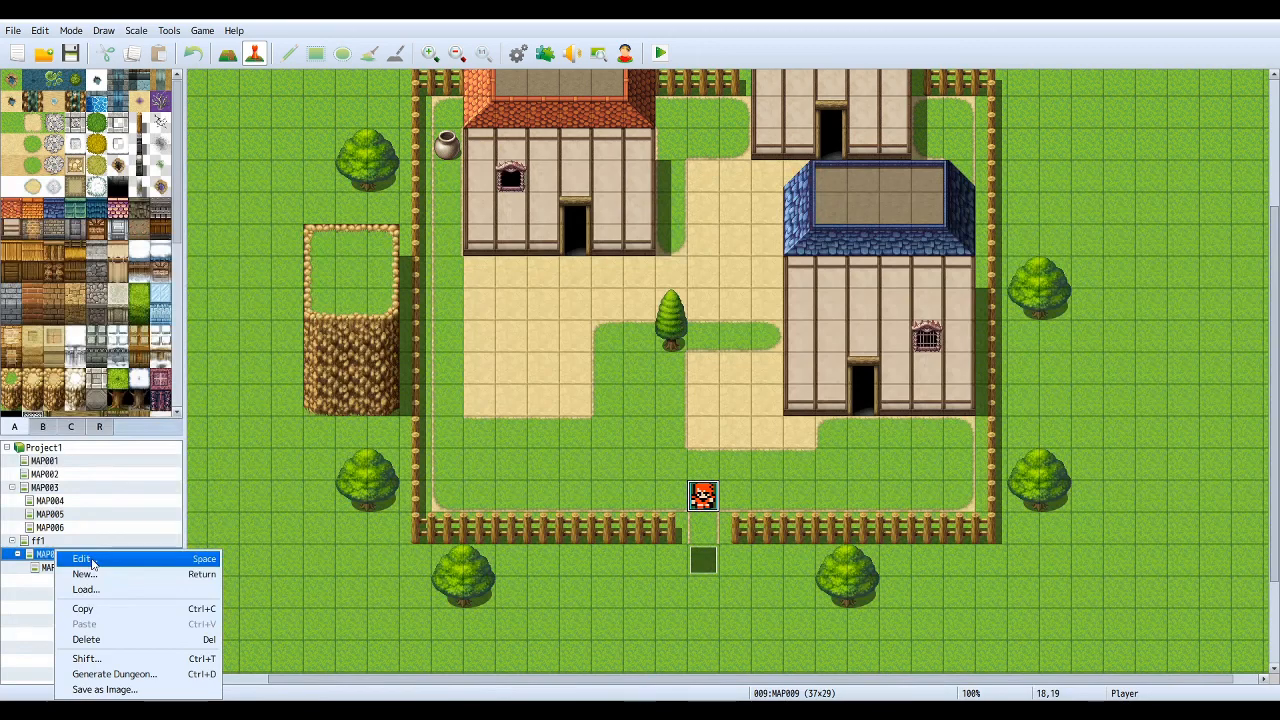
left_click(82, 558)
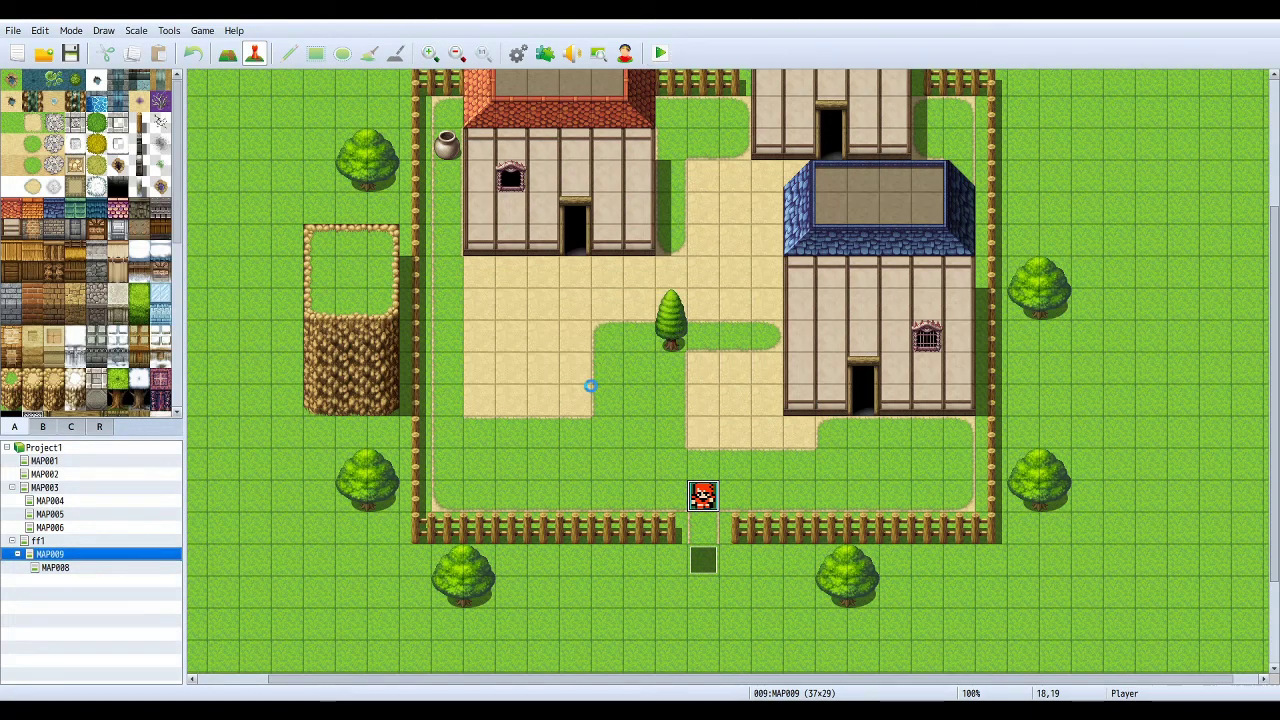
left_click(659, 52)
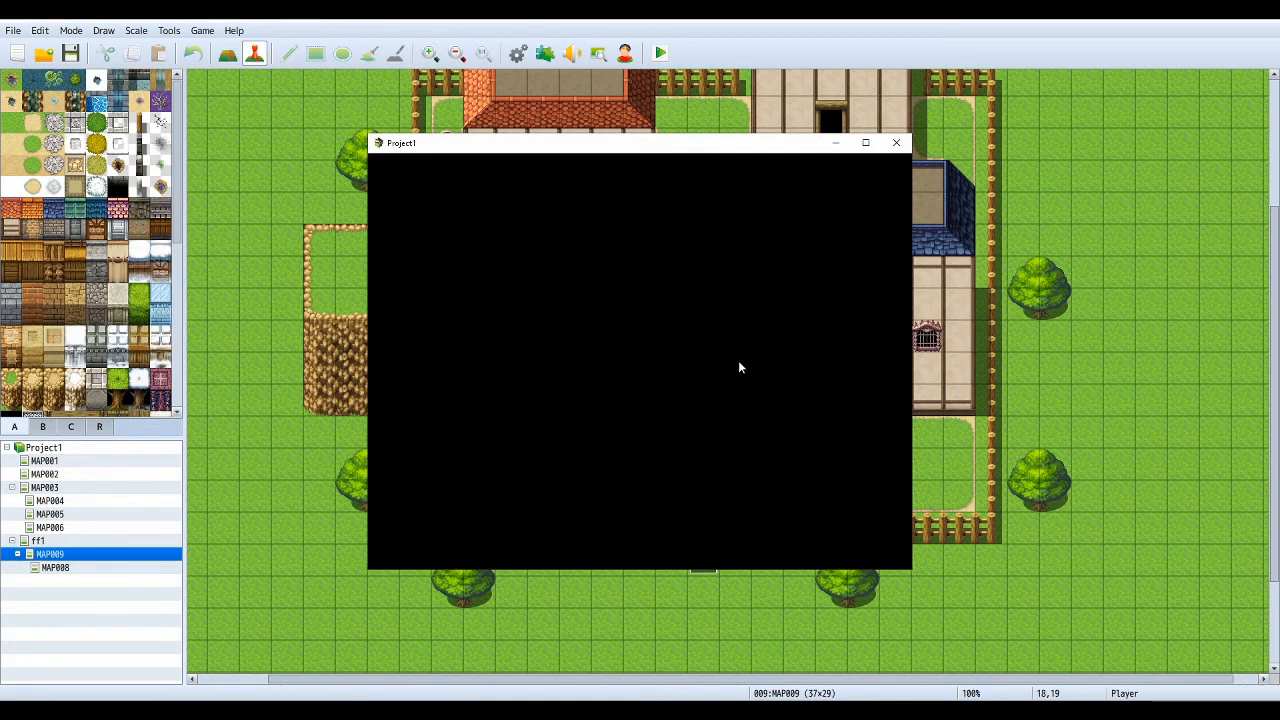